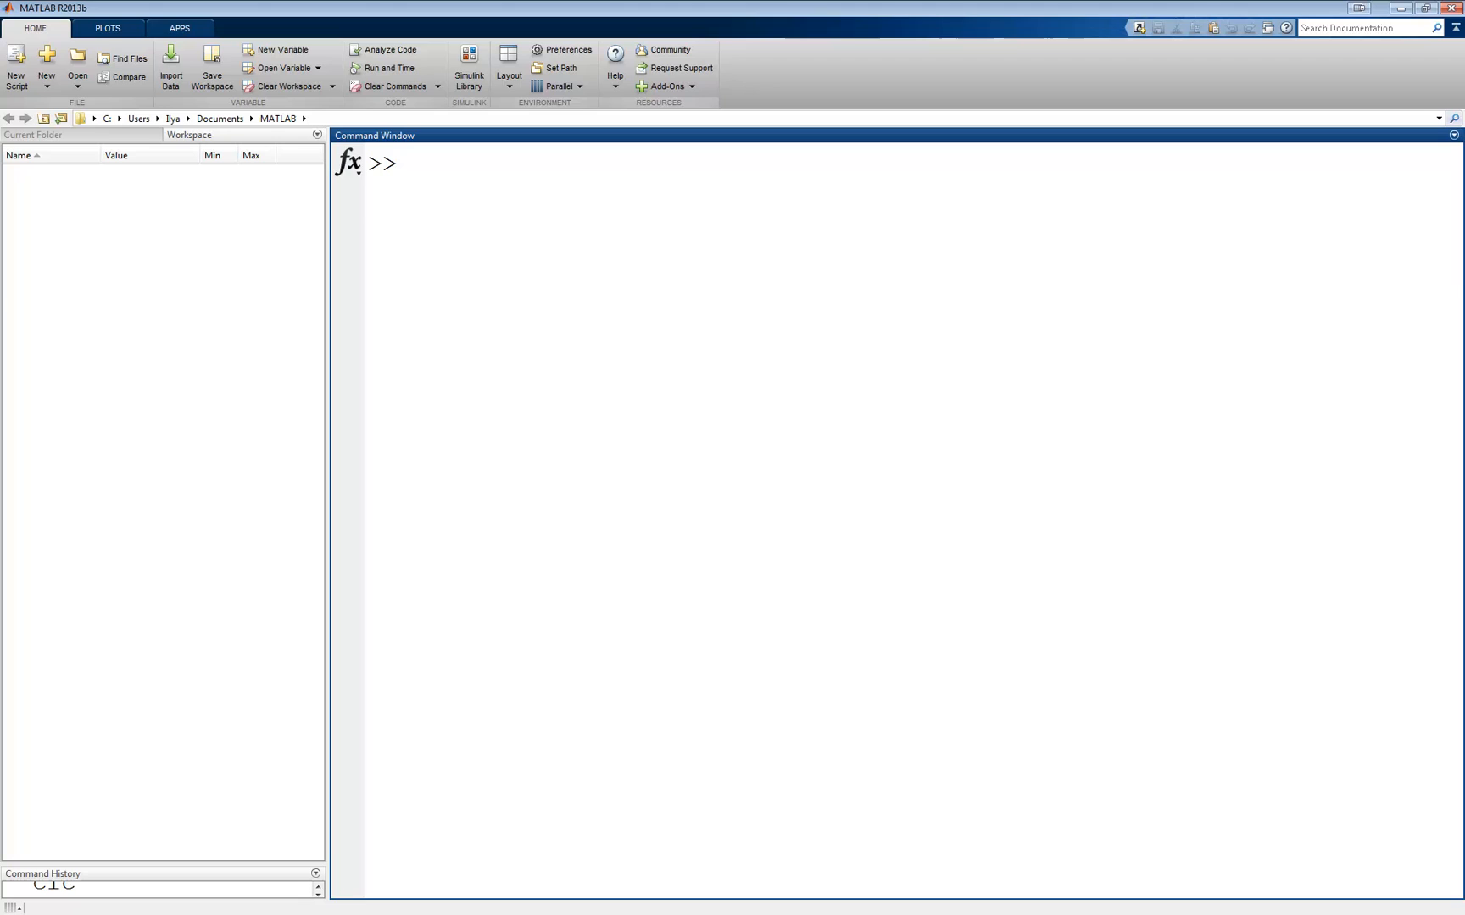
# Step: Evaluate 5==6 (returns 0) and 5~=6 (returns 1) at the command prompt
pyautogui.write('5==')
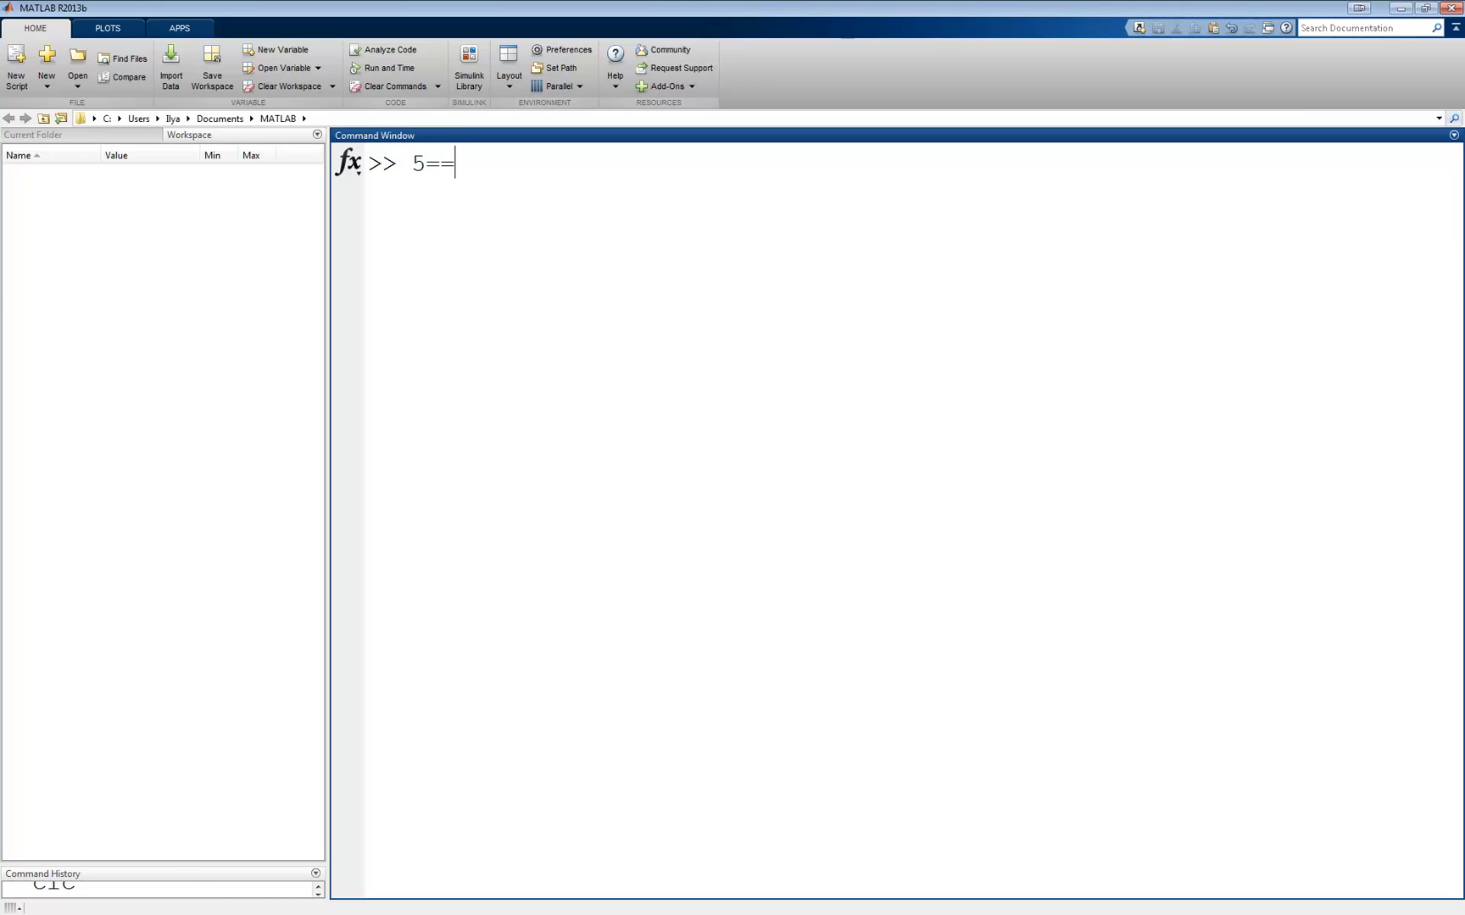
pyautogui.write('6')
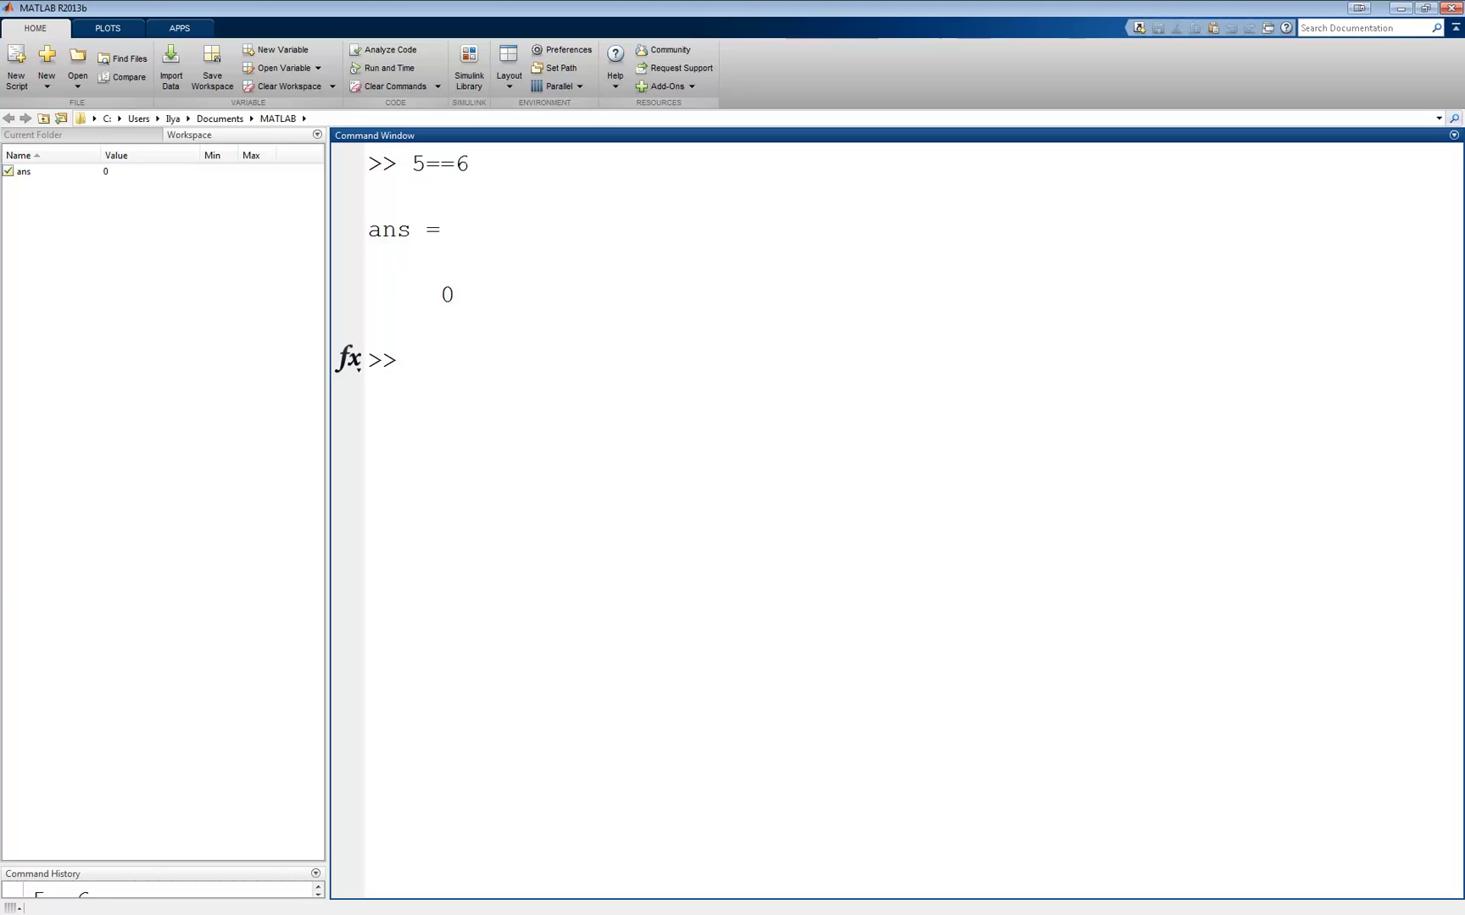
pyautogui.click(409, 359)
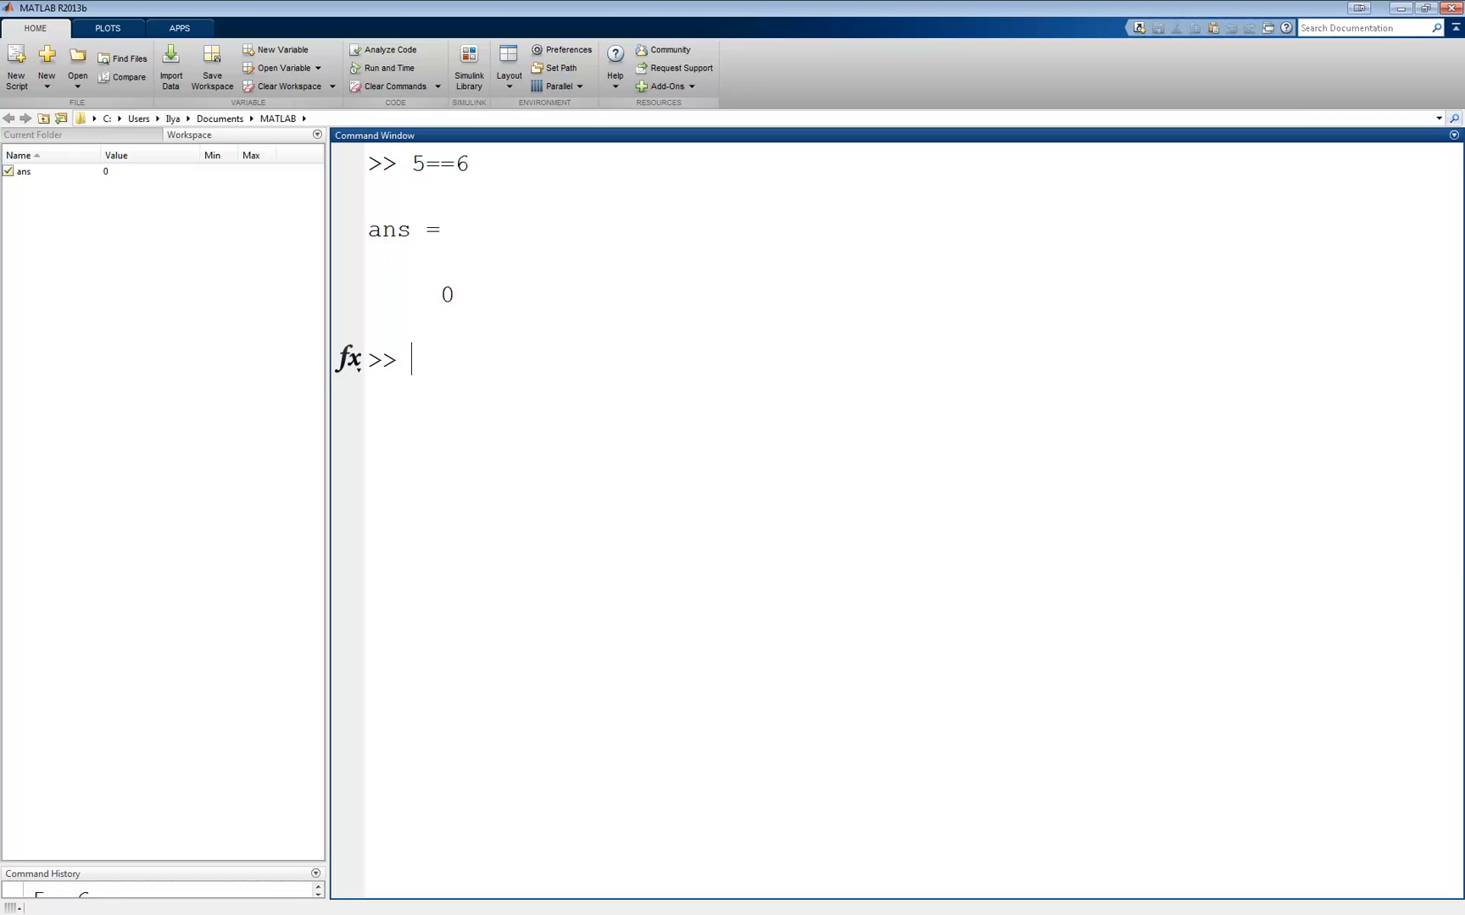
pyautogui.write('5~=')
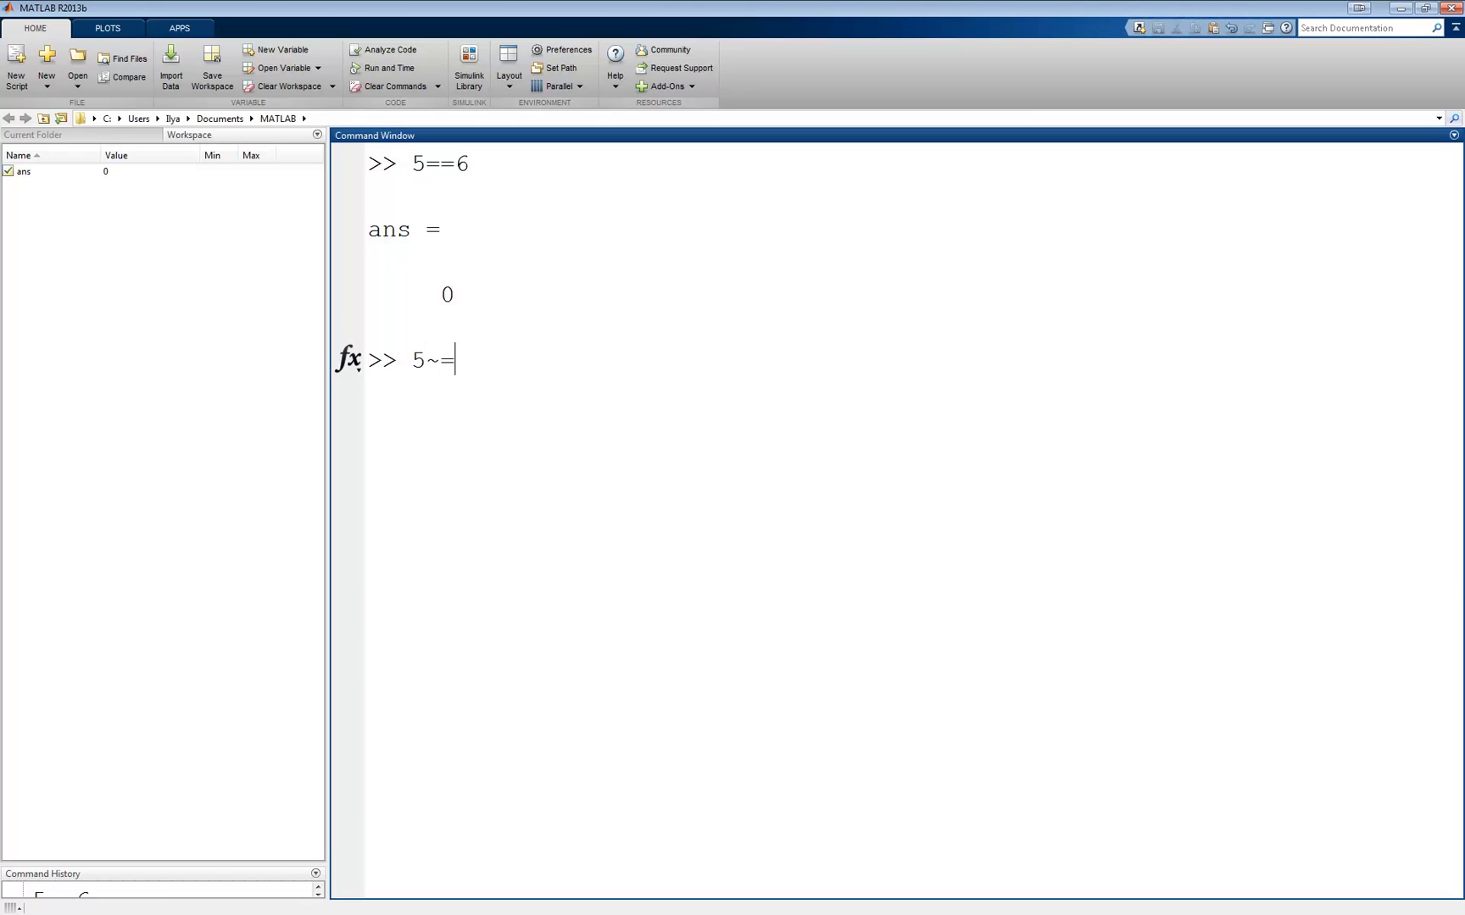
pyautogui.write('6')
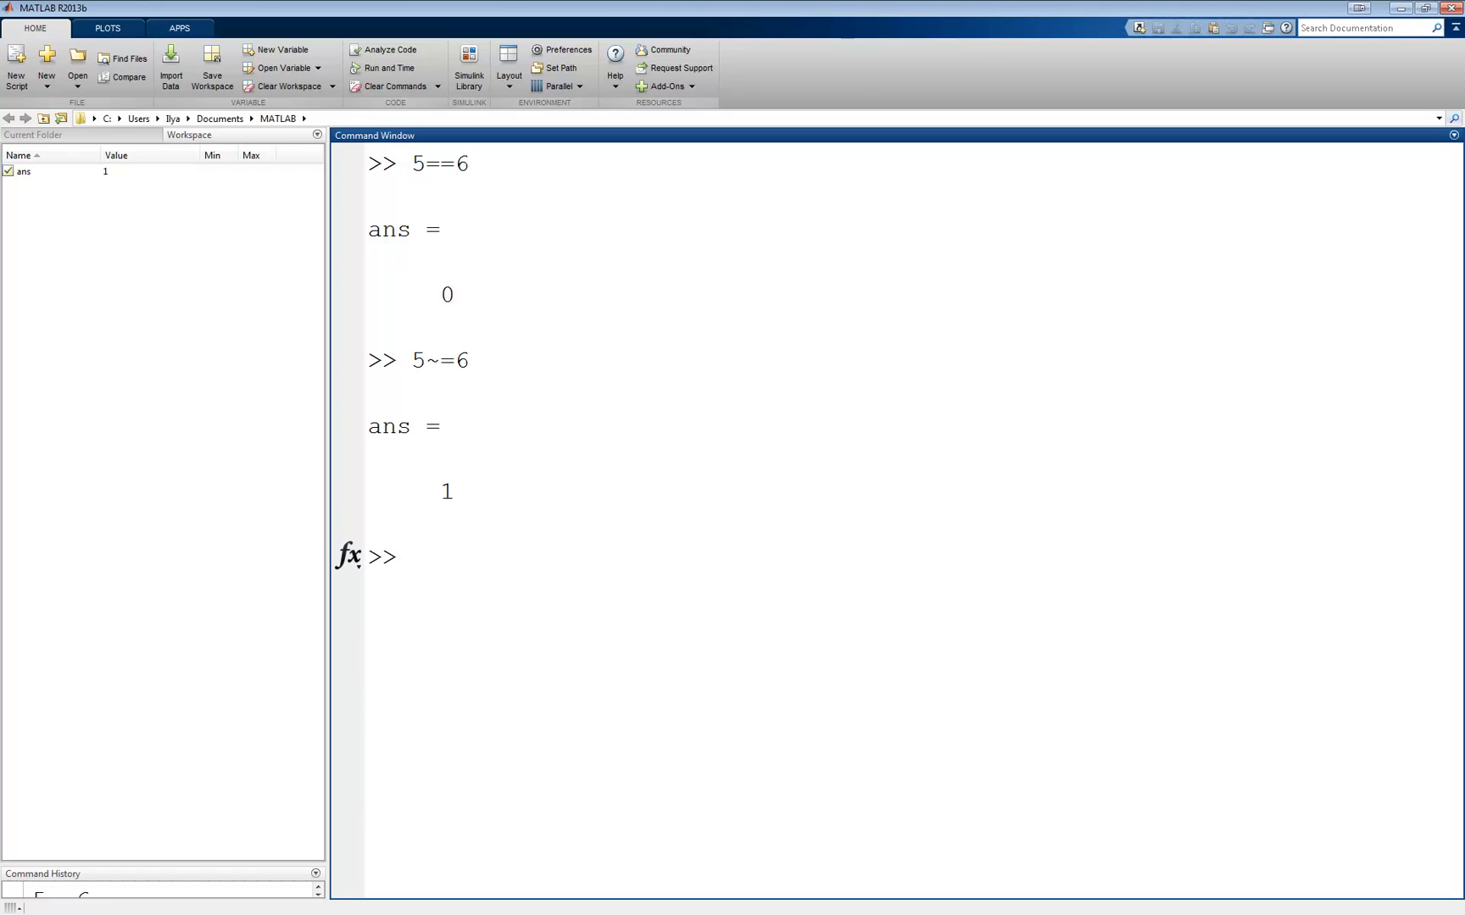
# Step: Evaluate 4<7 (returns 1) and 2<=1 (returns 0)
pyautogui.write('4<')
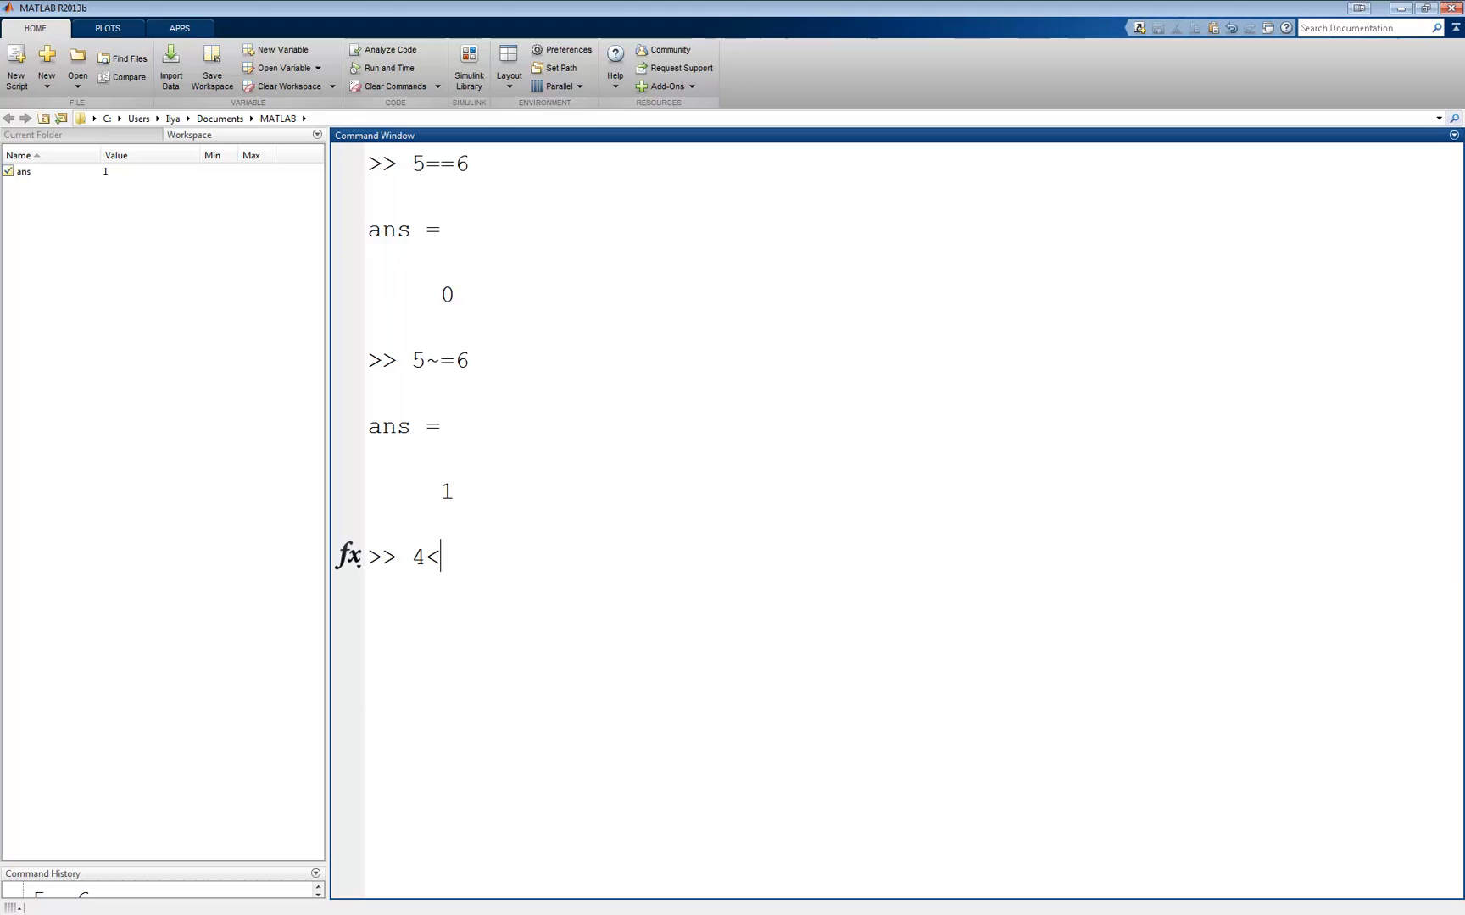
pyautogui.write('7')
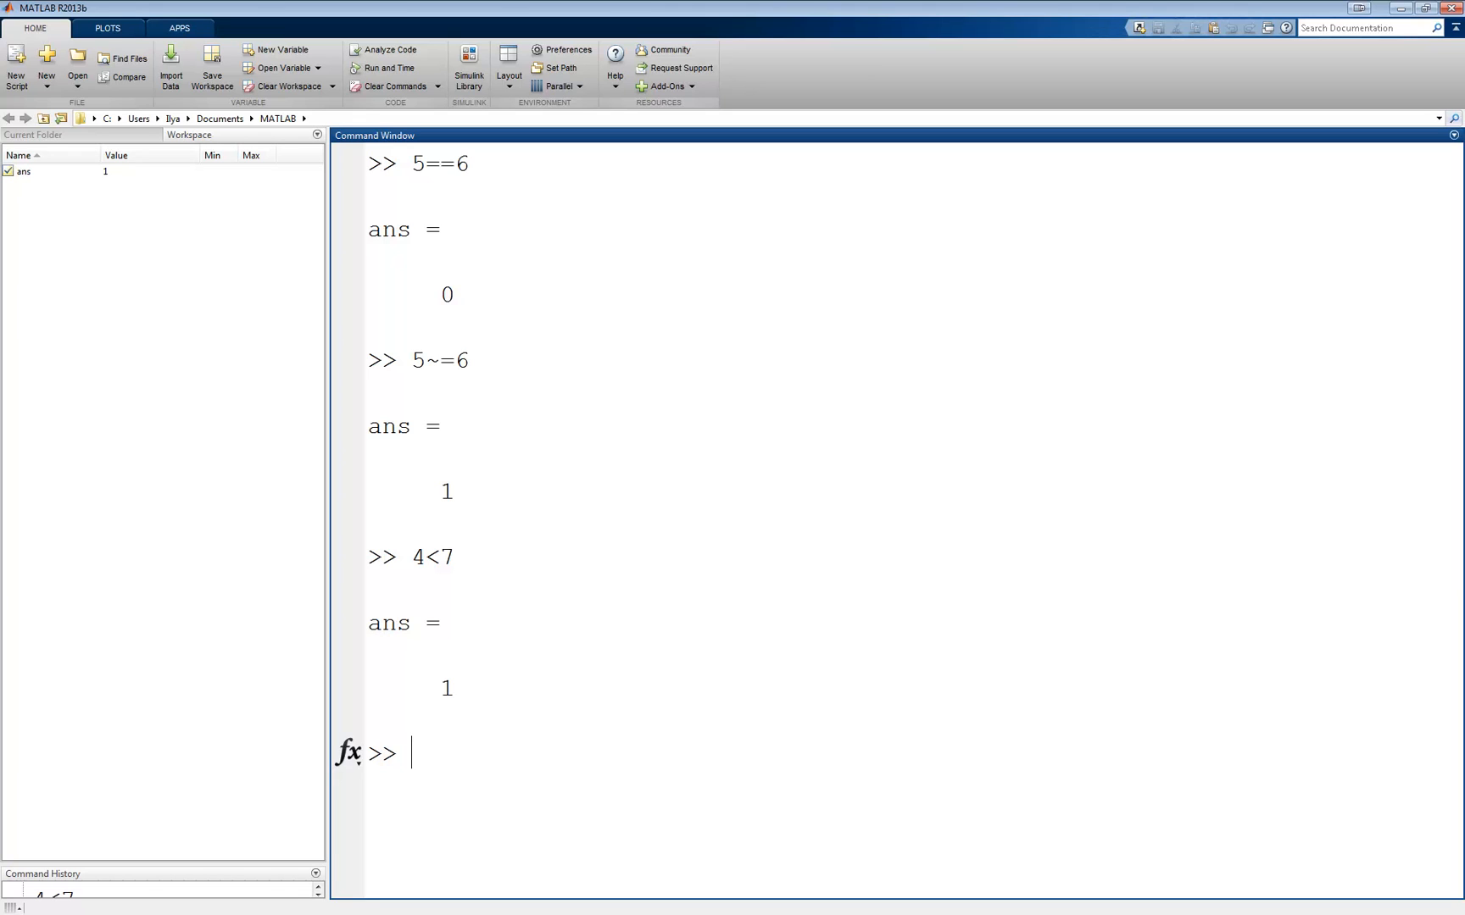
pyautogui.write('2<')
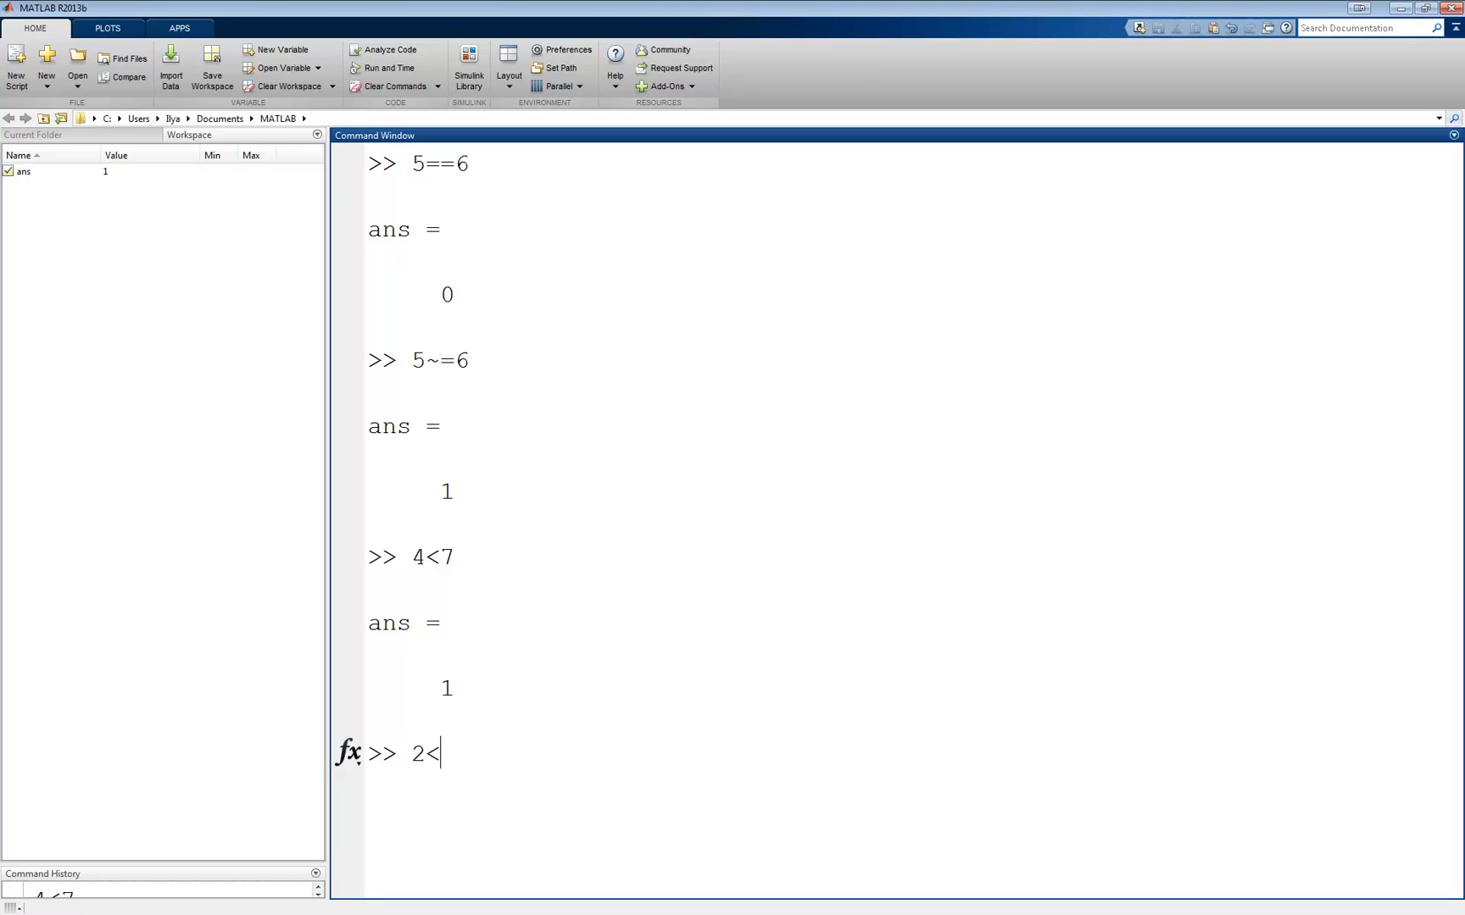
pyautogui.write('=1')
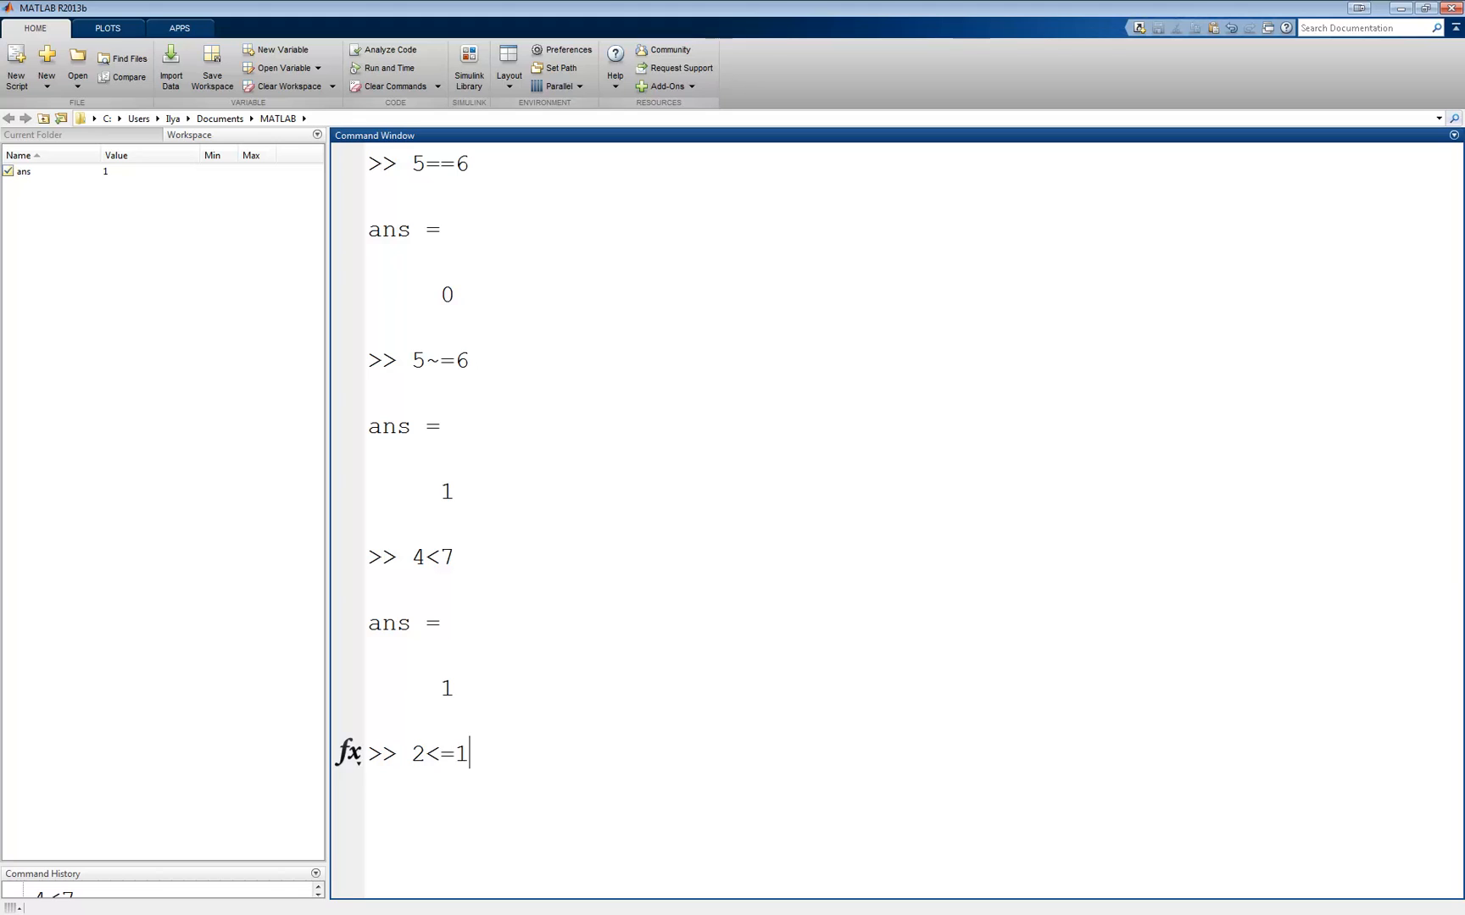
pyautogui.press('enter')
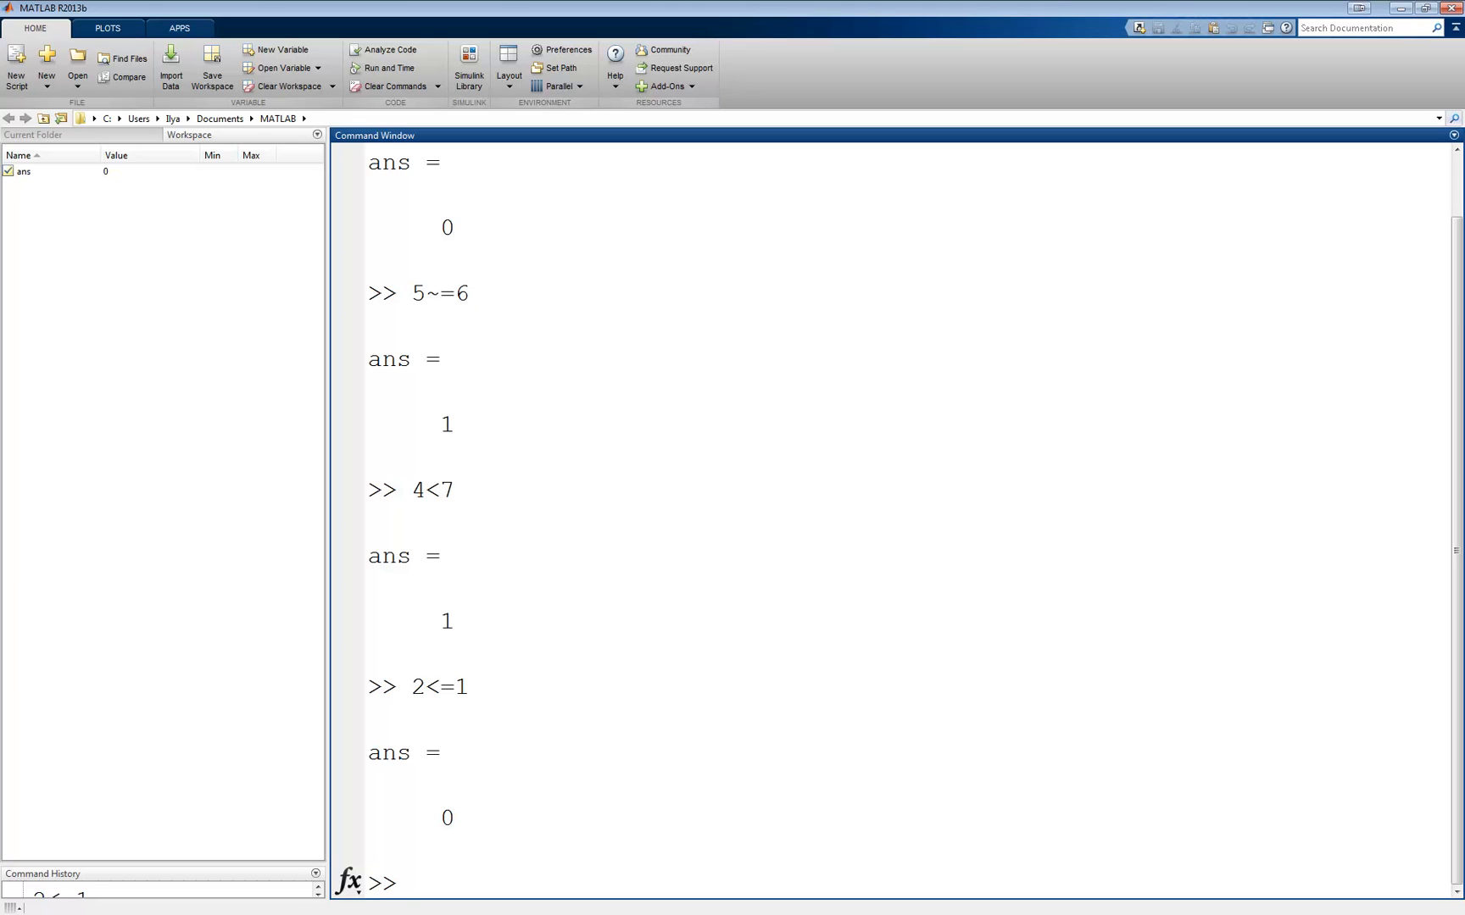
# Step: Evaluate element-wise [4 5]<[7 1] giving 1 0 and [5 -1;2 9]>=5 giving a 2x2 logical result
pyautogui.write('[4')
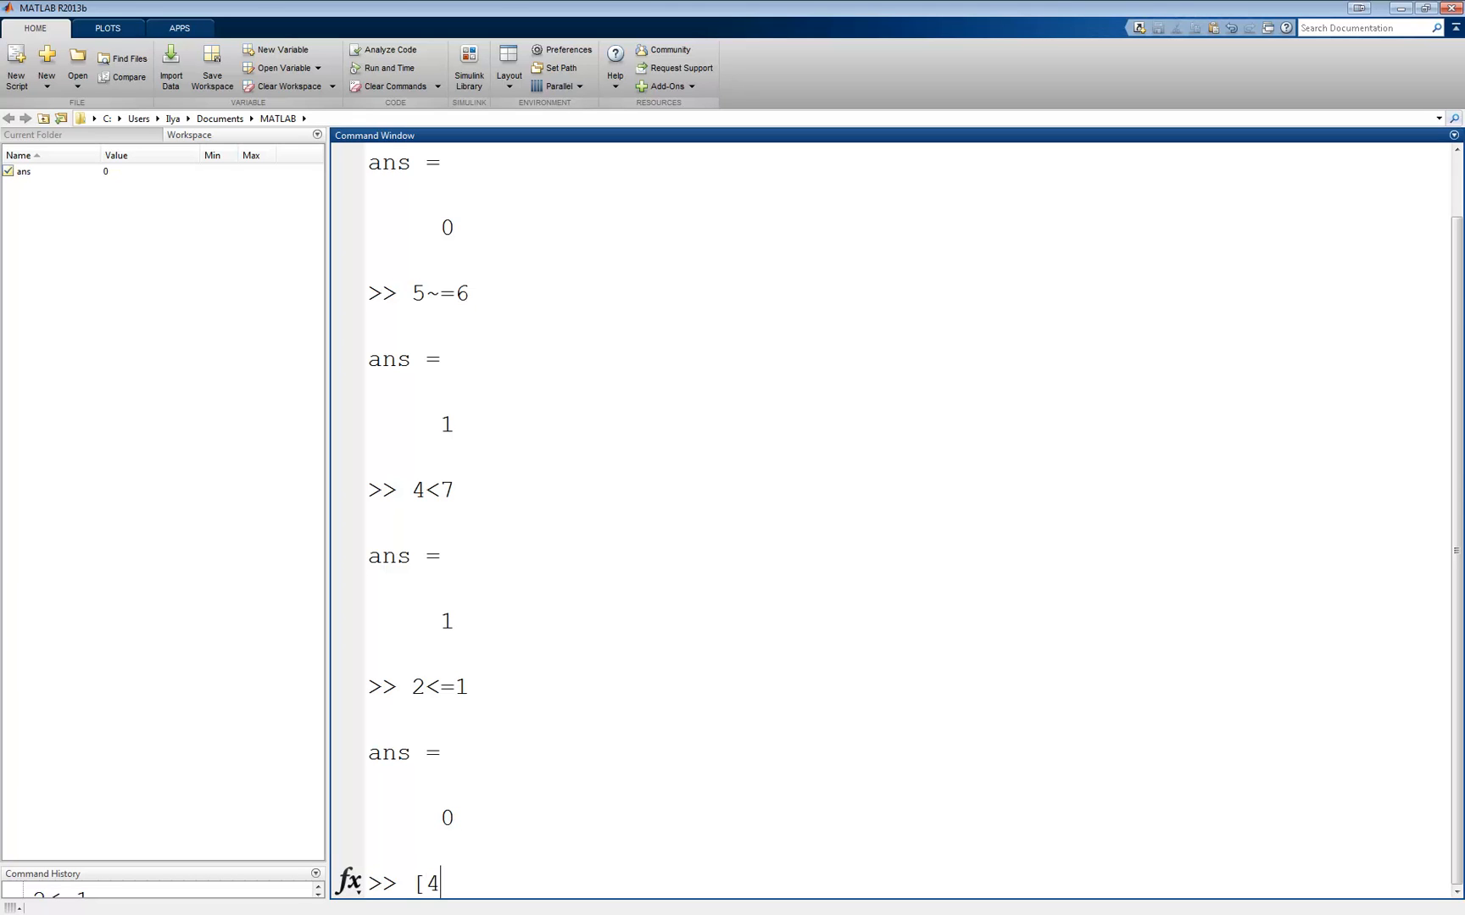
pyautogui.write('5]<')
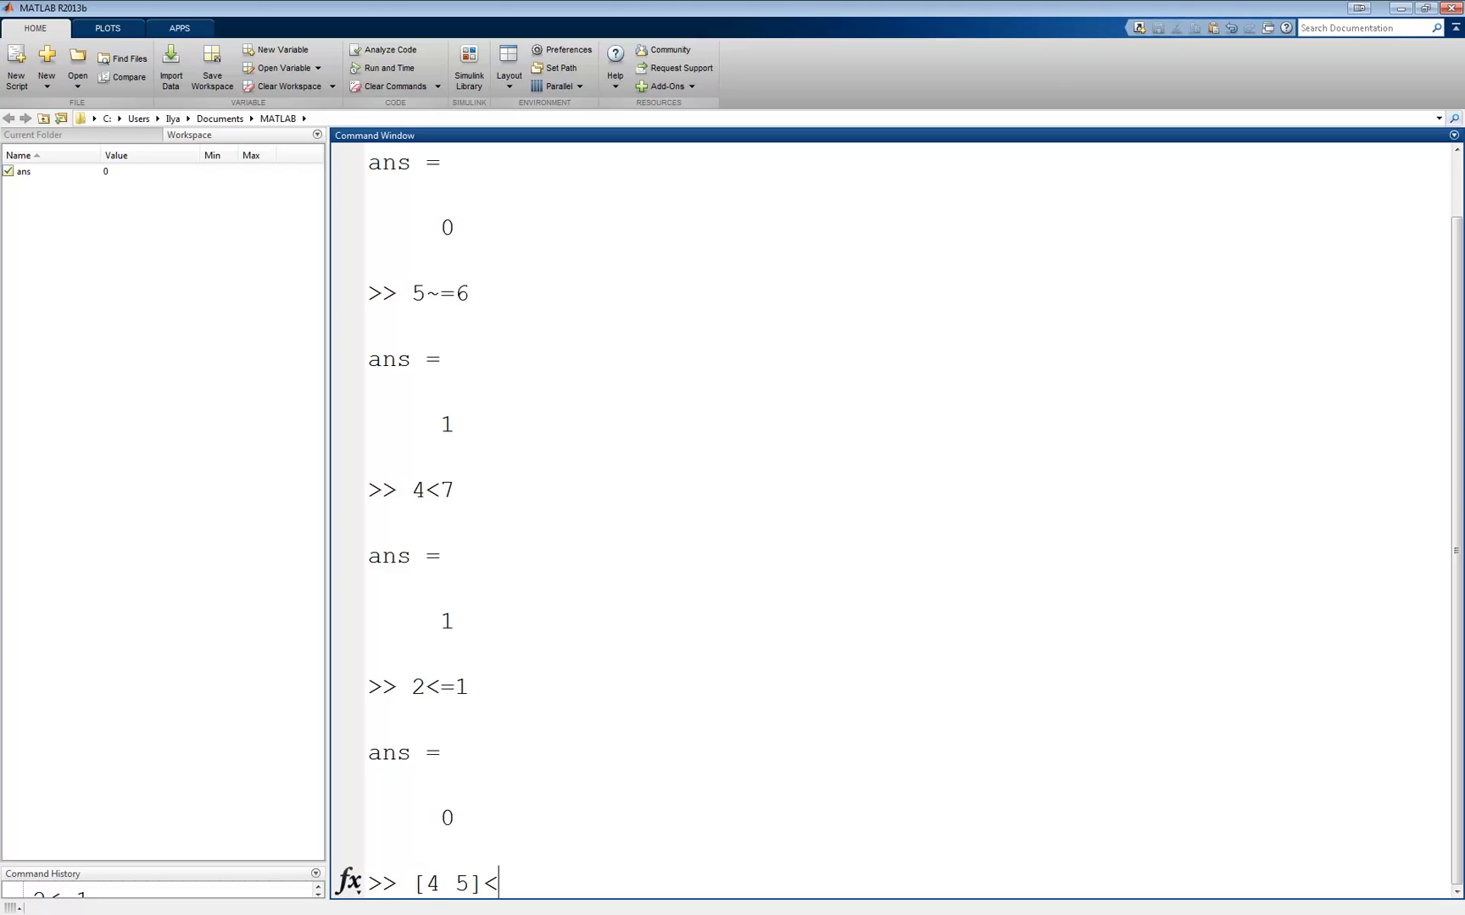
pyautogui.write('[')
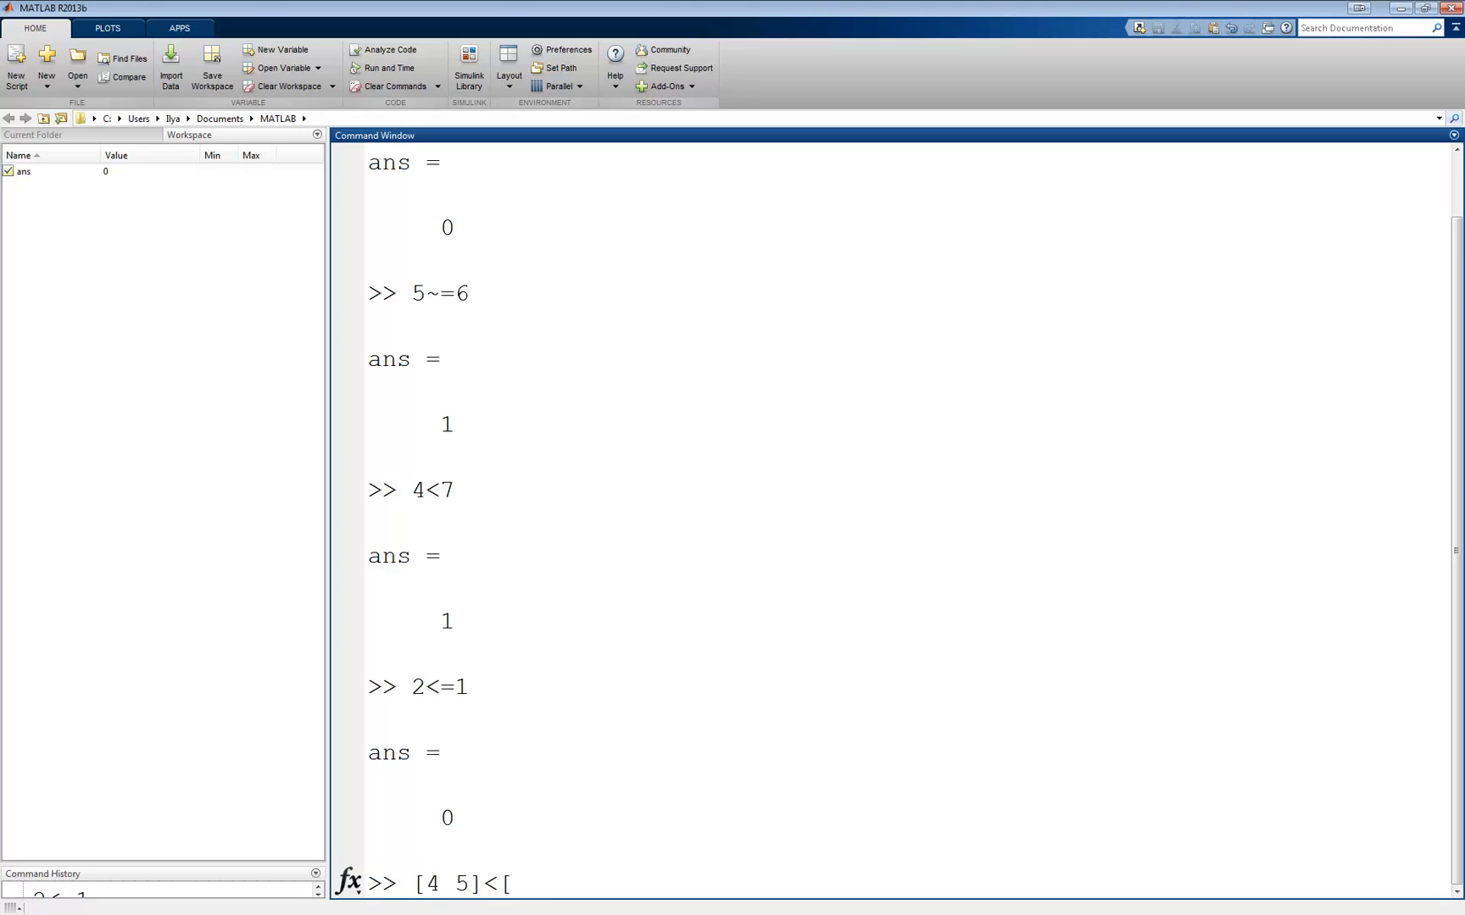
pyautogui.write('7 1]')
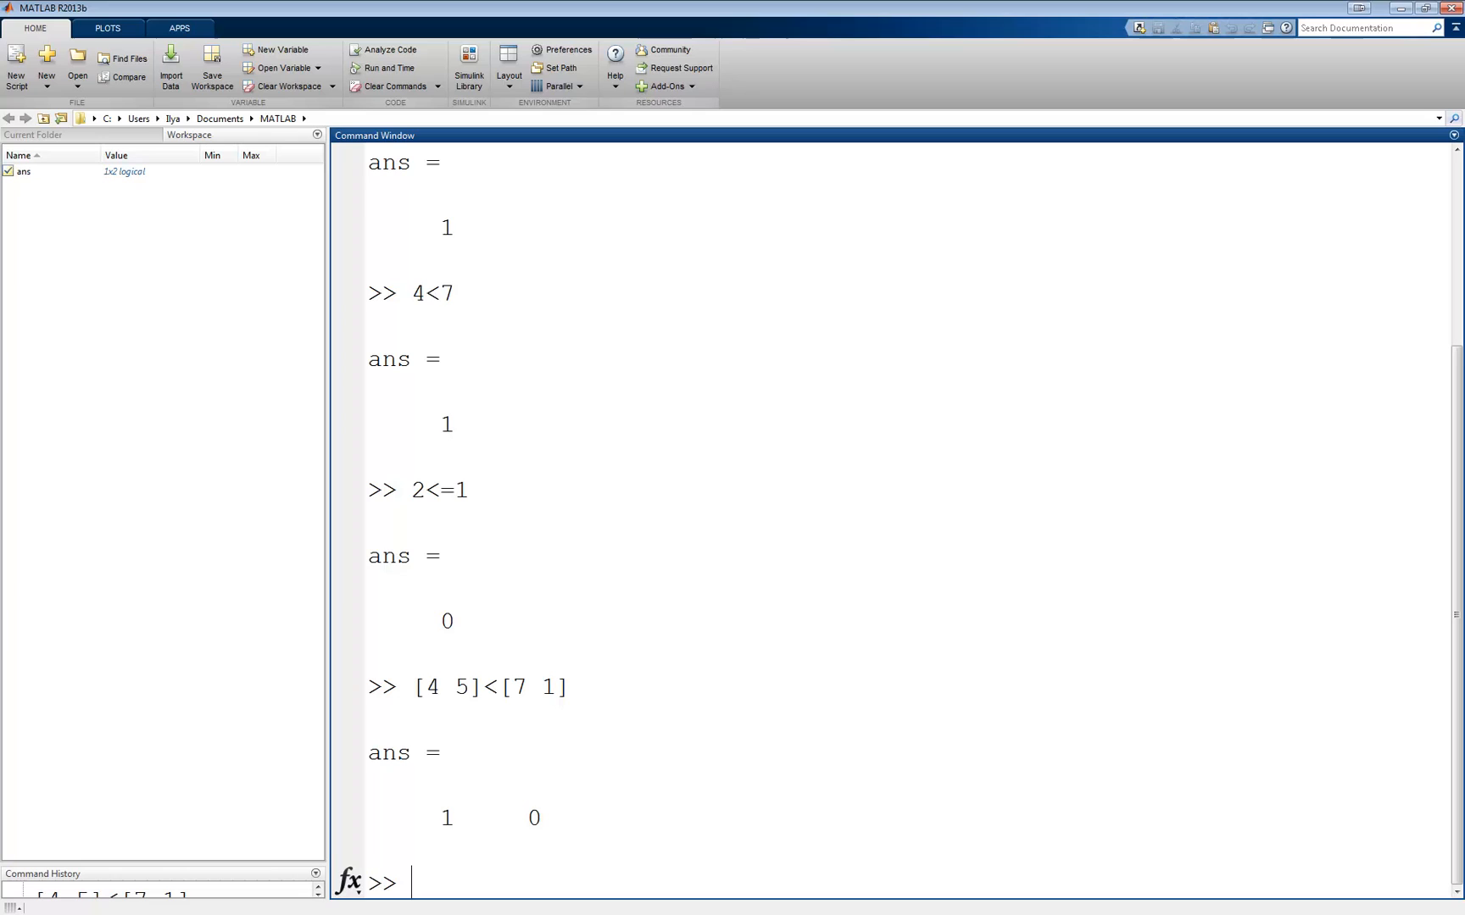
pyautogui.write('[5 -1;2 9')
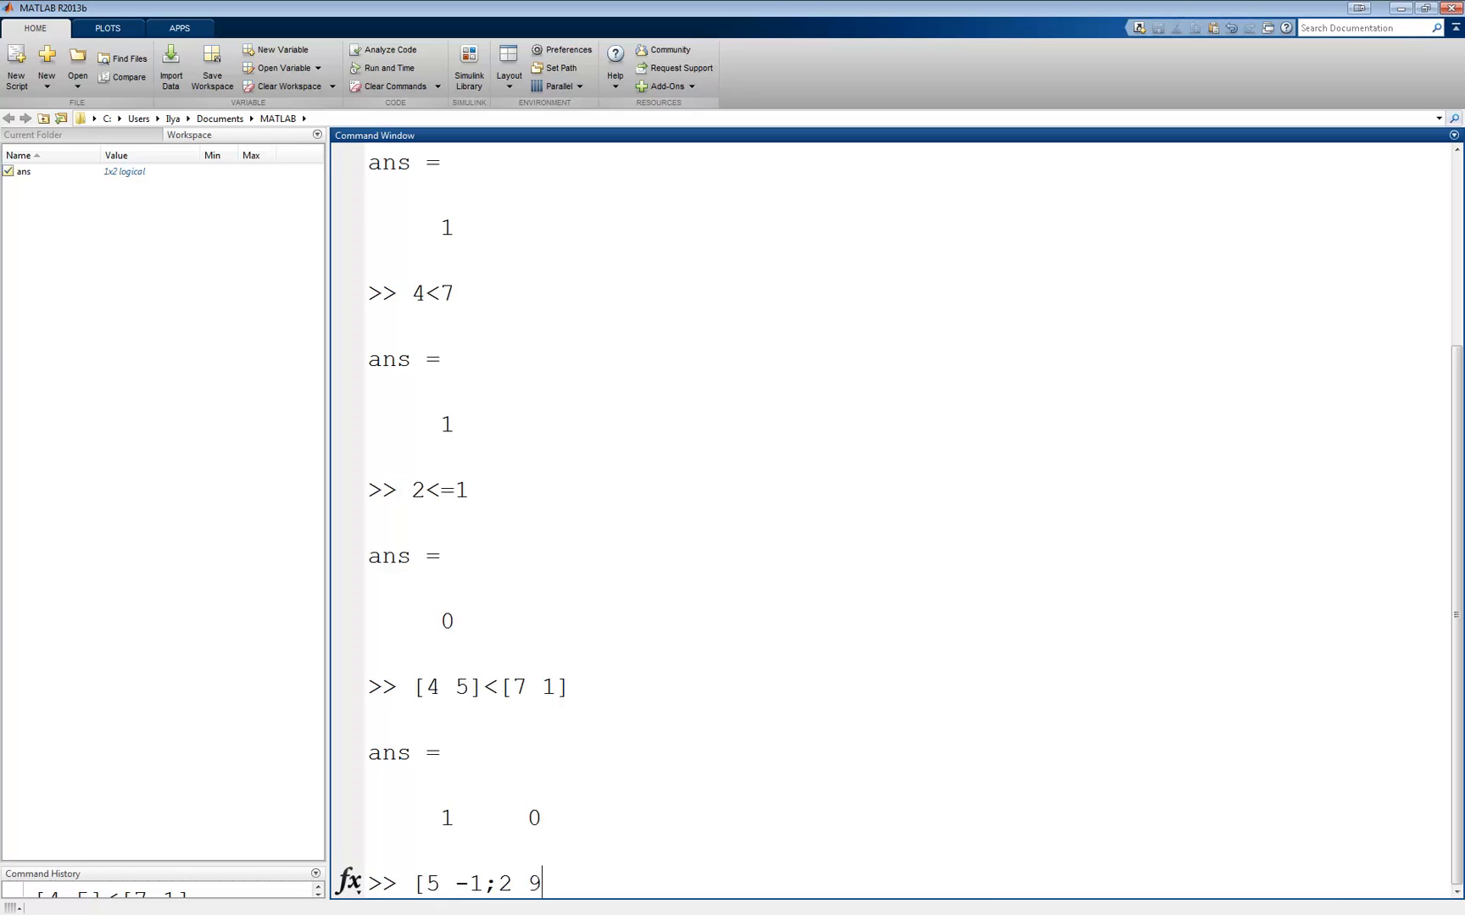
pyautogui.write(']')
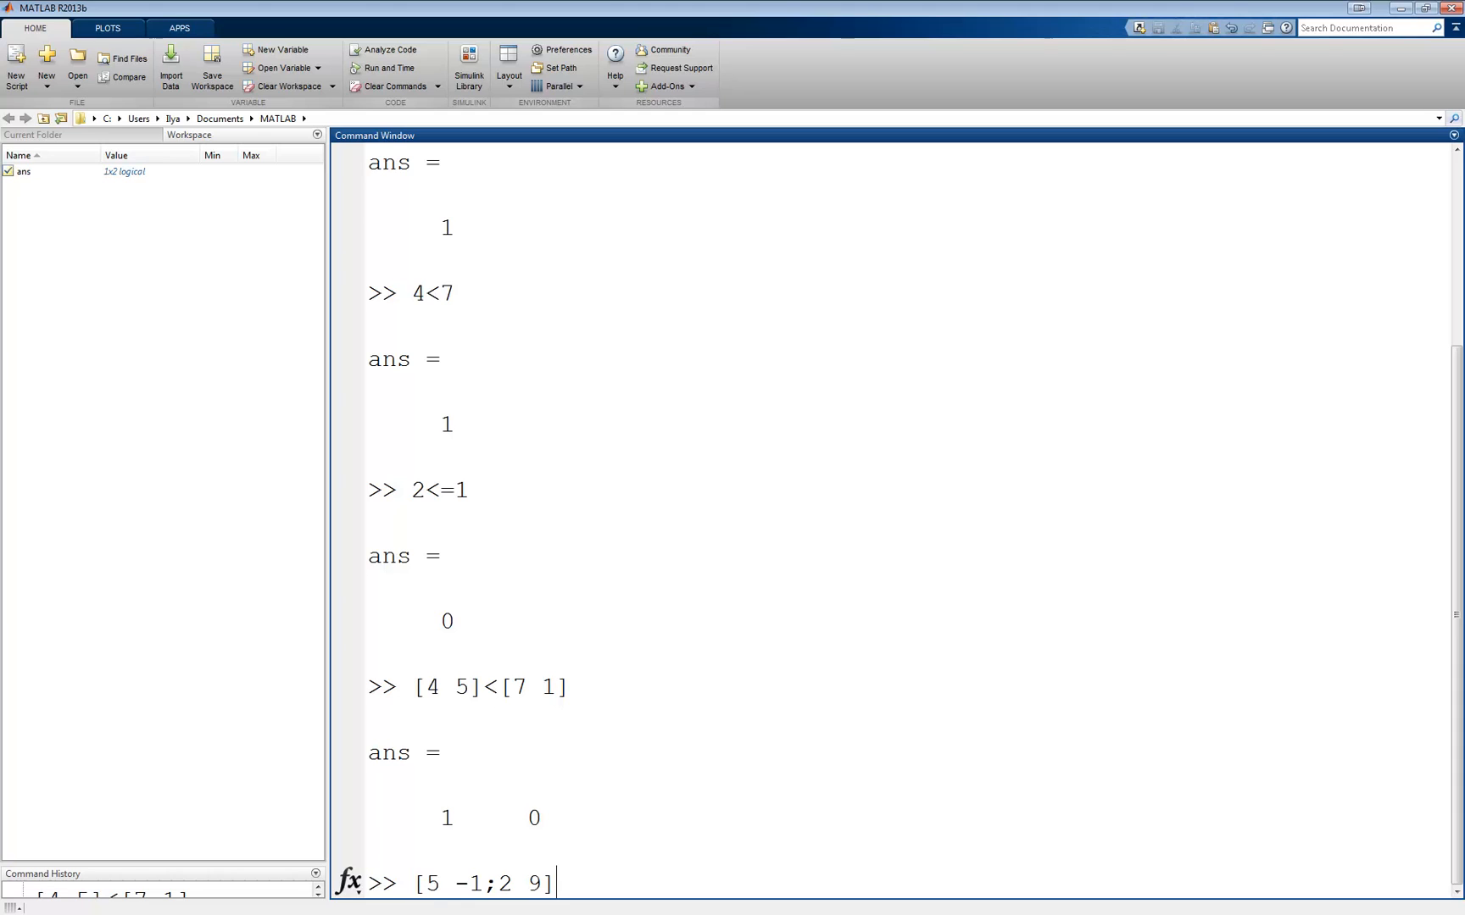
pyautogui.write('>=')
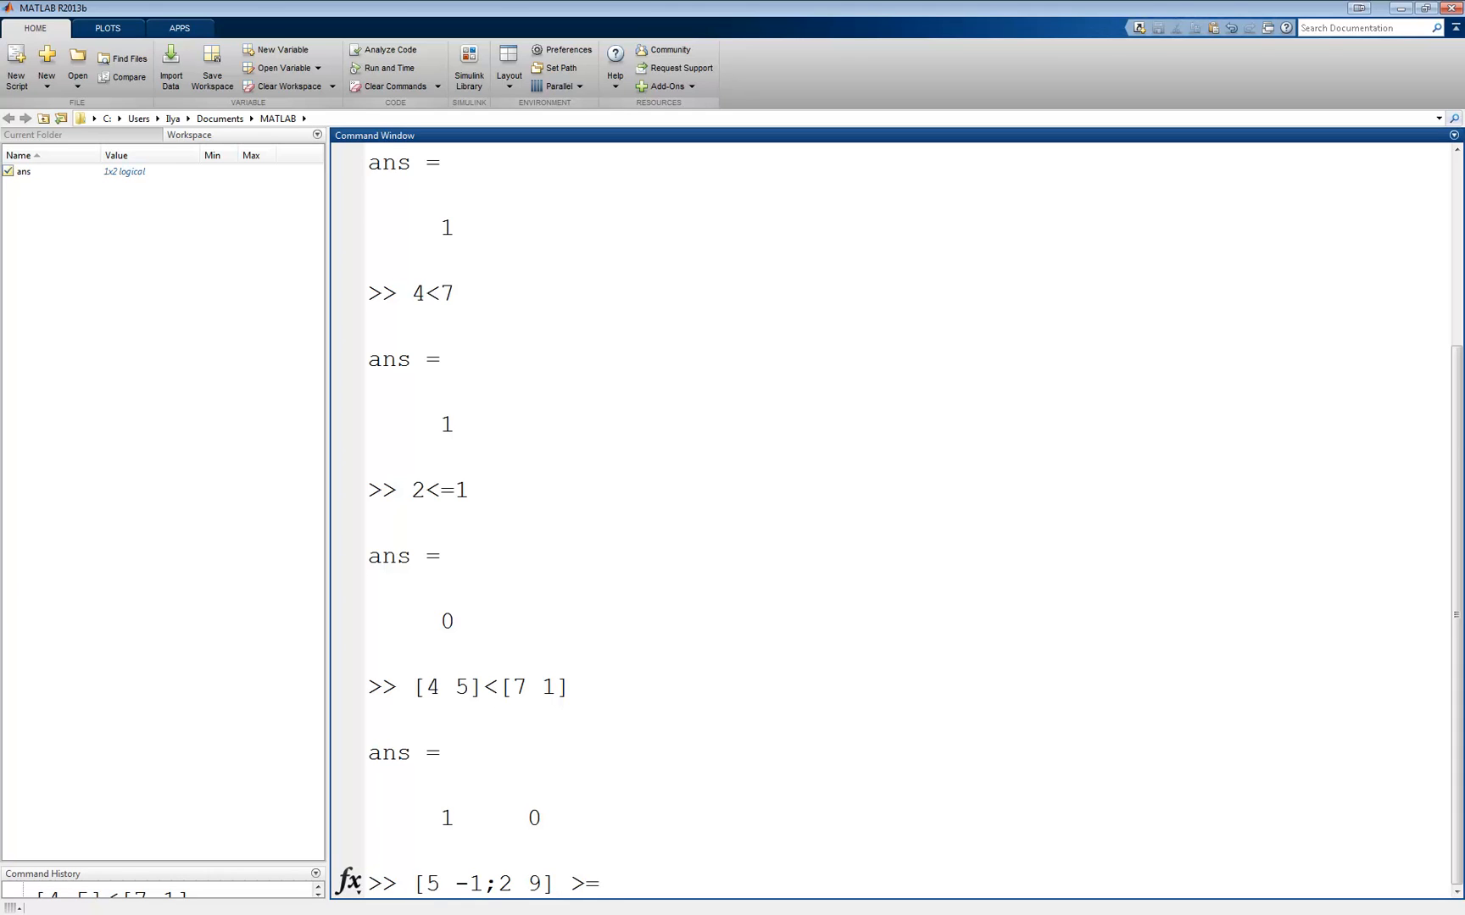
pyautogui.write('5')
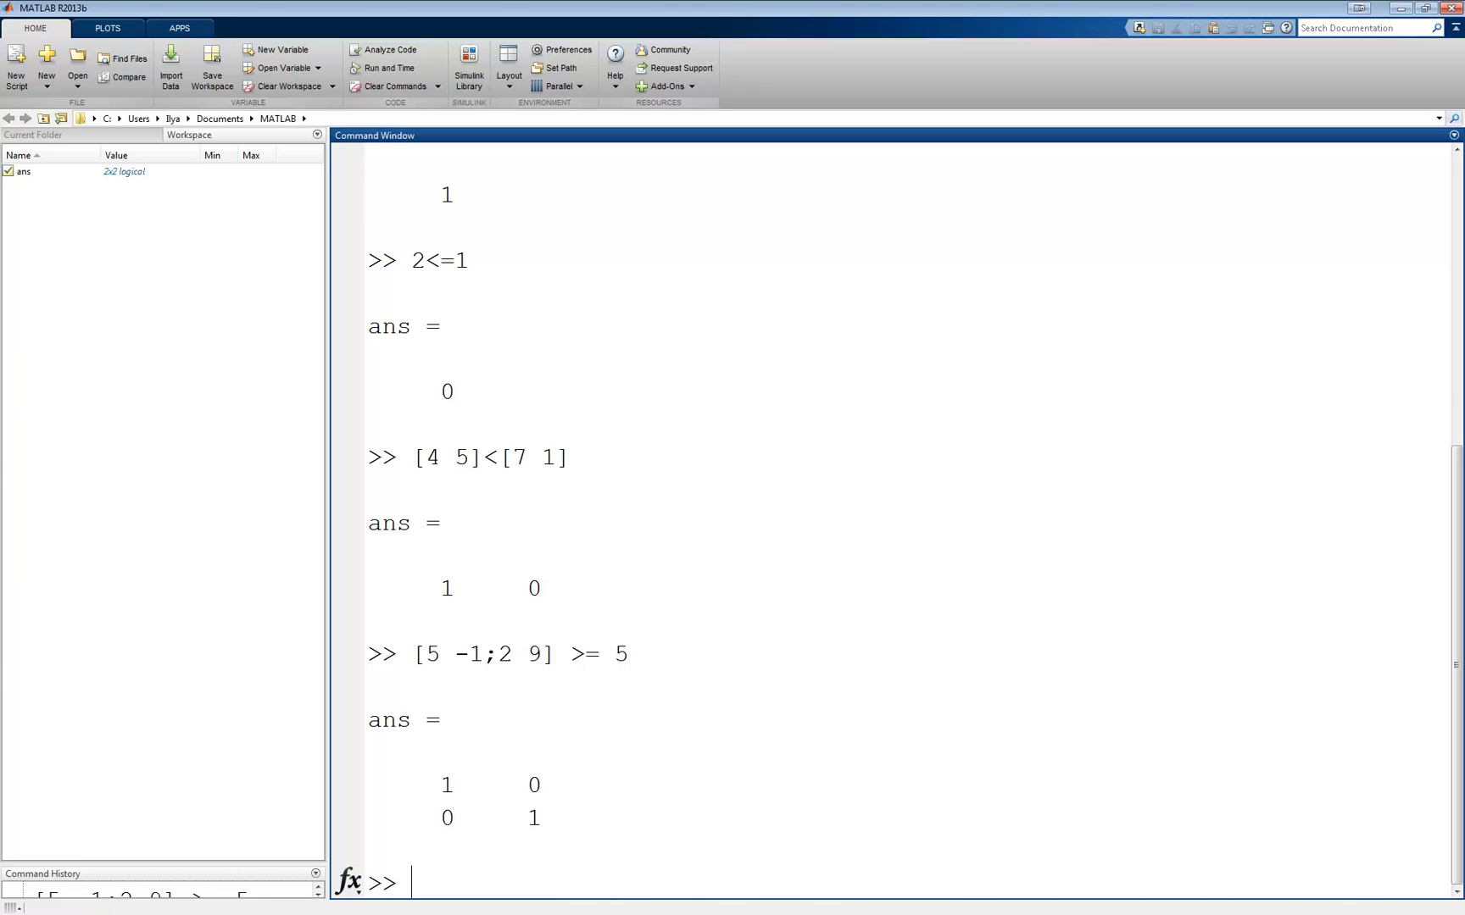
# Step: Store the result of 5==6 in variable a (0) and begin a strcmp call
pyautogui.write('a')
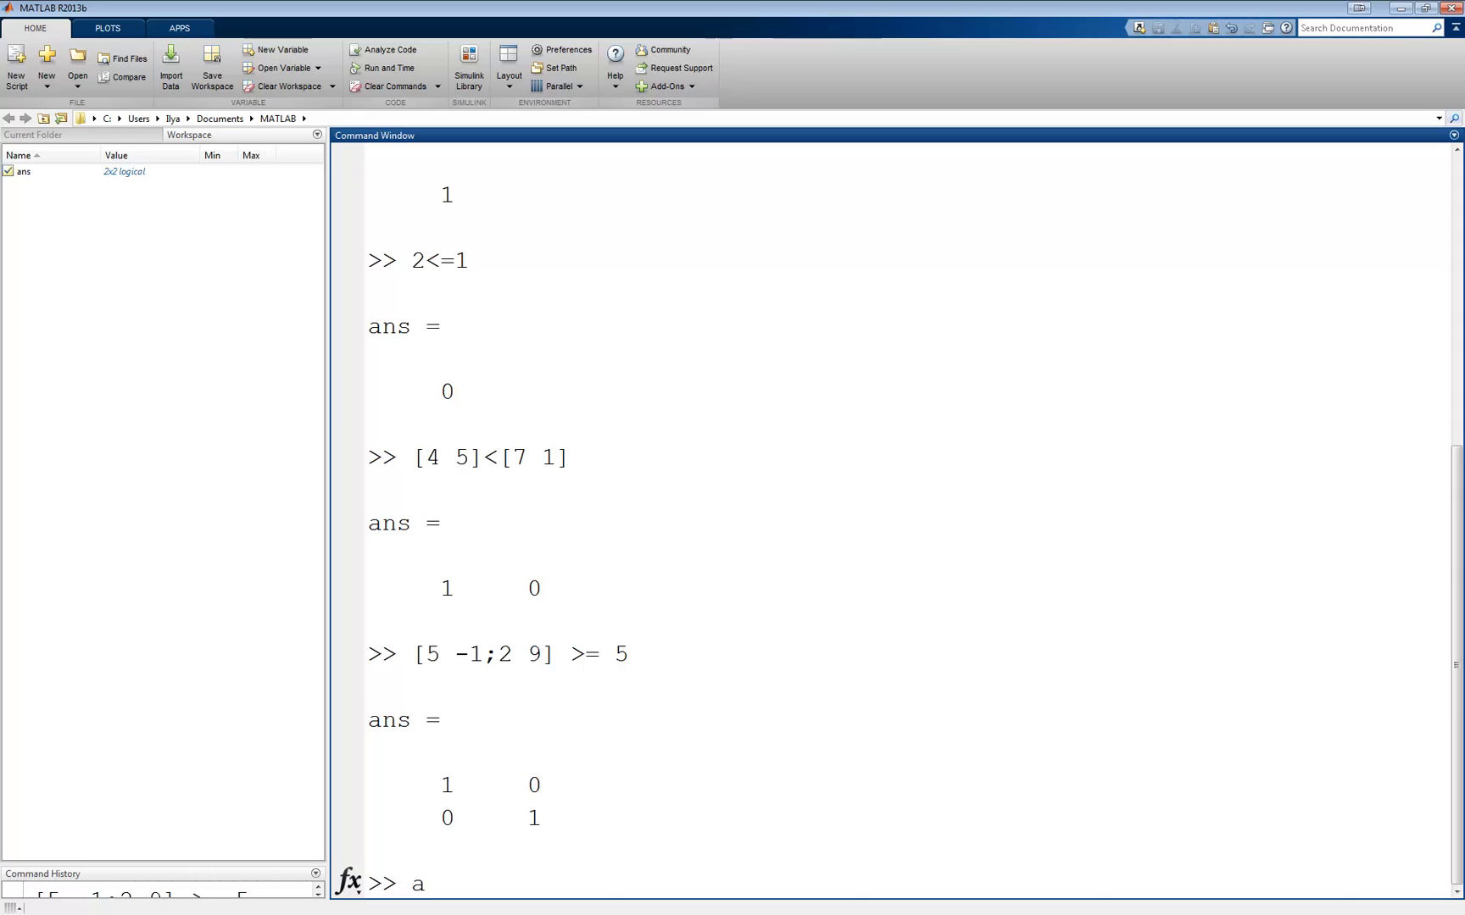
pyautogui.write('=5==')
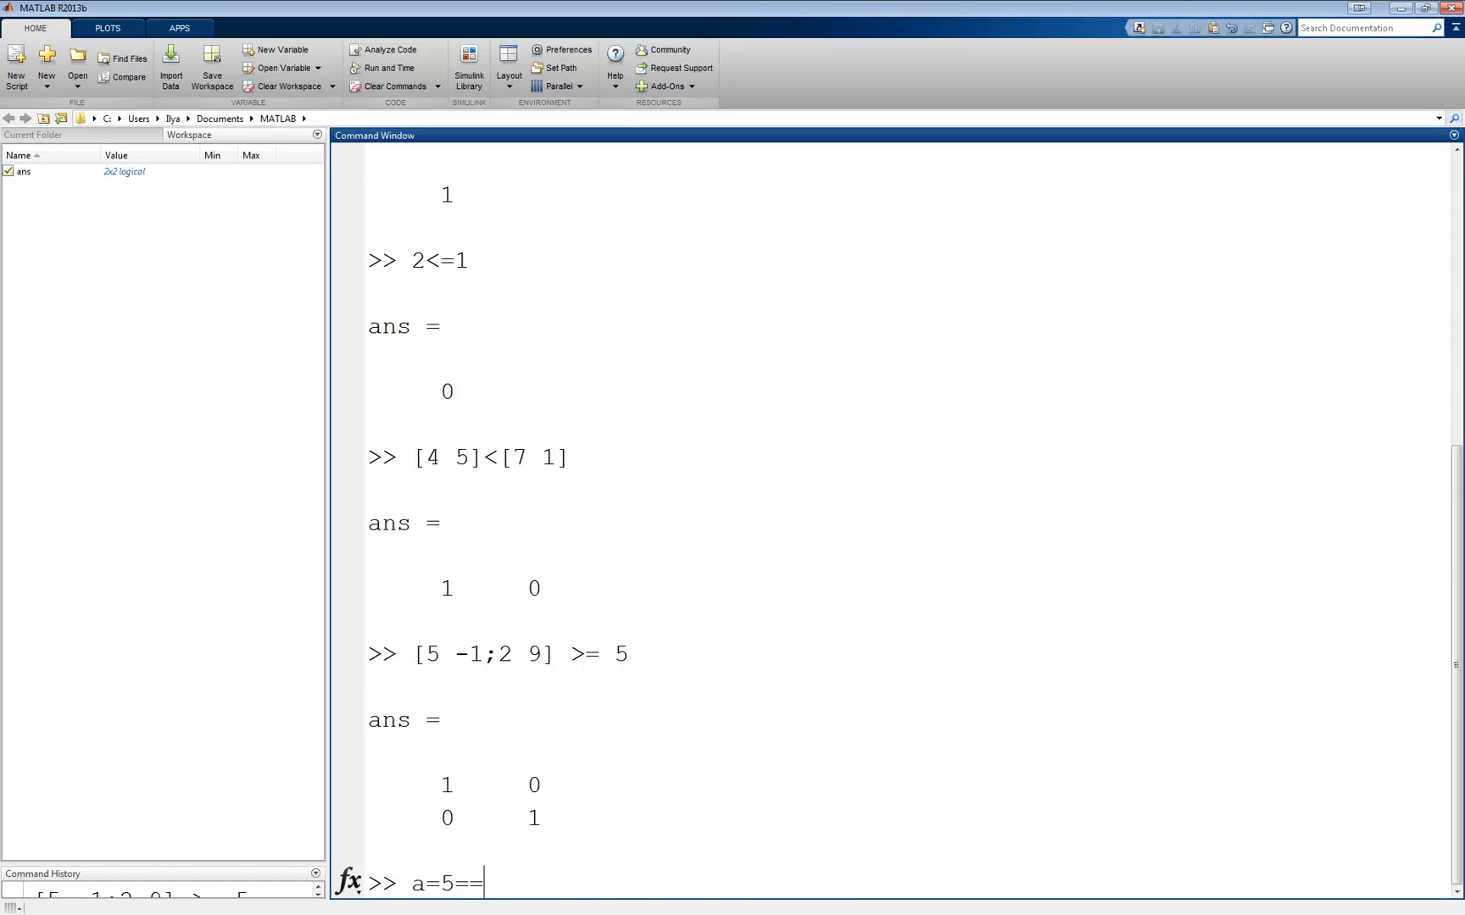
pyautogui.write('6')
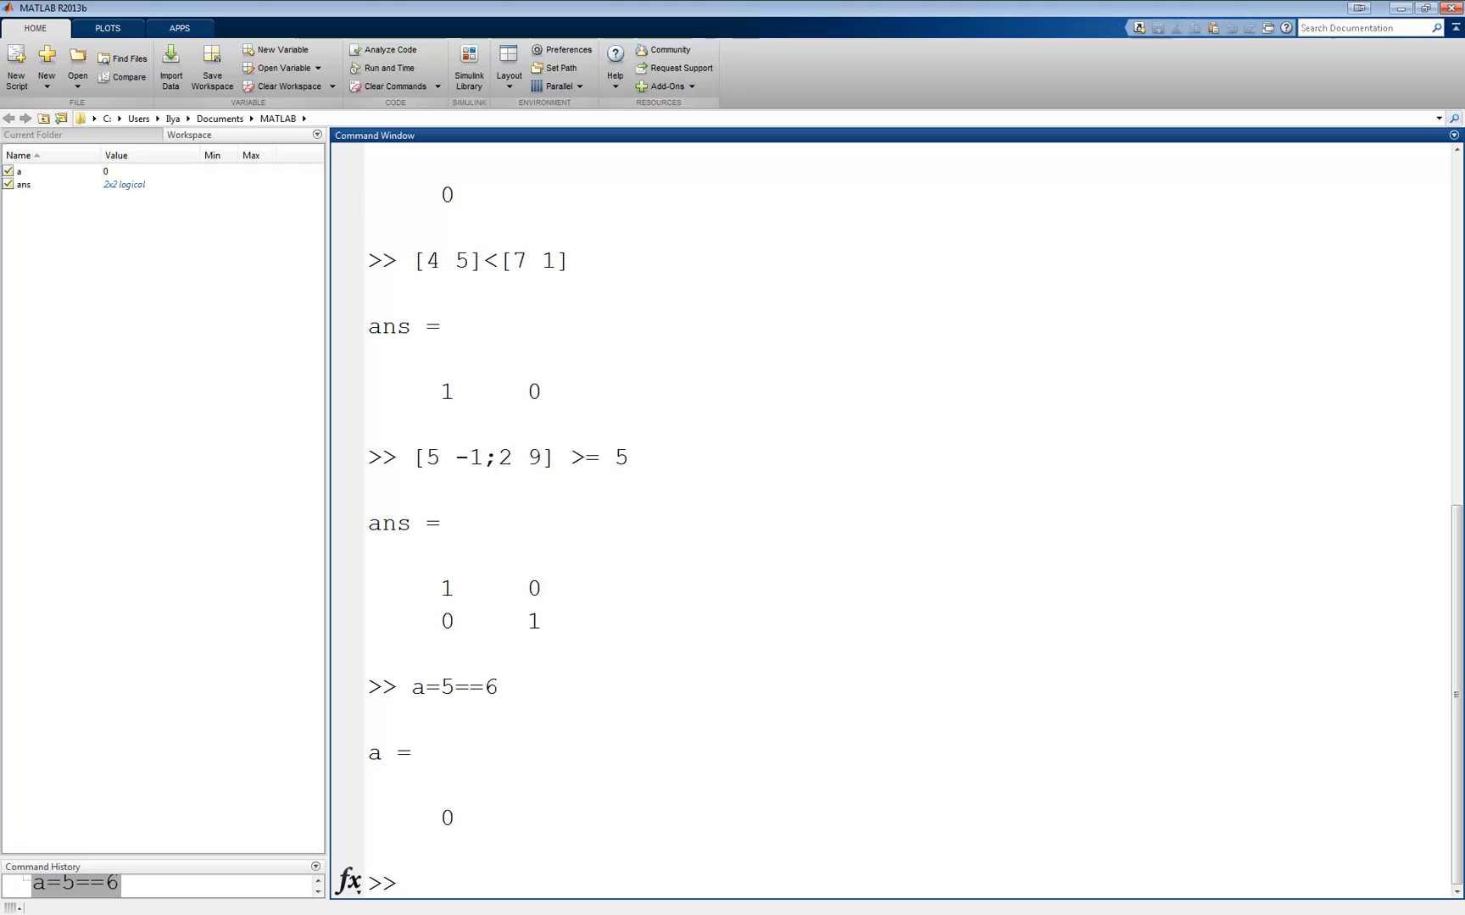
pyautogui.write('strcmp(')
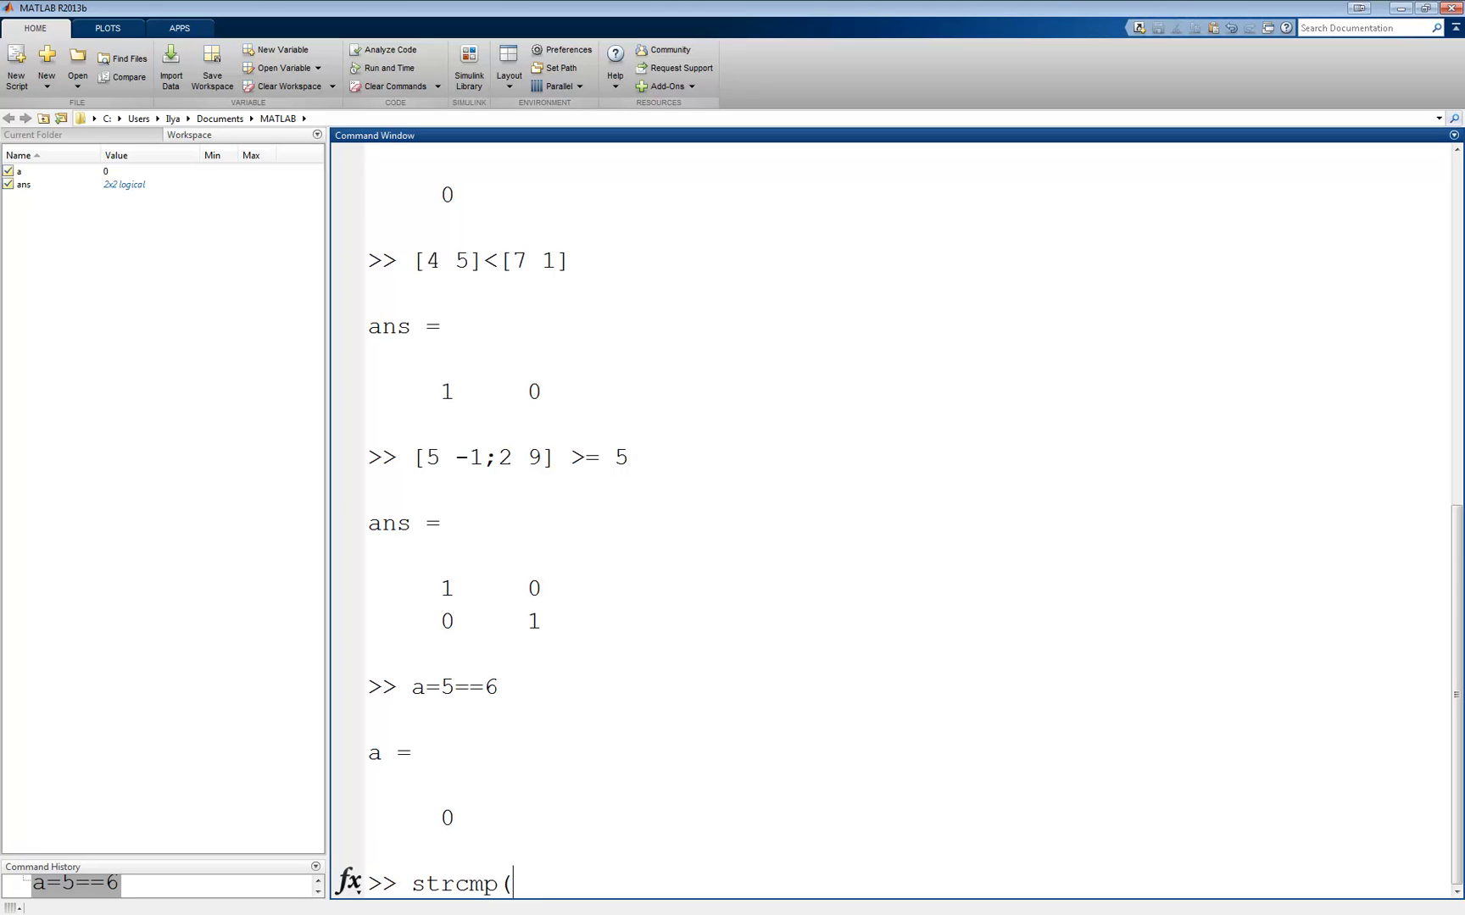
# Step: Evaluate strcmp('hello','hello'), returning 1
pyautogui.write("'hello'")
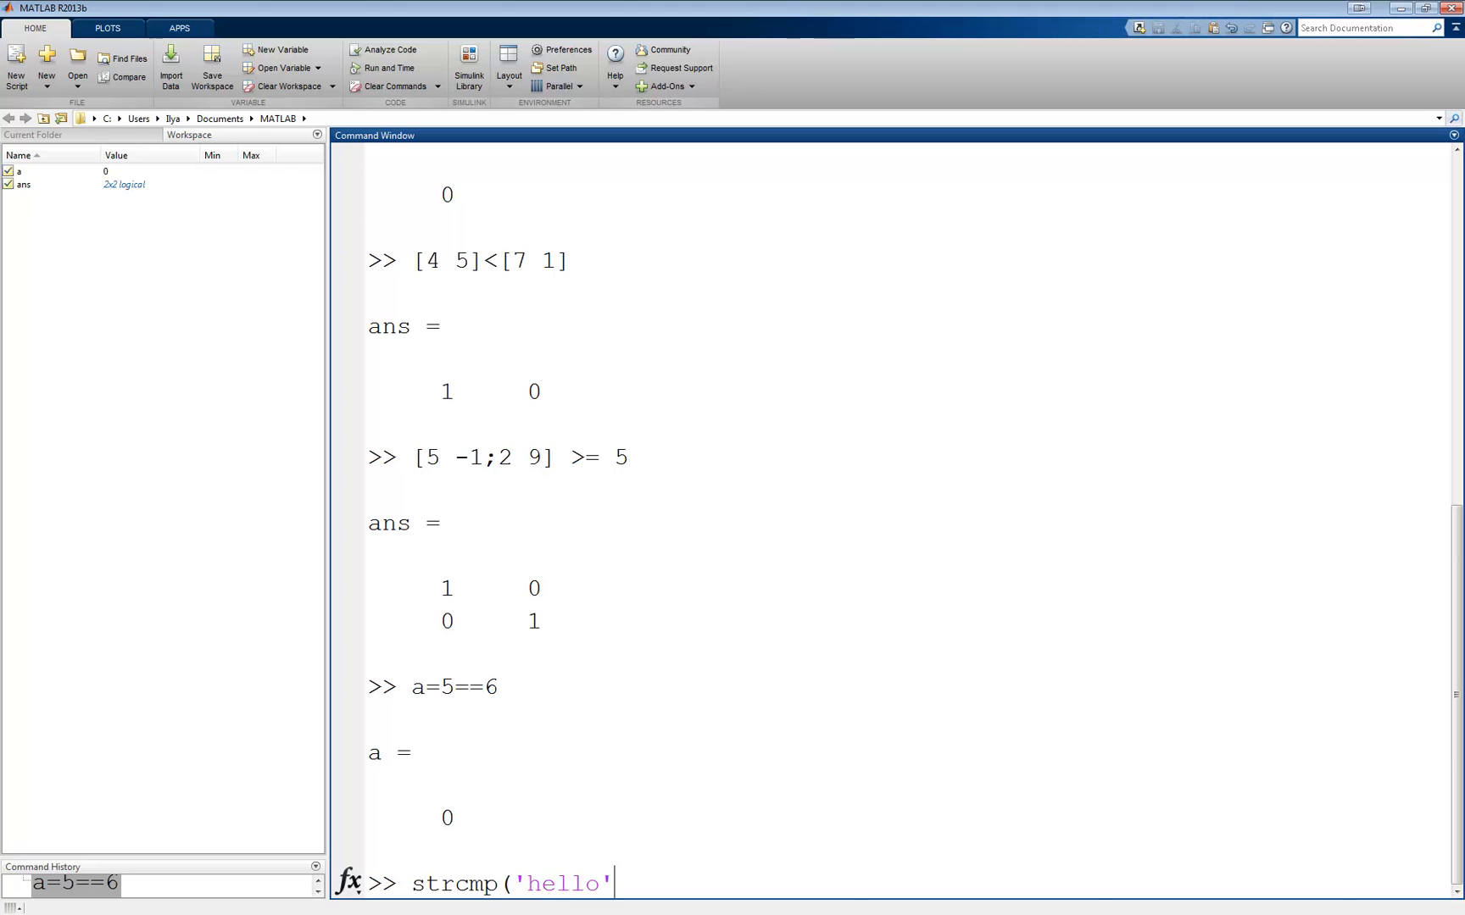
pyautogui.write(",'hello')")
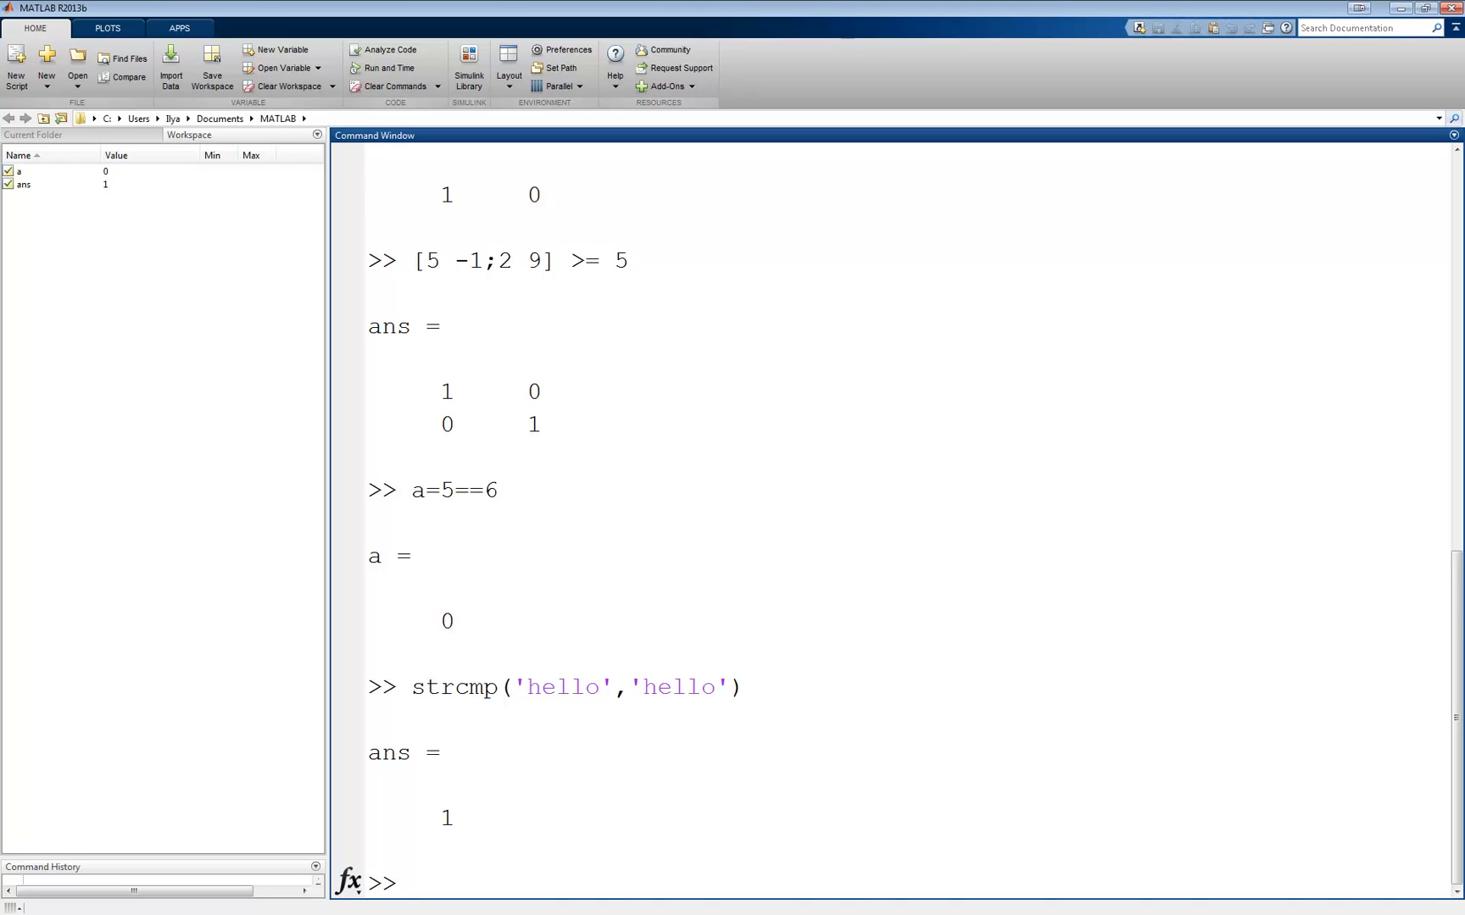
# Step: Prompt 'Enter your name: ' into x, answer Ilya, and get d = strcmp(x,'Ilya') = 1
pyautogui.write('x = inp')
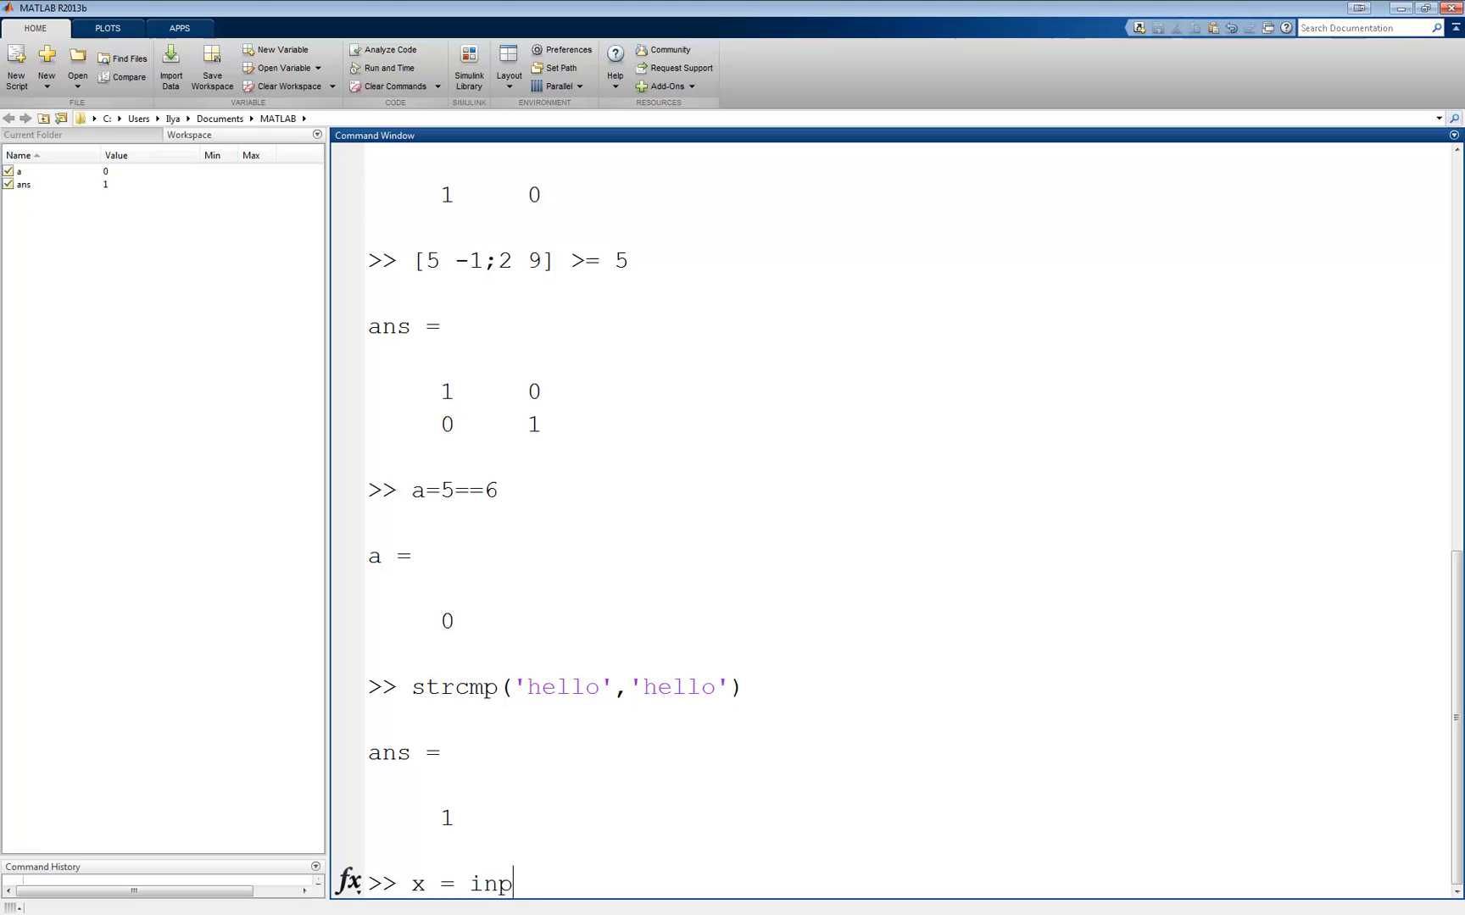
pyautogui.write("ut('Enter")
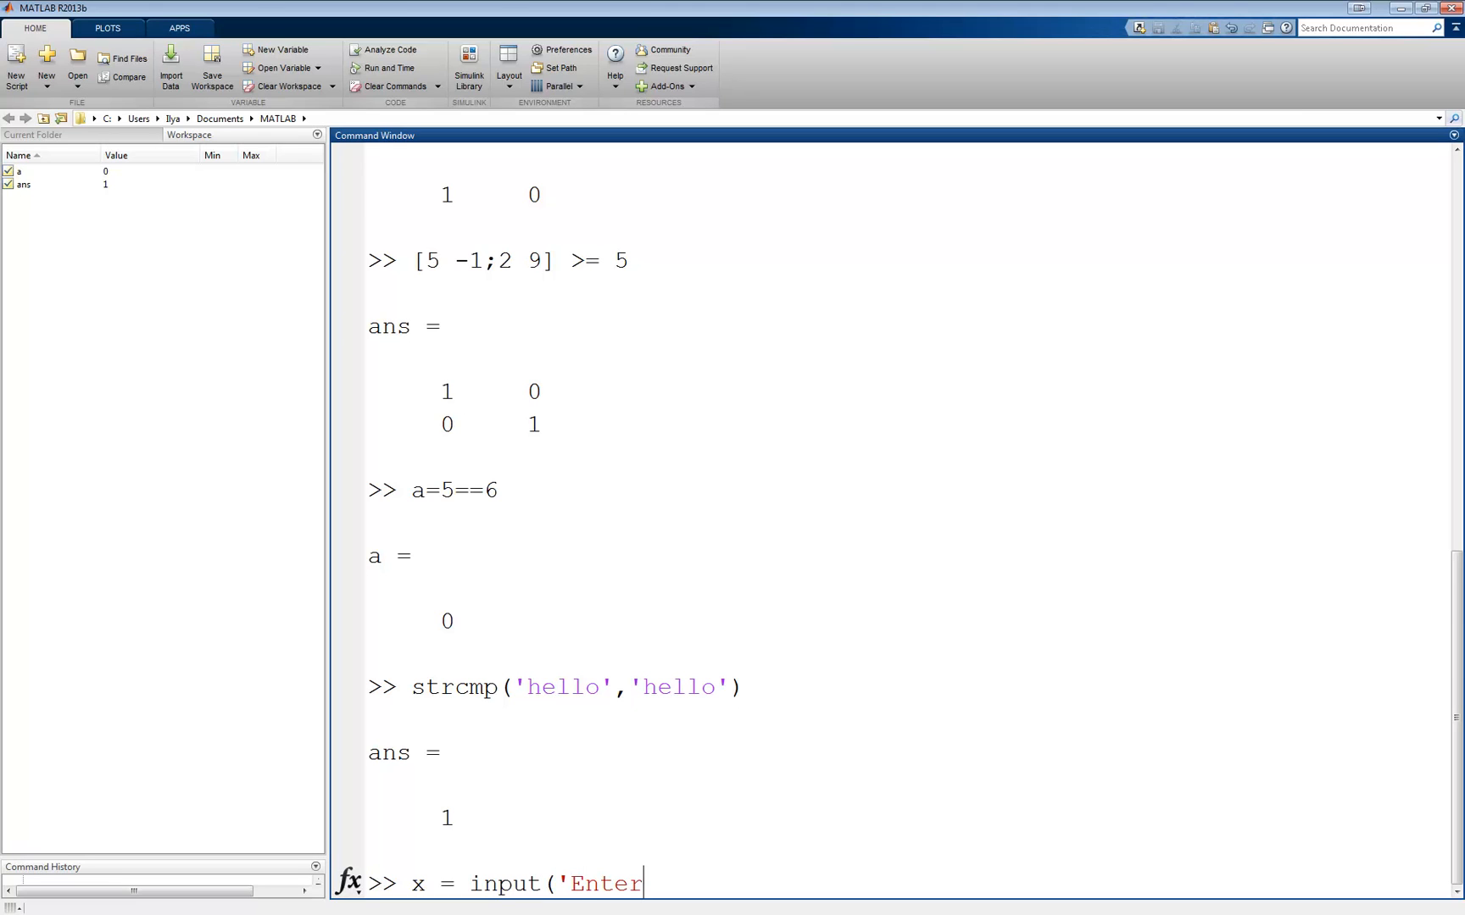
pyautogui.write('your name')
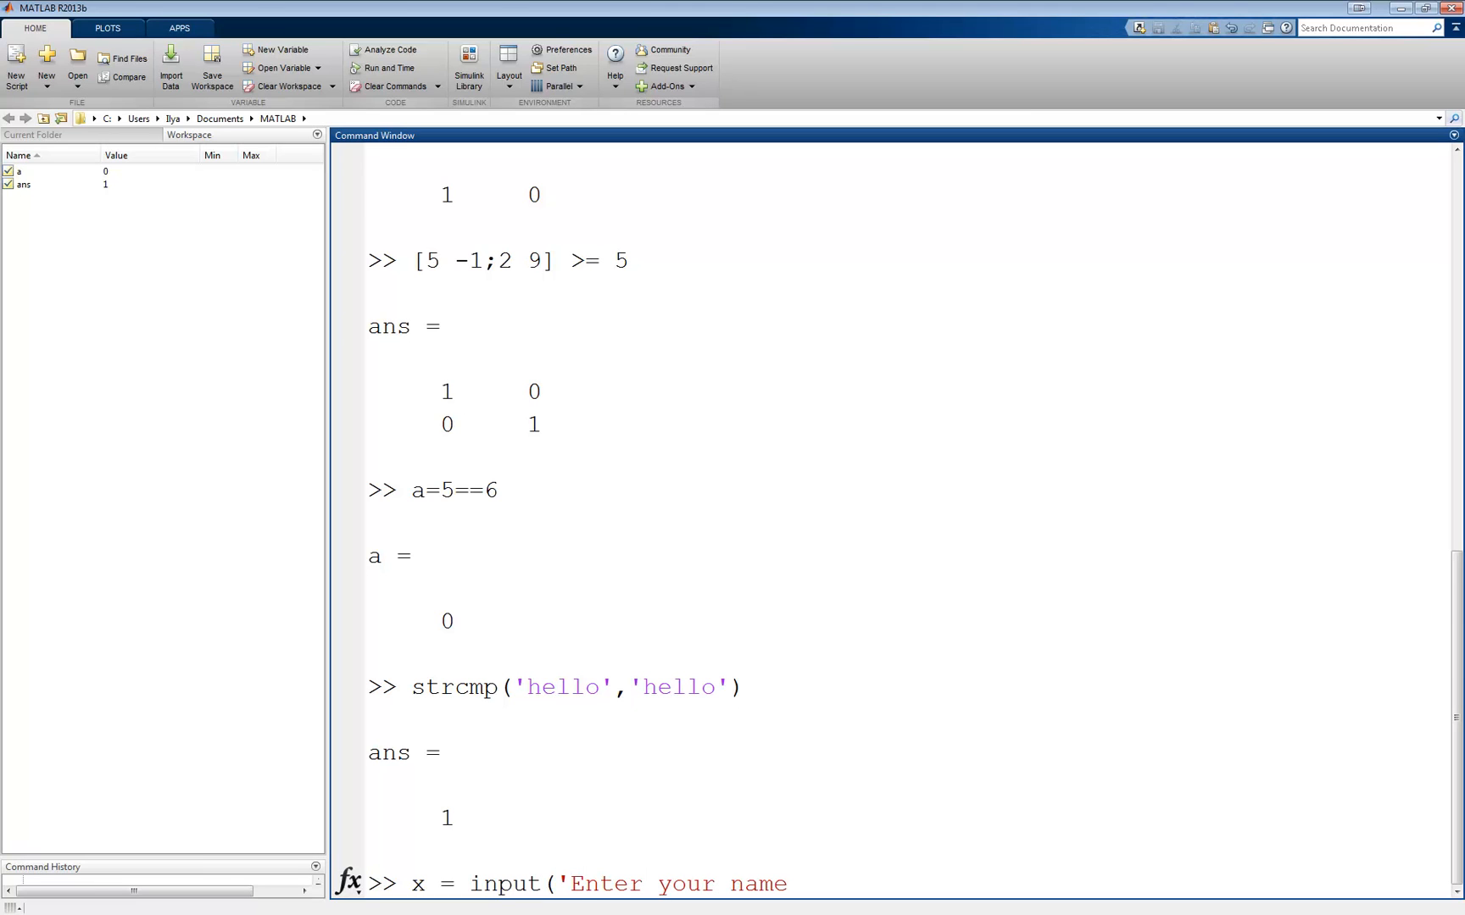
pyautogui.write(": ','s'")
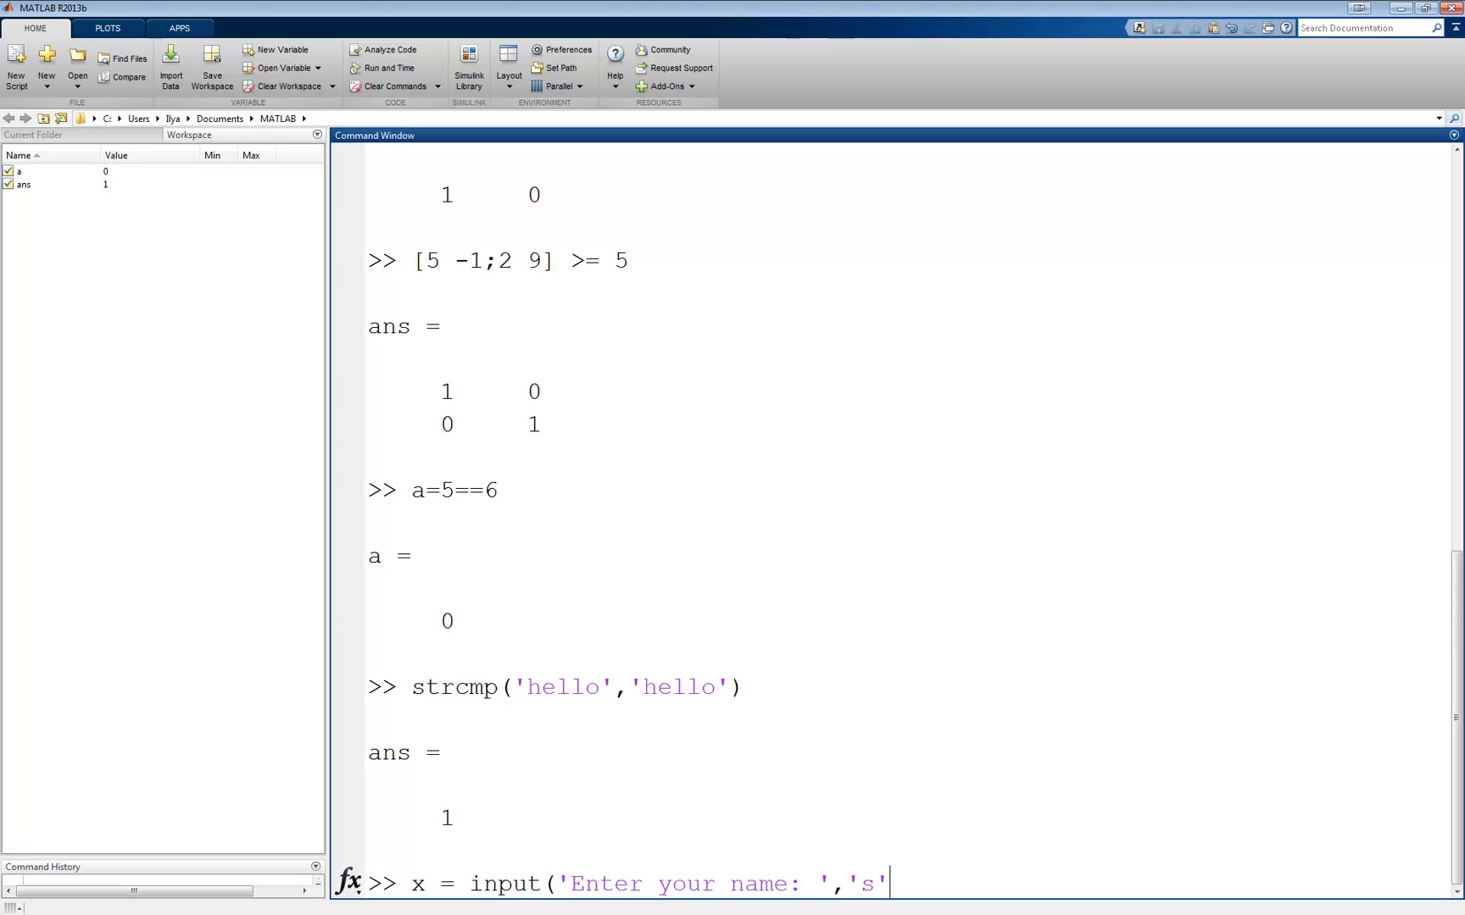
pyautogui.press('enter')
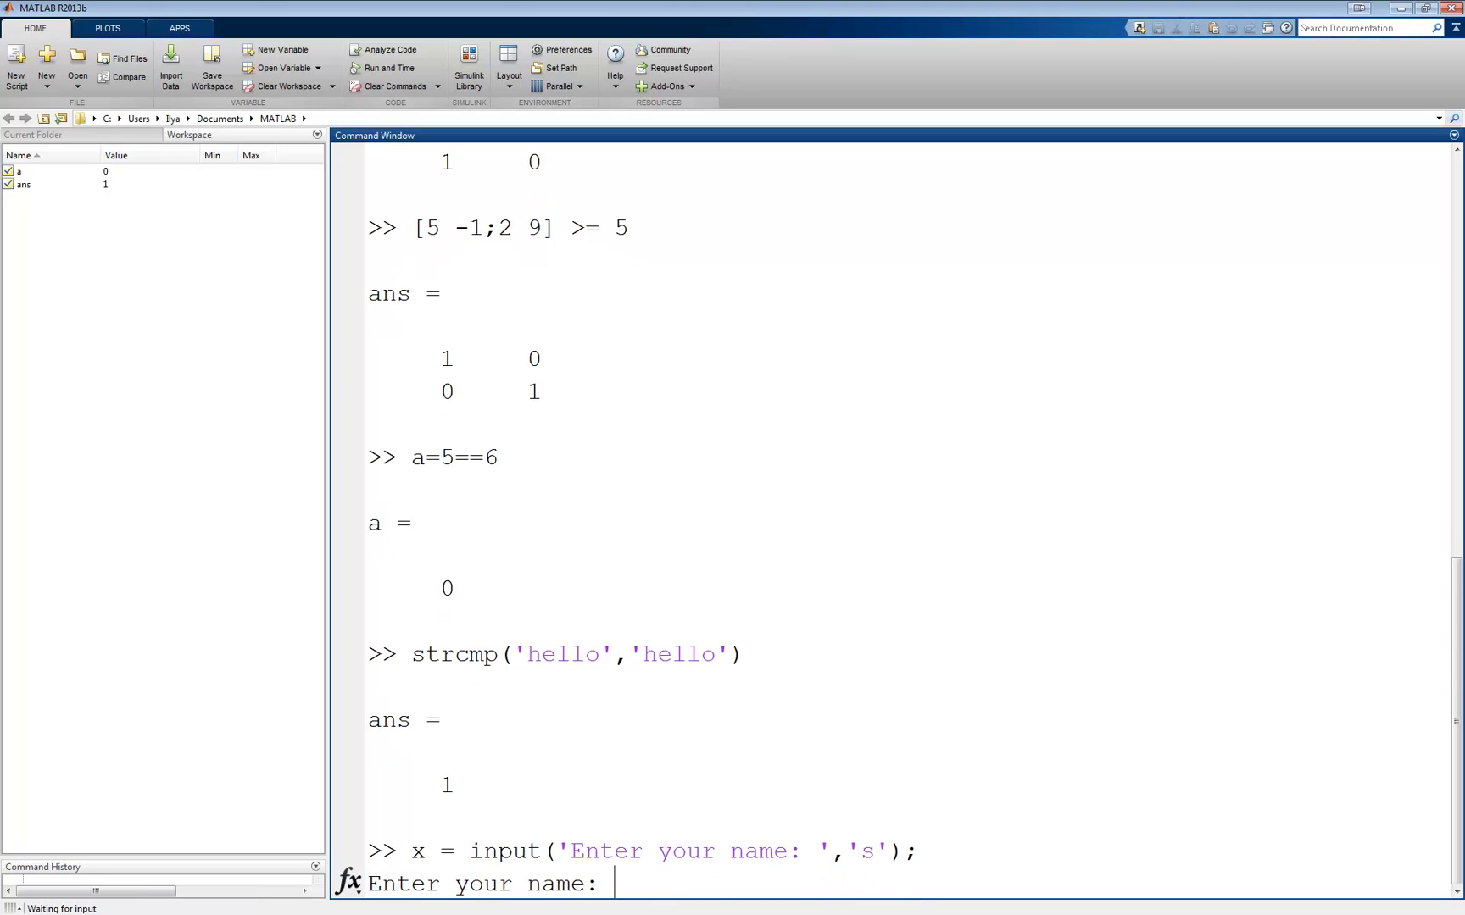
pyautogui.write('Il')
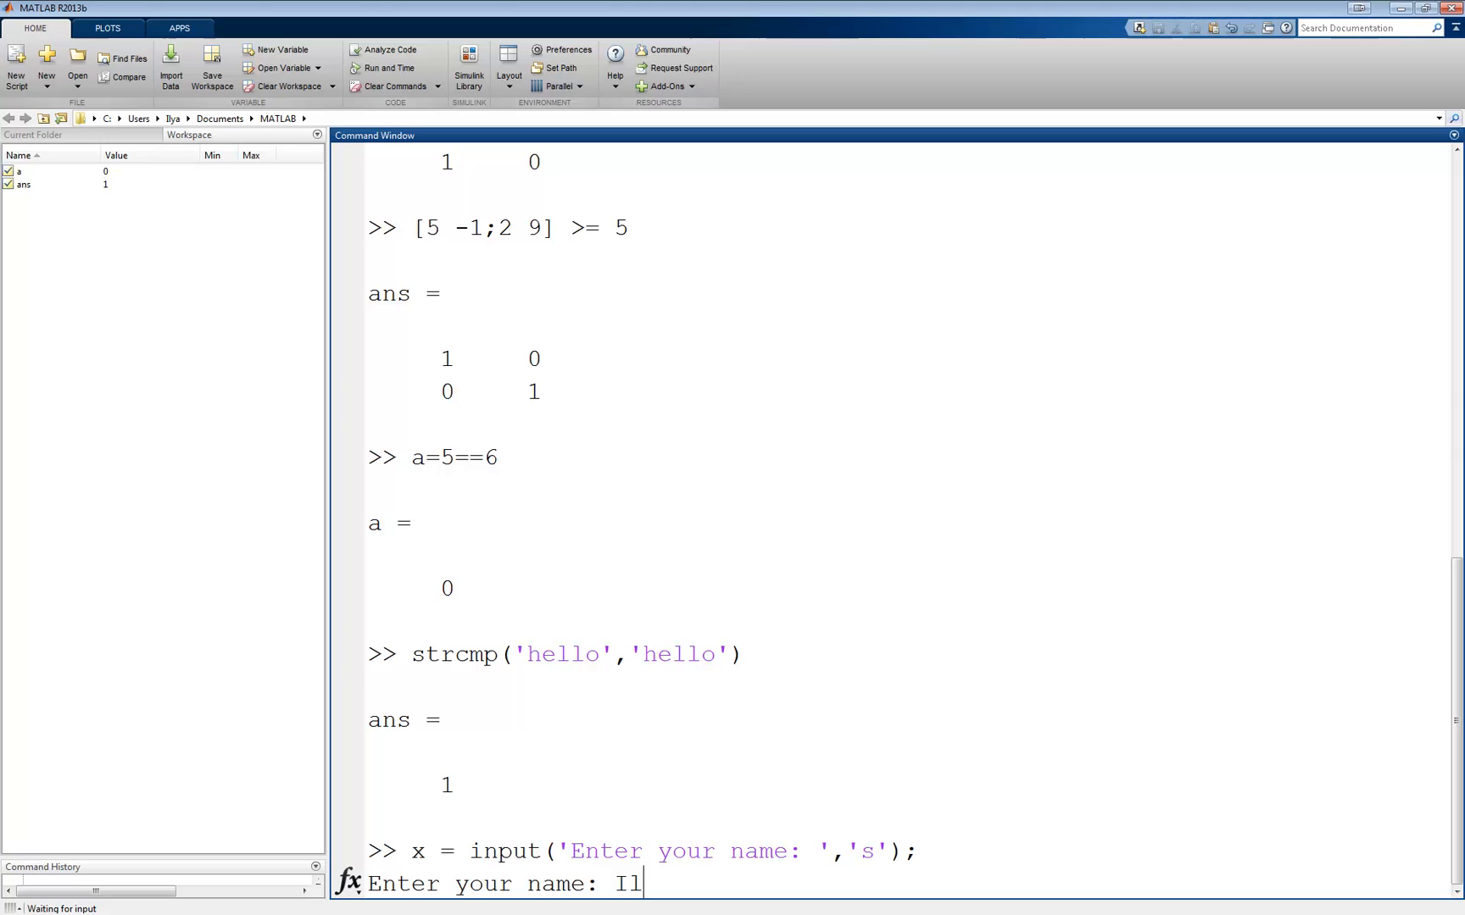
pyautogui.press('enter')
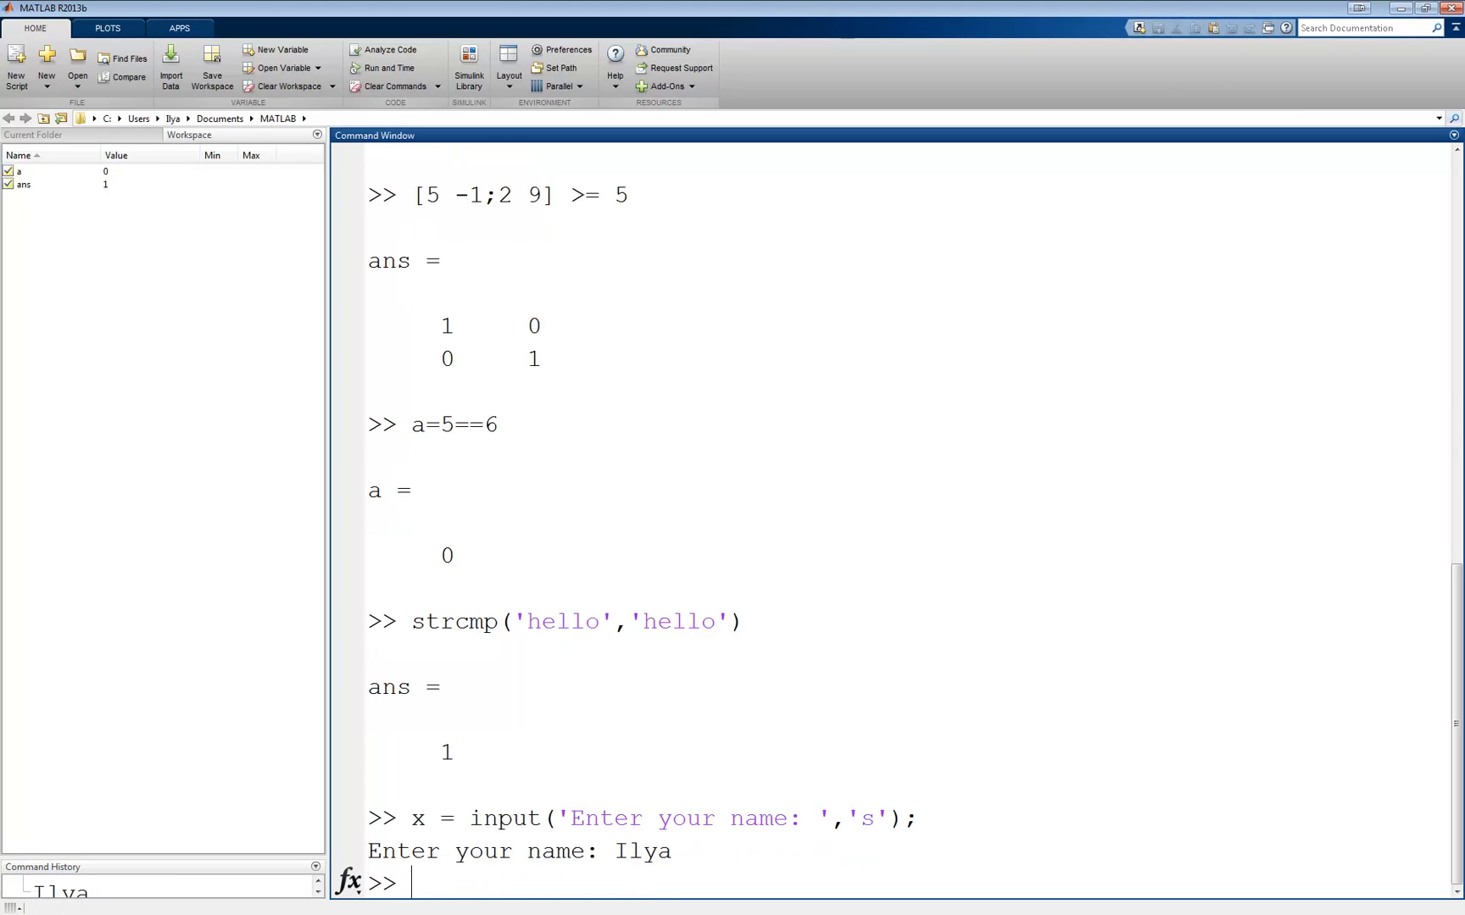
pyautogui.write("d = strcmp(x,'Ilya")
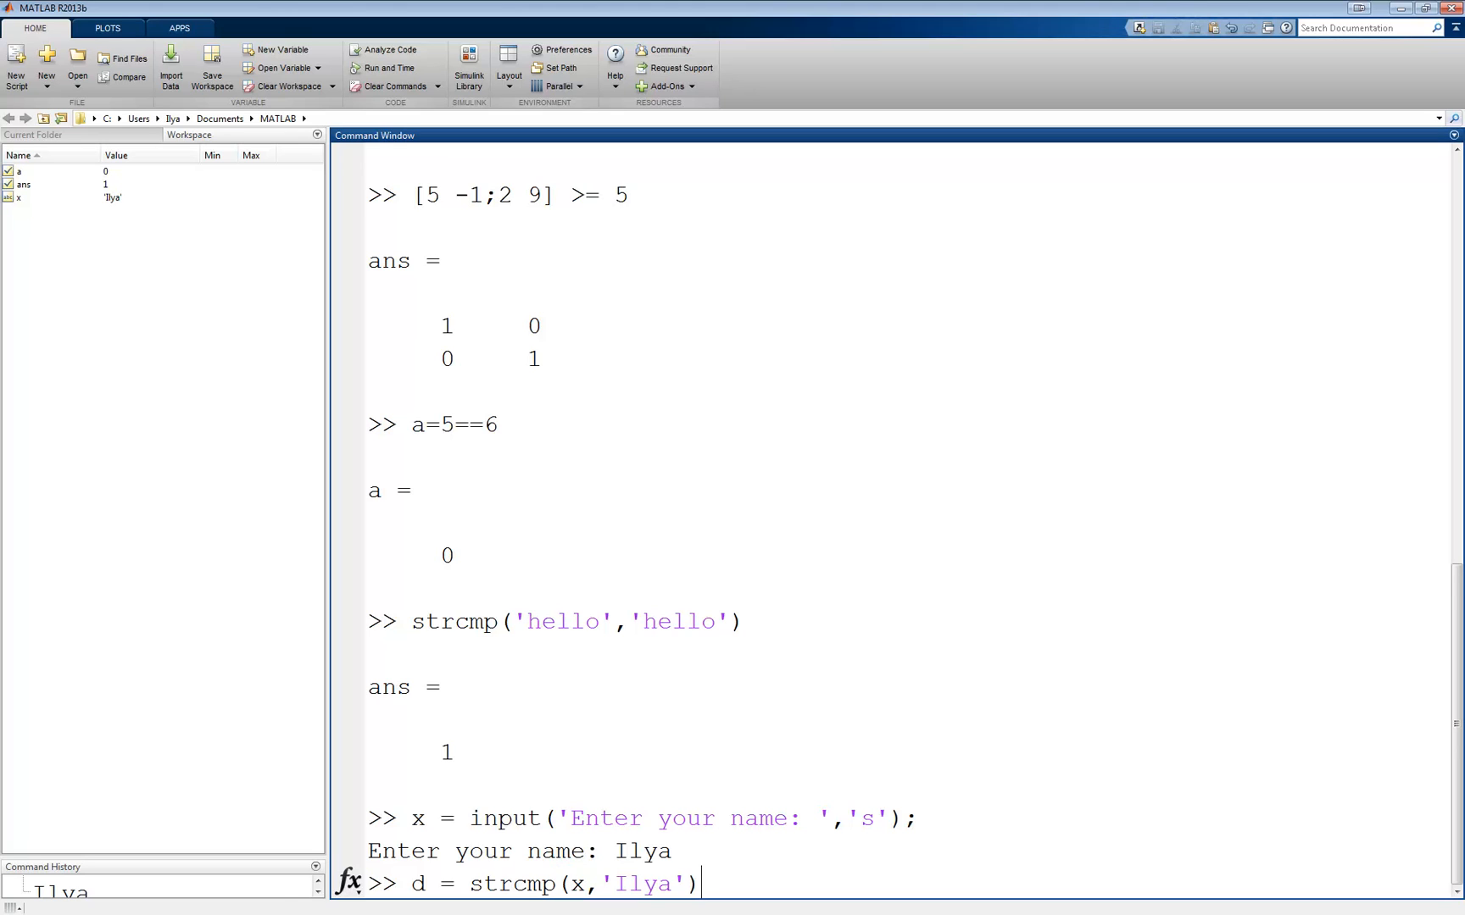
pyautogui.press('enter')
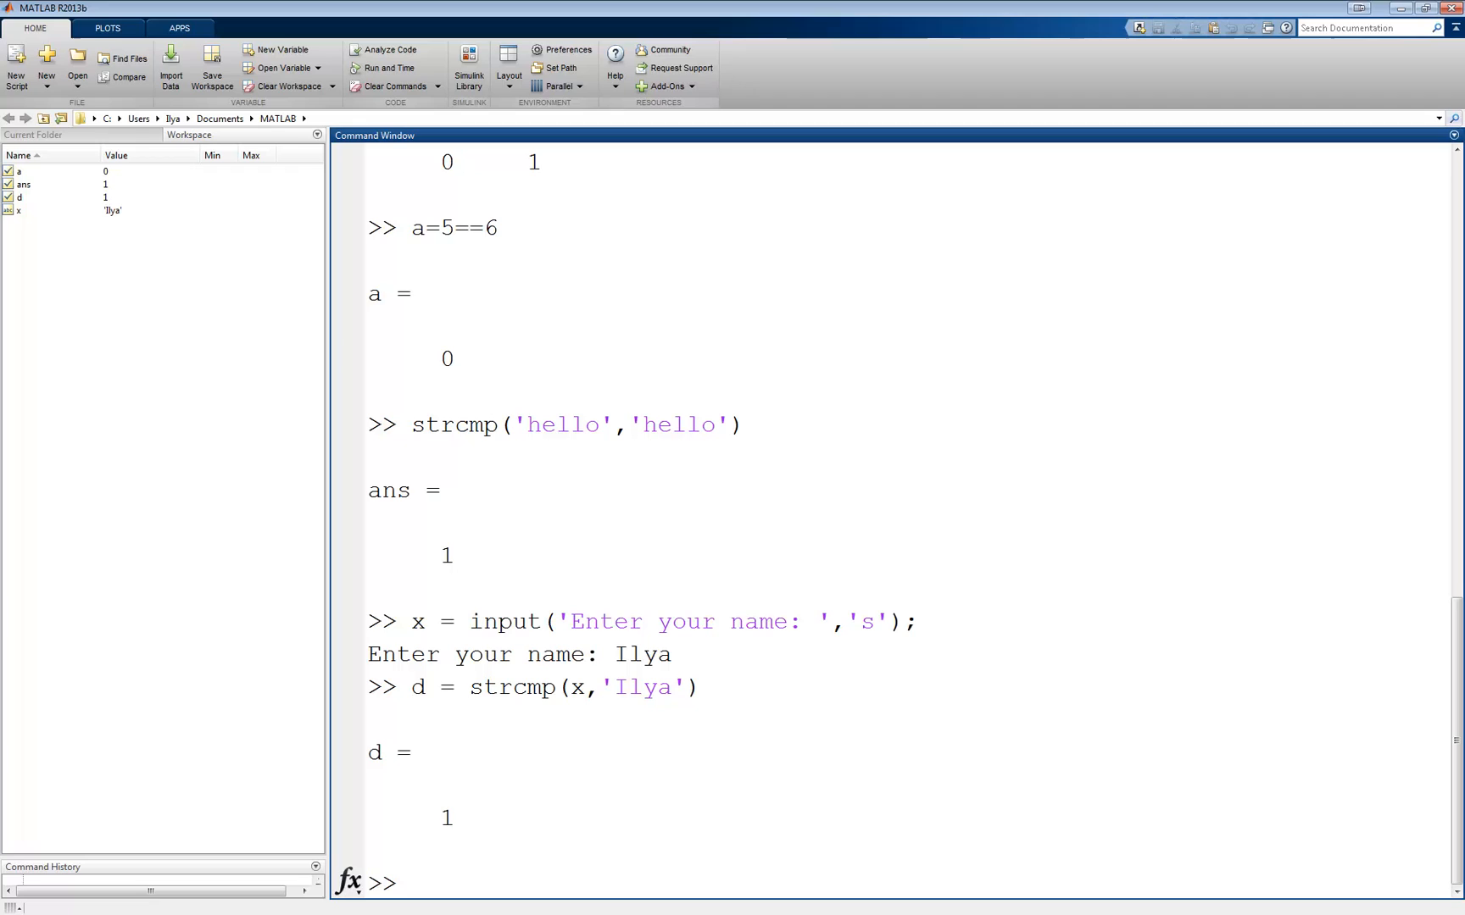
# Step: Compare 'Ilya' with 'ilya': strcmp returns 0, case-insensitive strcmpi returns 1
pyautogui.write('strcmp(')
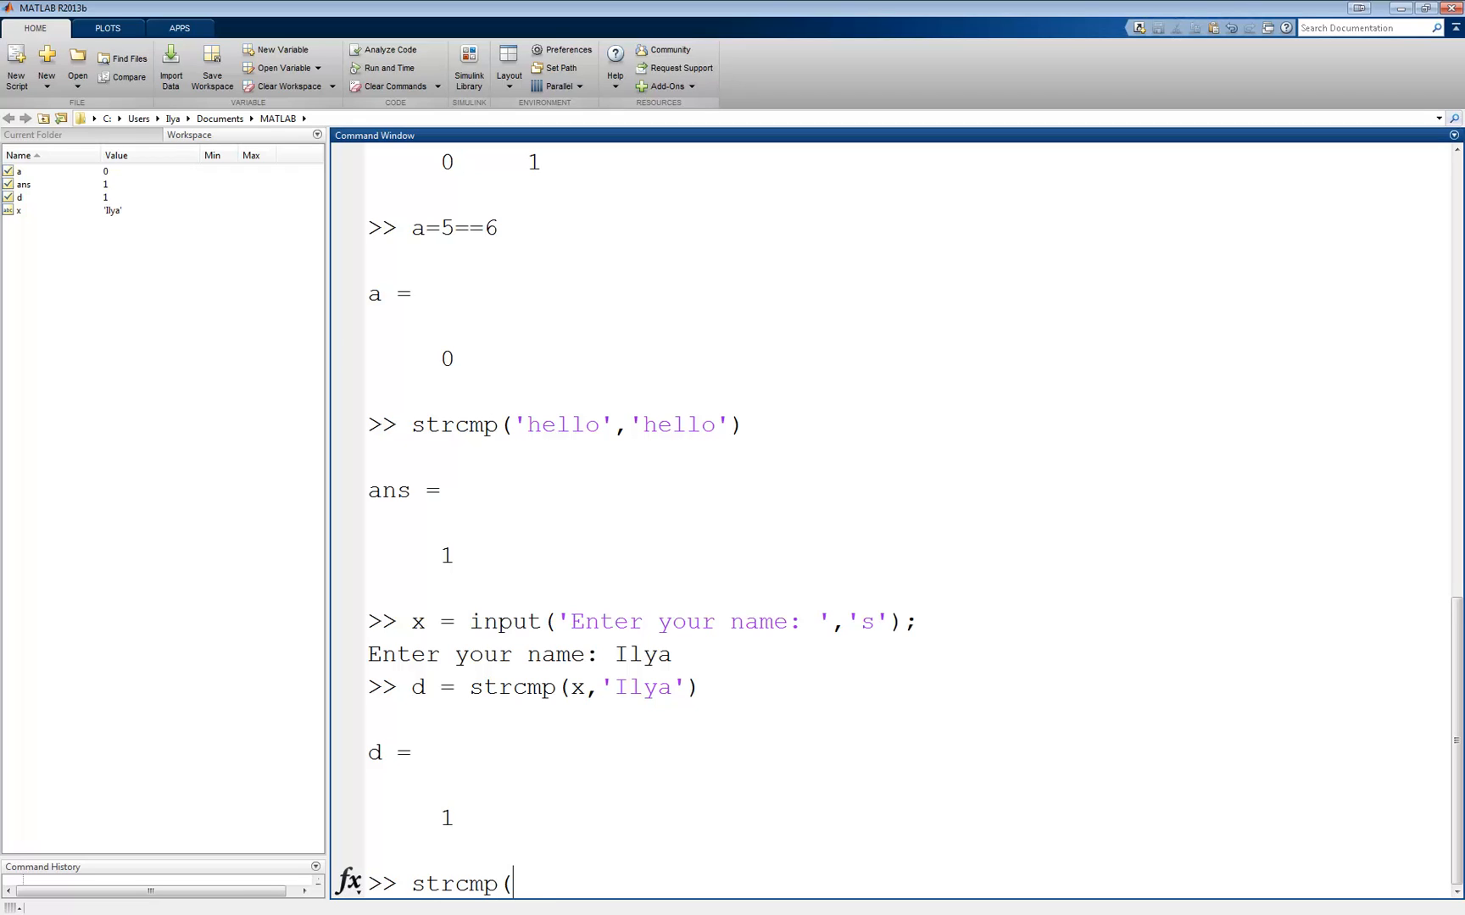
pyautogui.write("'Ilya'")
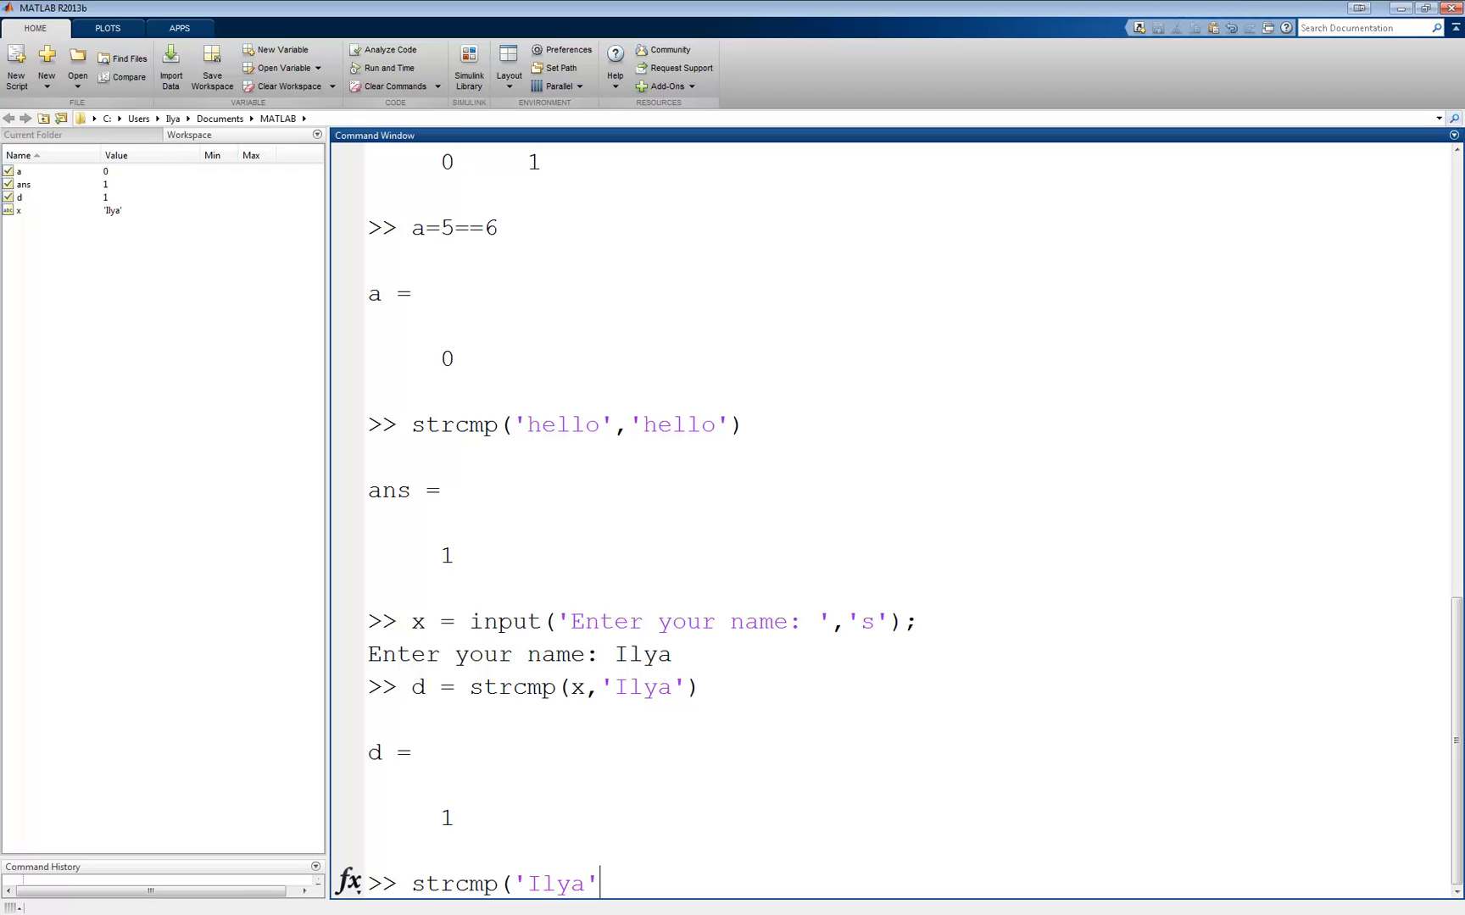
pyautogui.write(",'ilya')")
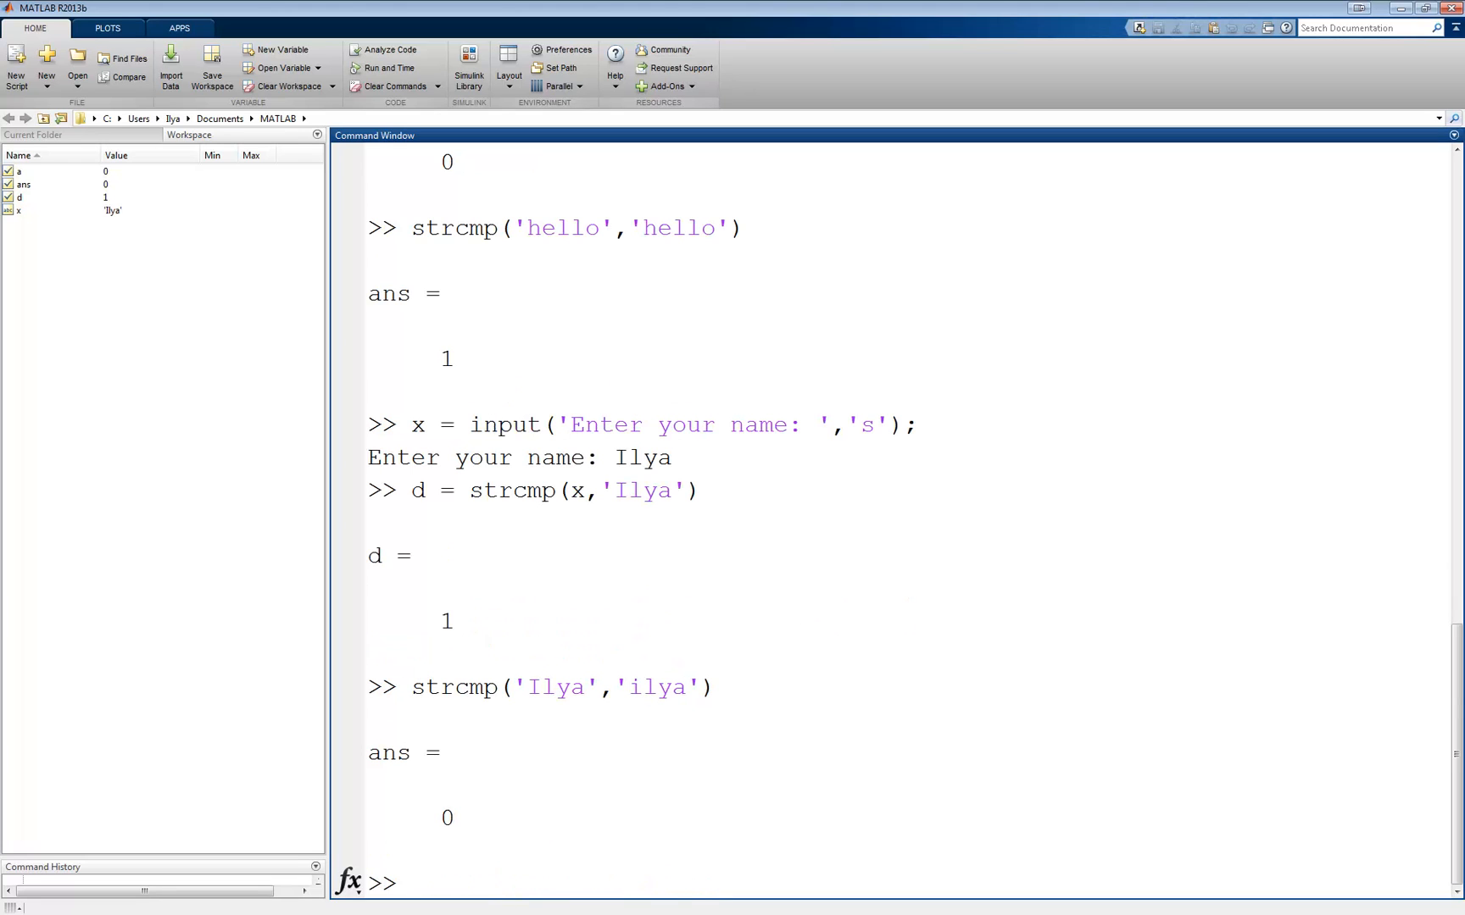
pyautogui.click(401, 882)
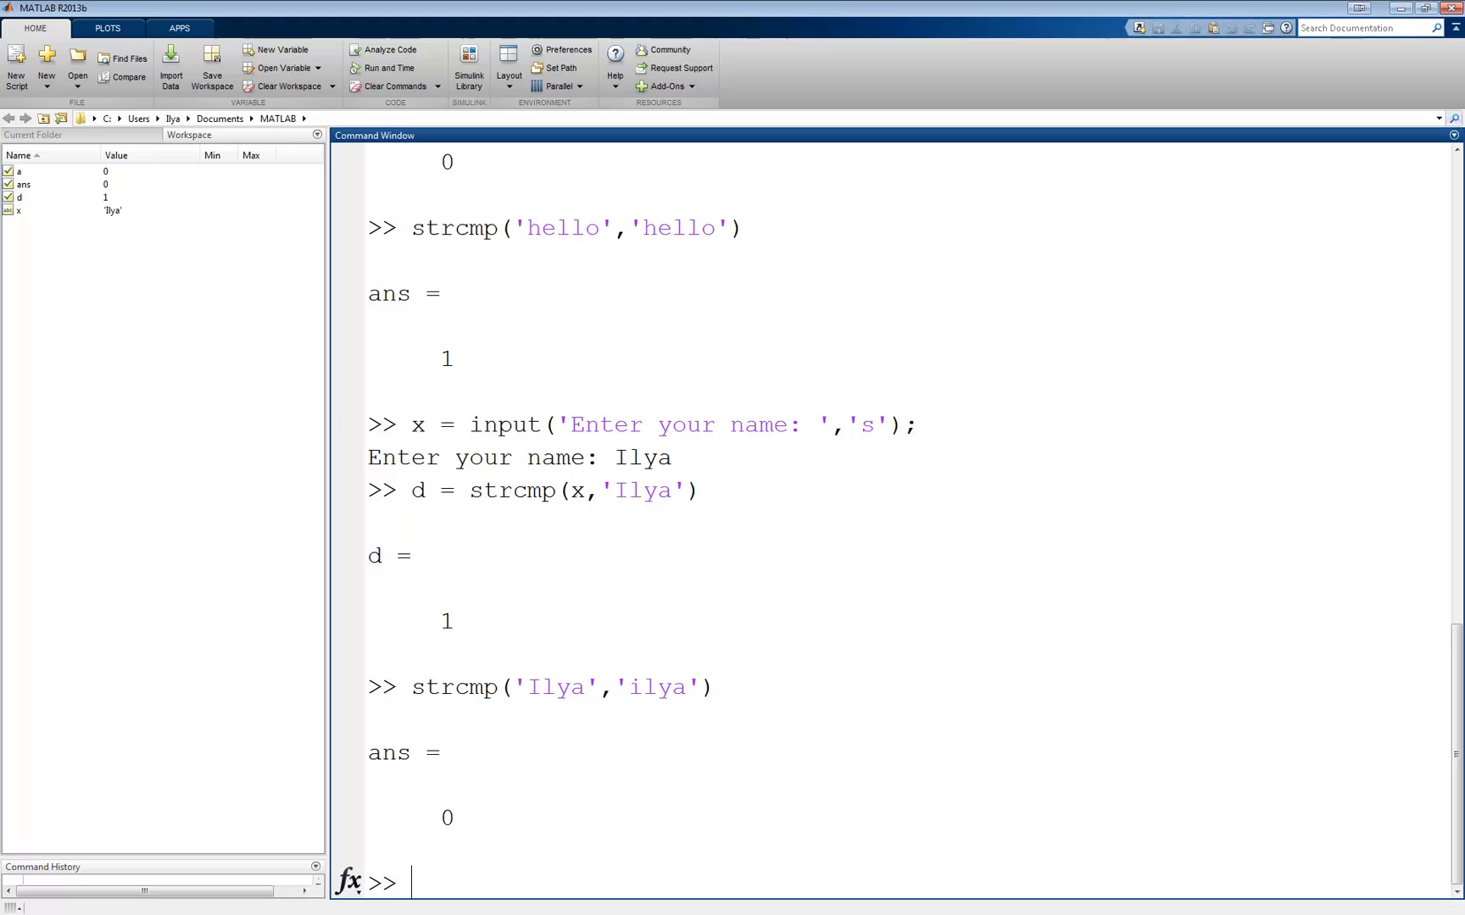
pyautogui.write('s')
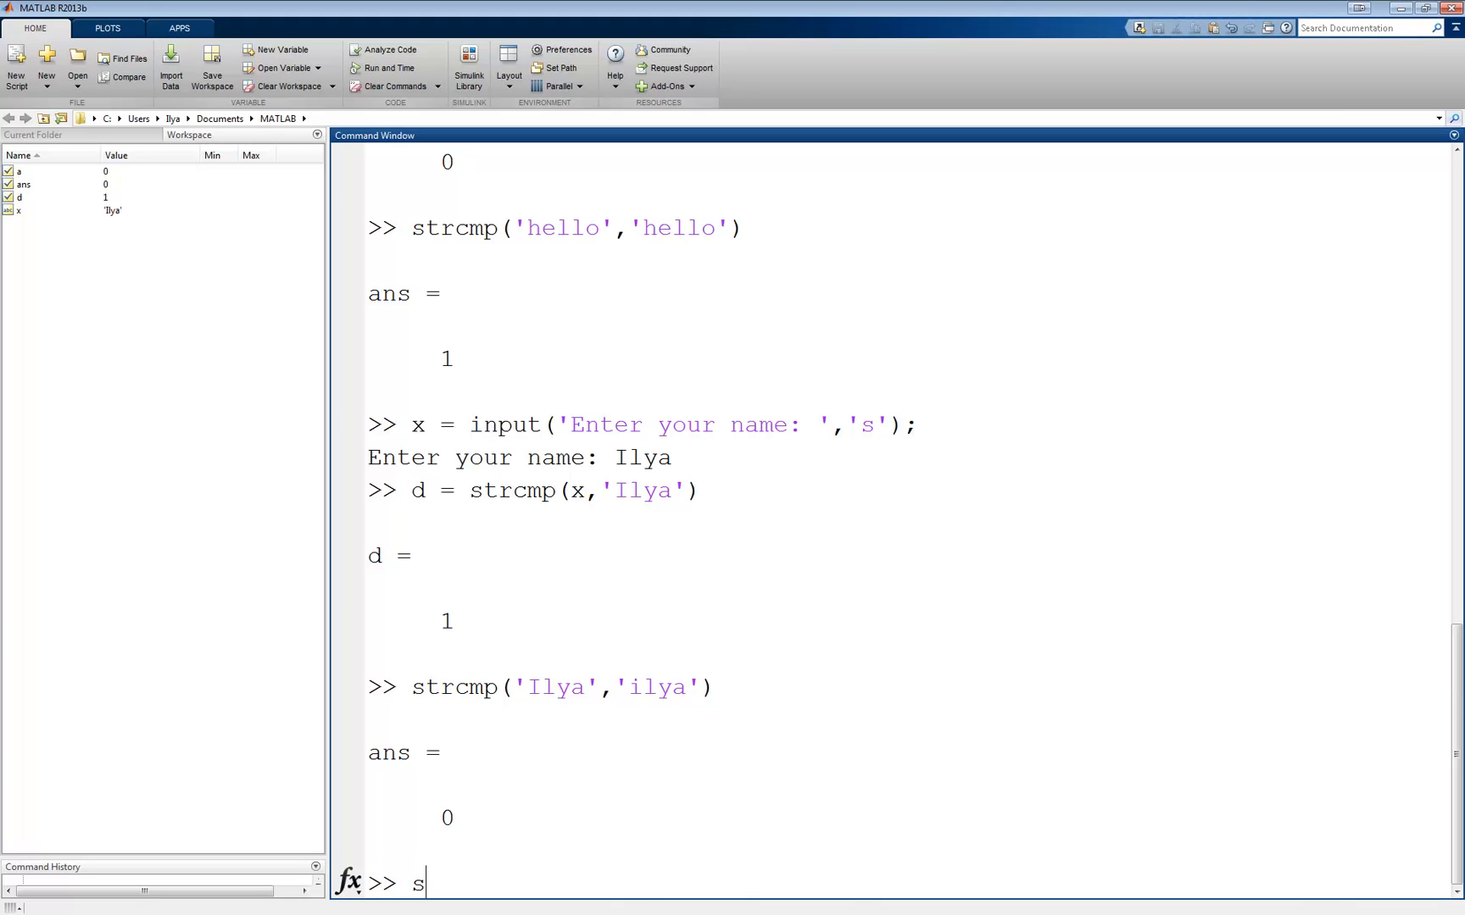
pyautogui.write('trcmpi')
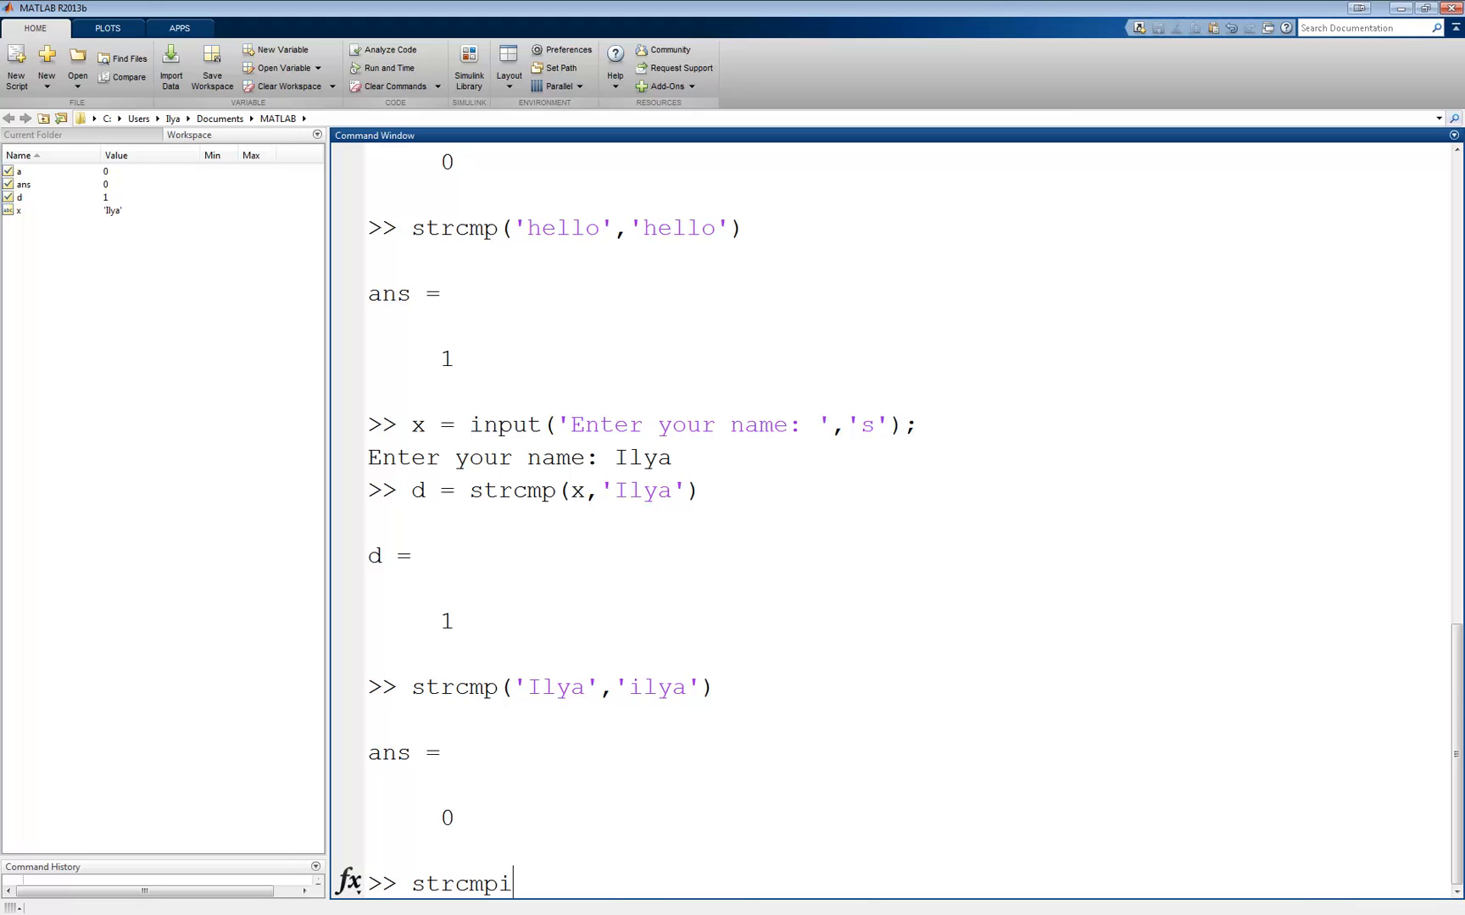
pyautogui.write('(')
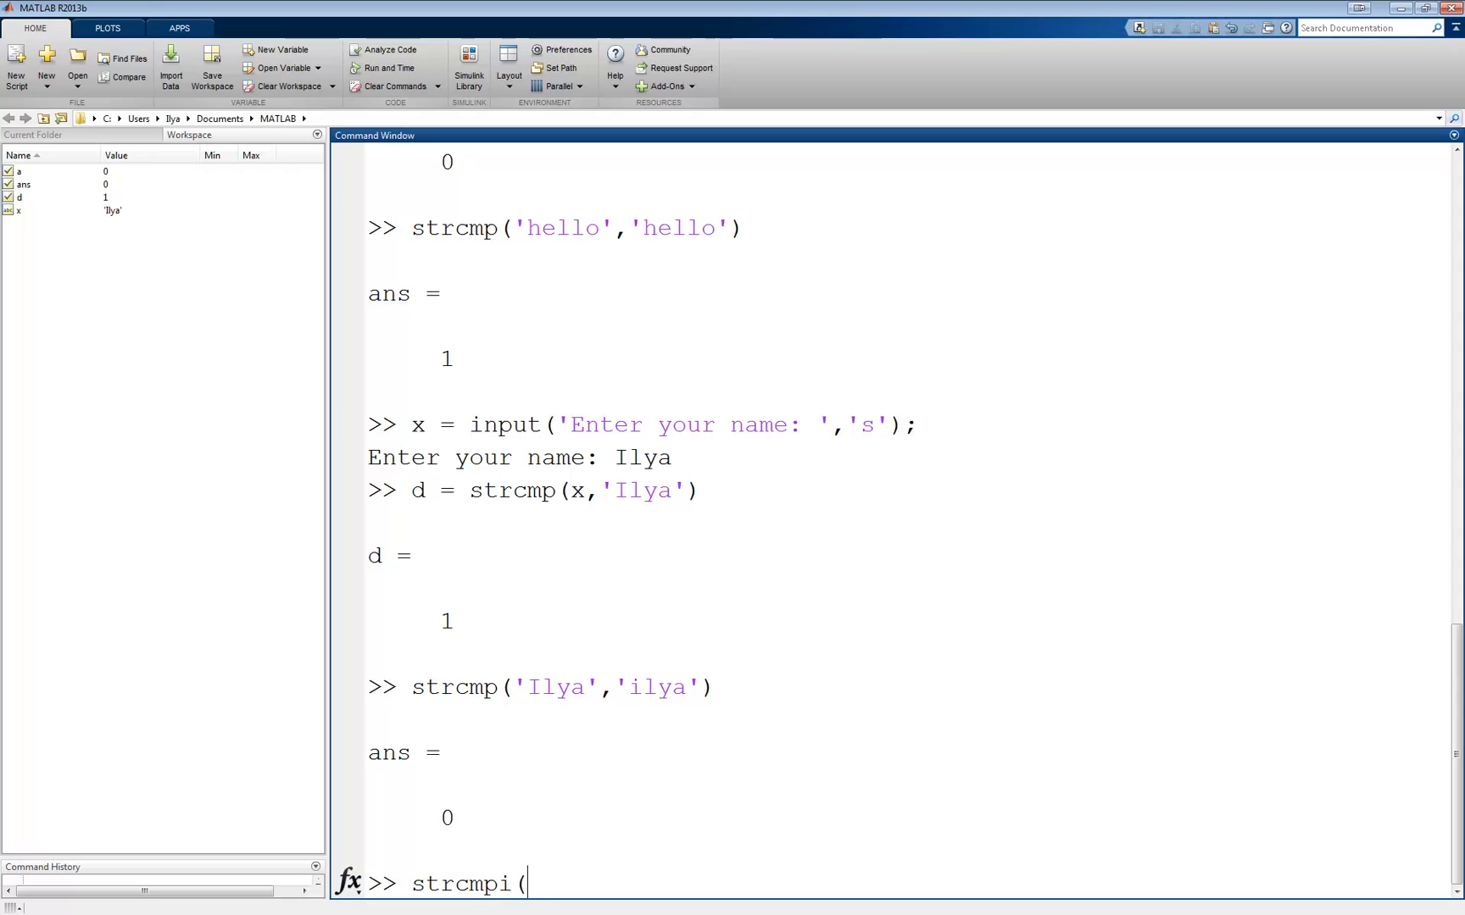
pyautogui.write("'Ilya','ilya")
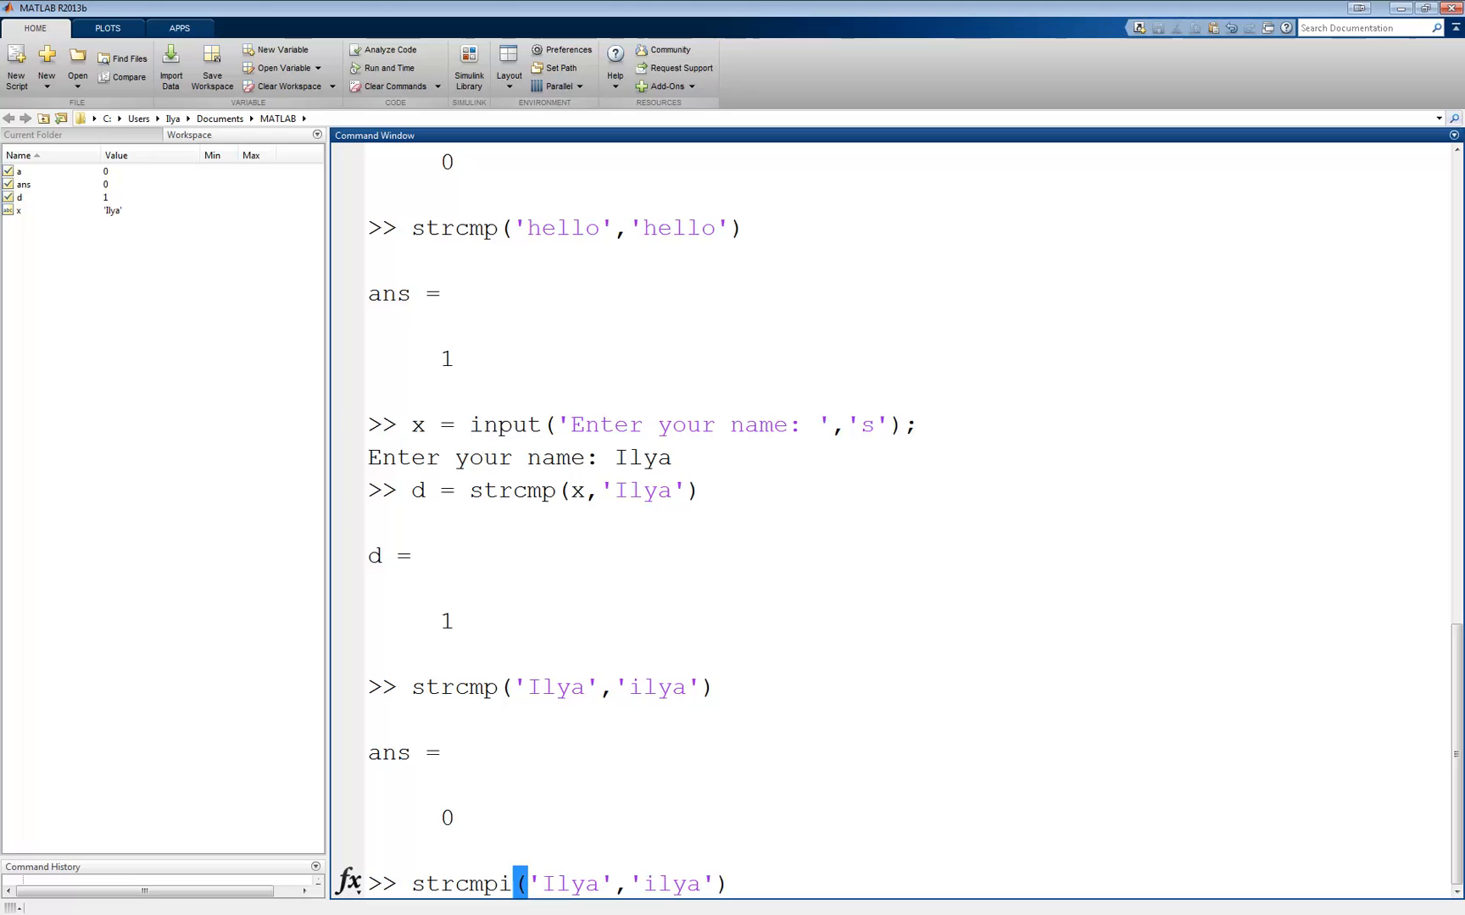
pyautogui.press('enter')
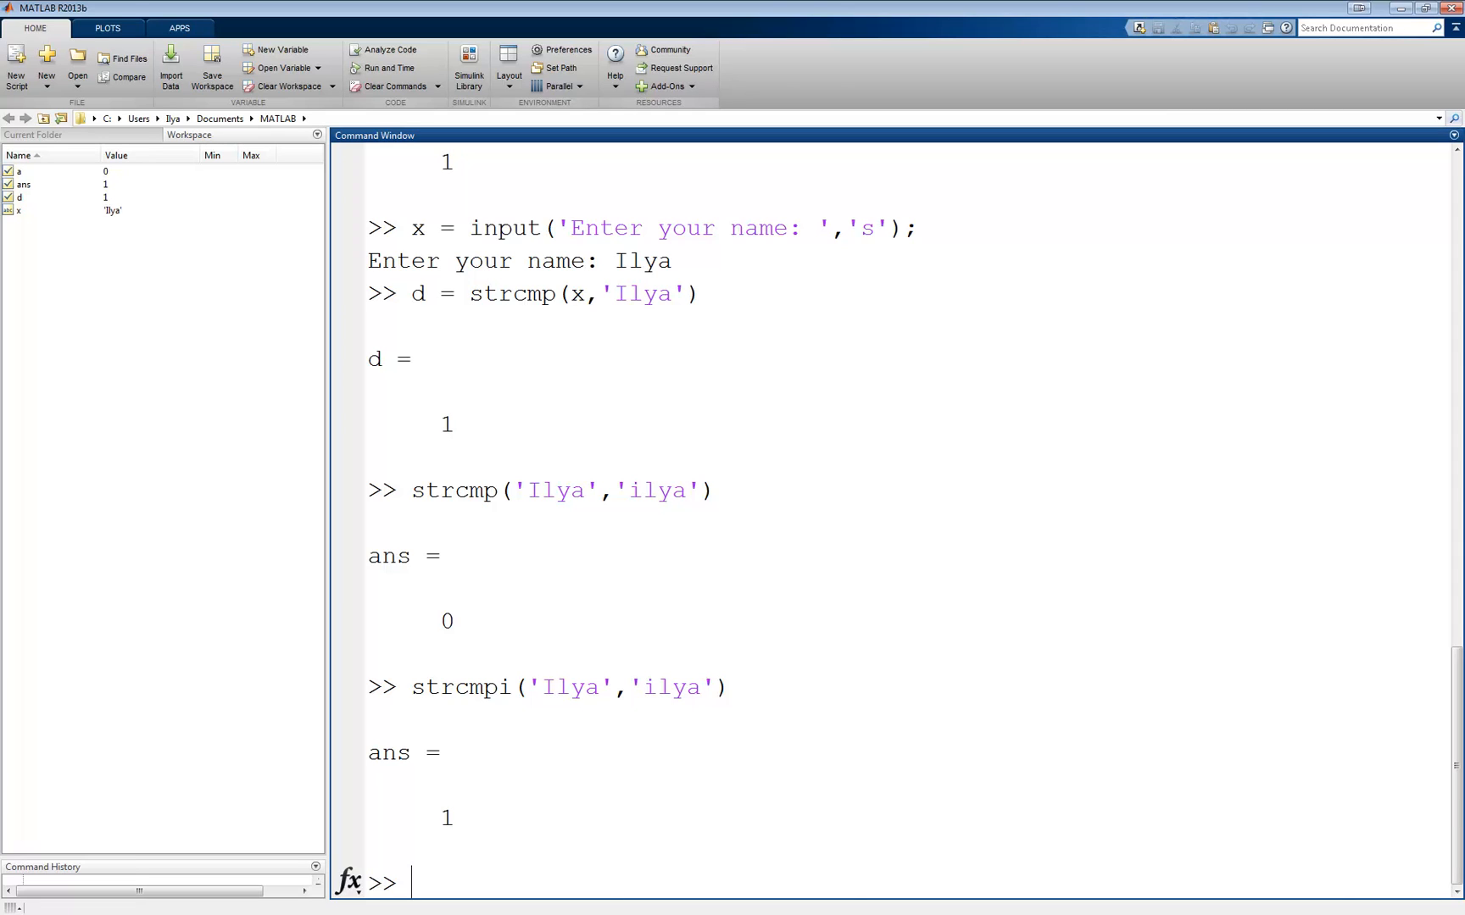
# Step: Prompt 'Continue? ' into x, answer Yes, and evaluate strcmpi(x,'yes') to 1
pyautogui.write('x =')
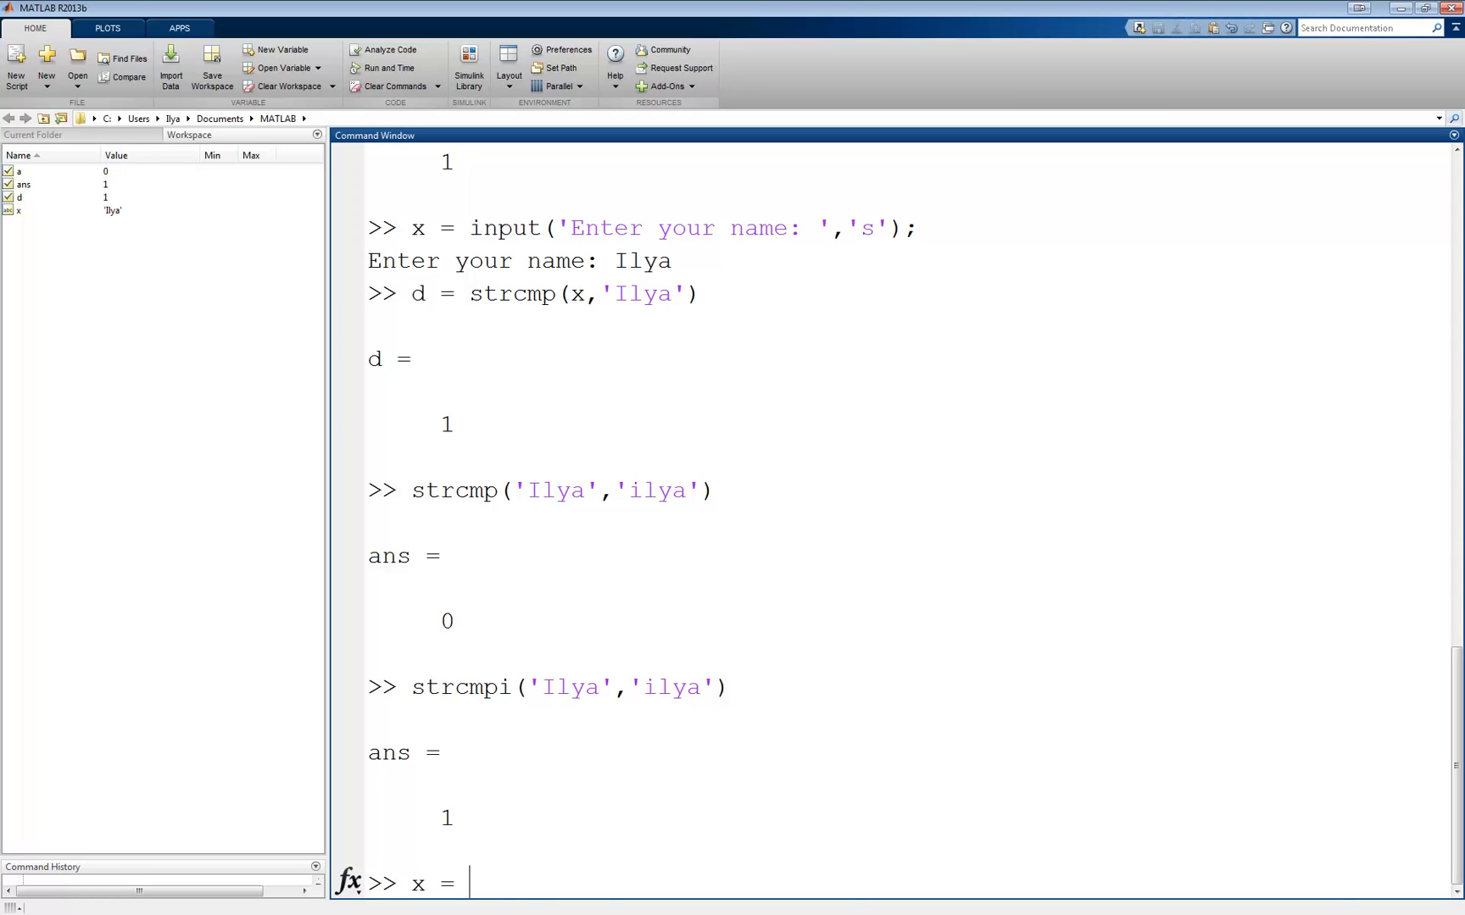
pyautogui.write("input('C")
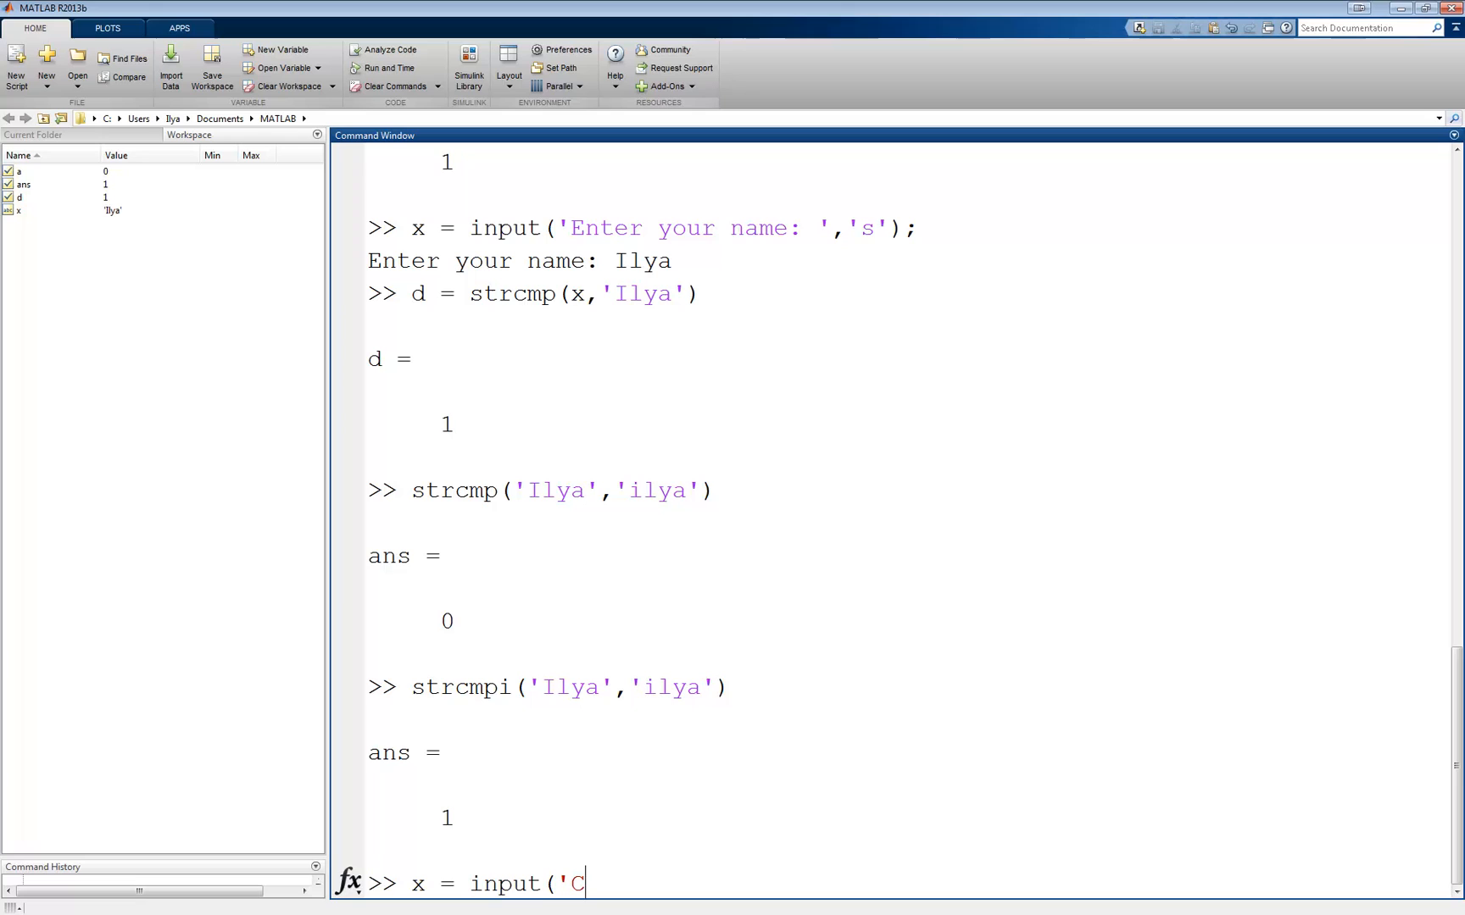
pyautogui.write('ontinue?')
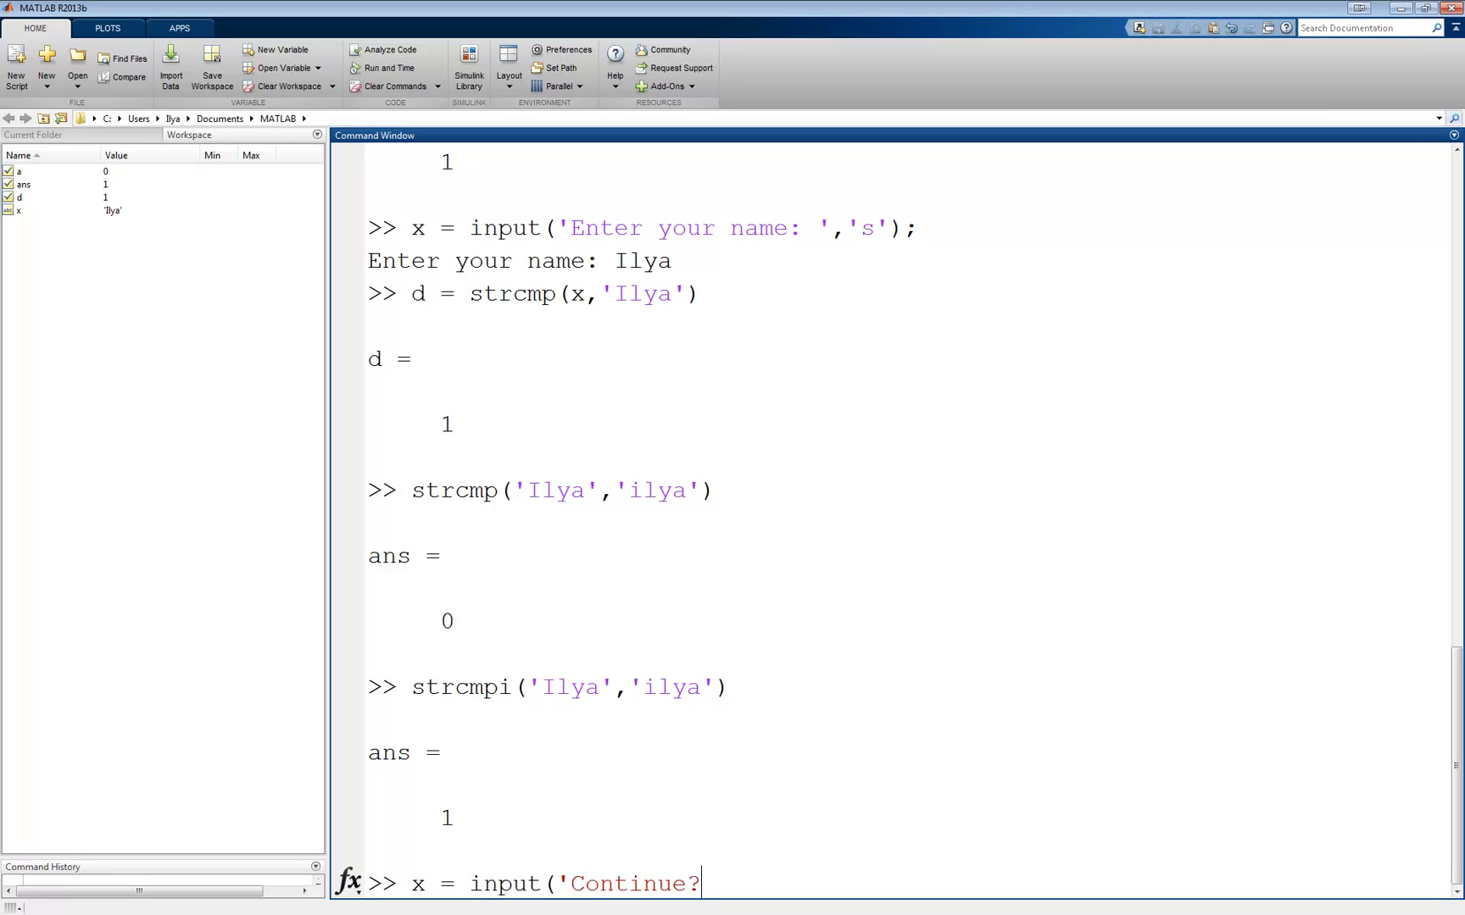
pyautogui.write("','s');")
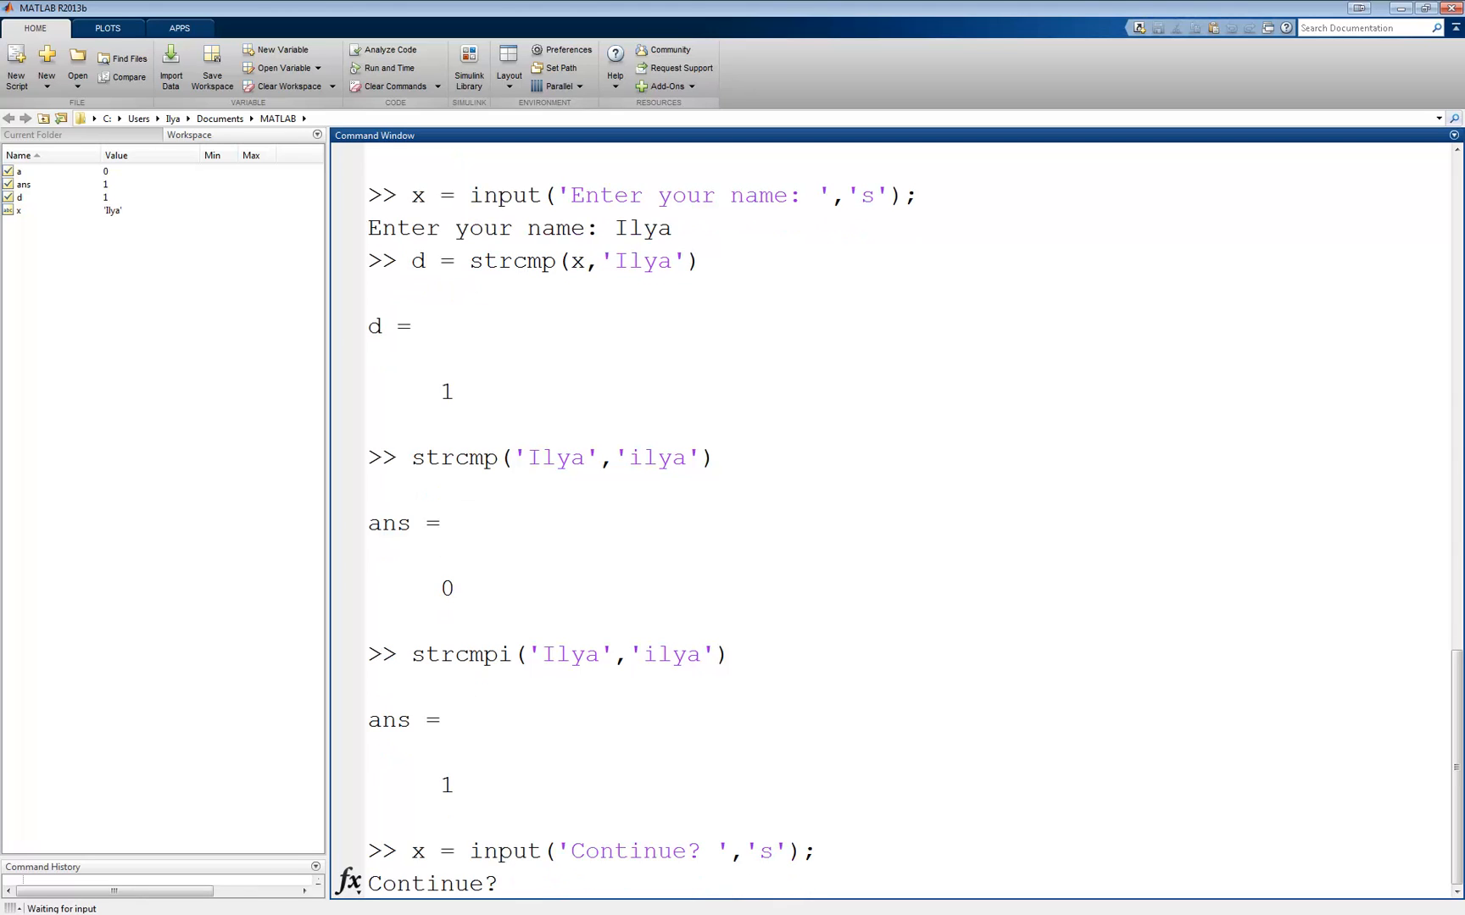
pyautogui.write('Yes')
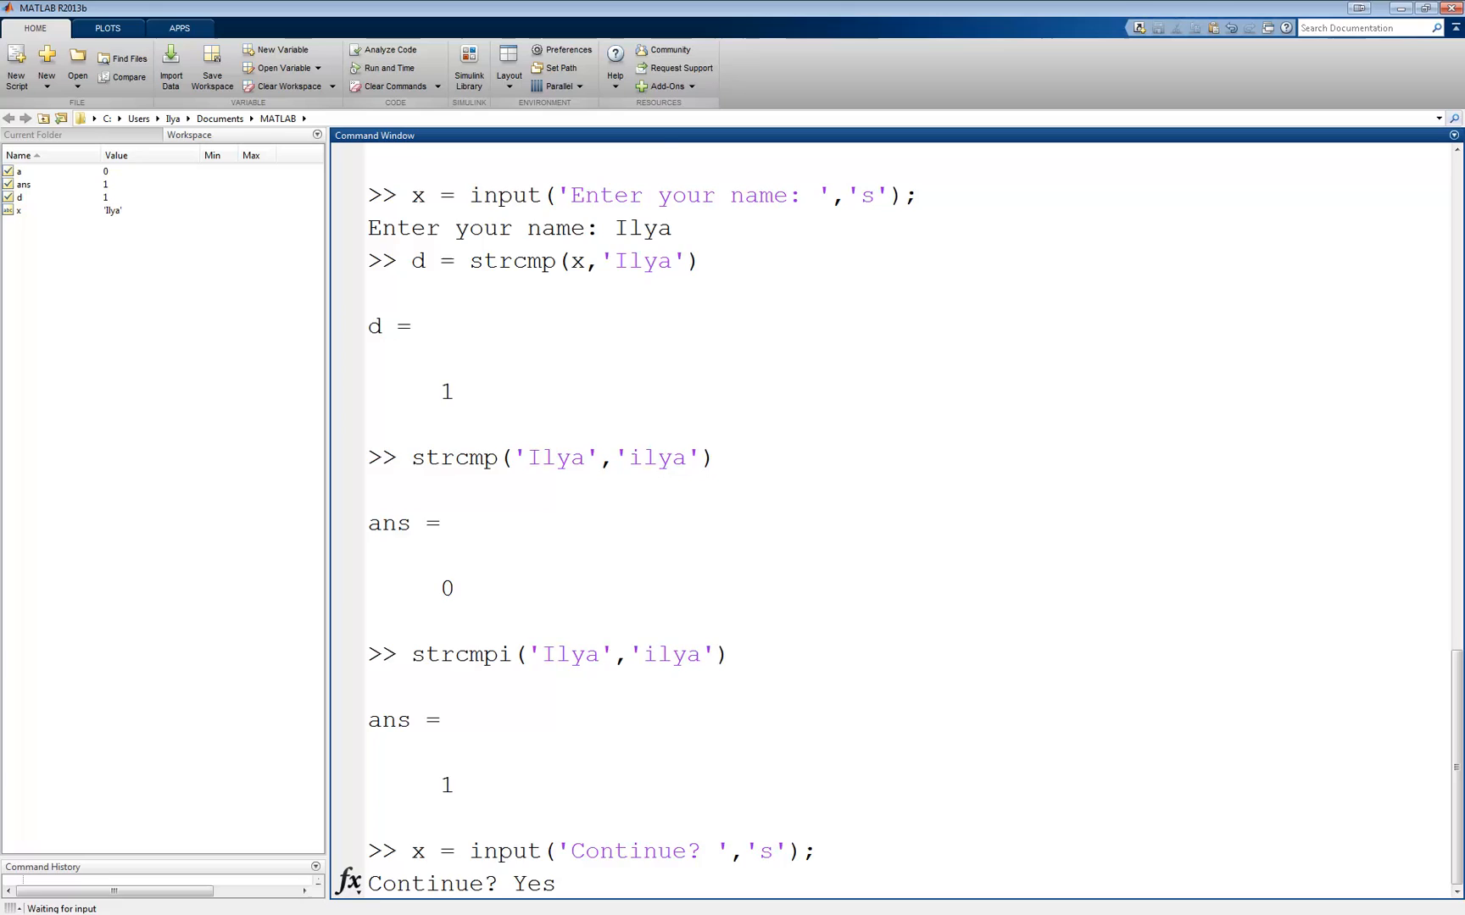
pyautogui.write('Yes')
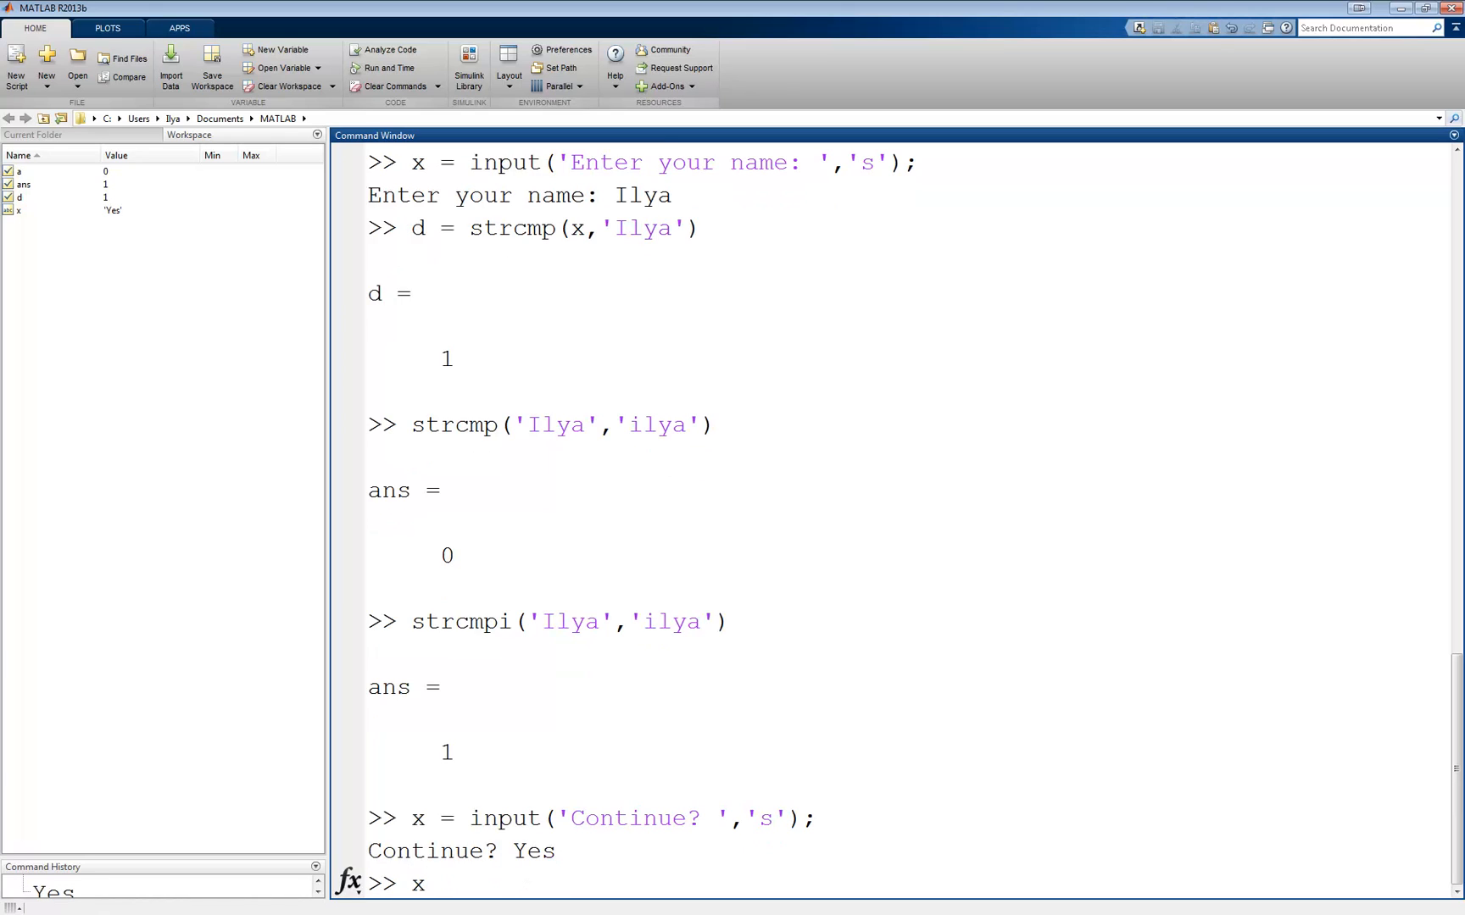
pyautogui.write("strcmpi(x,'yes")
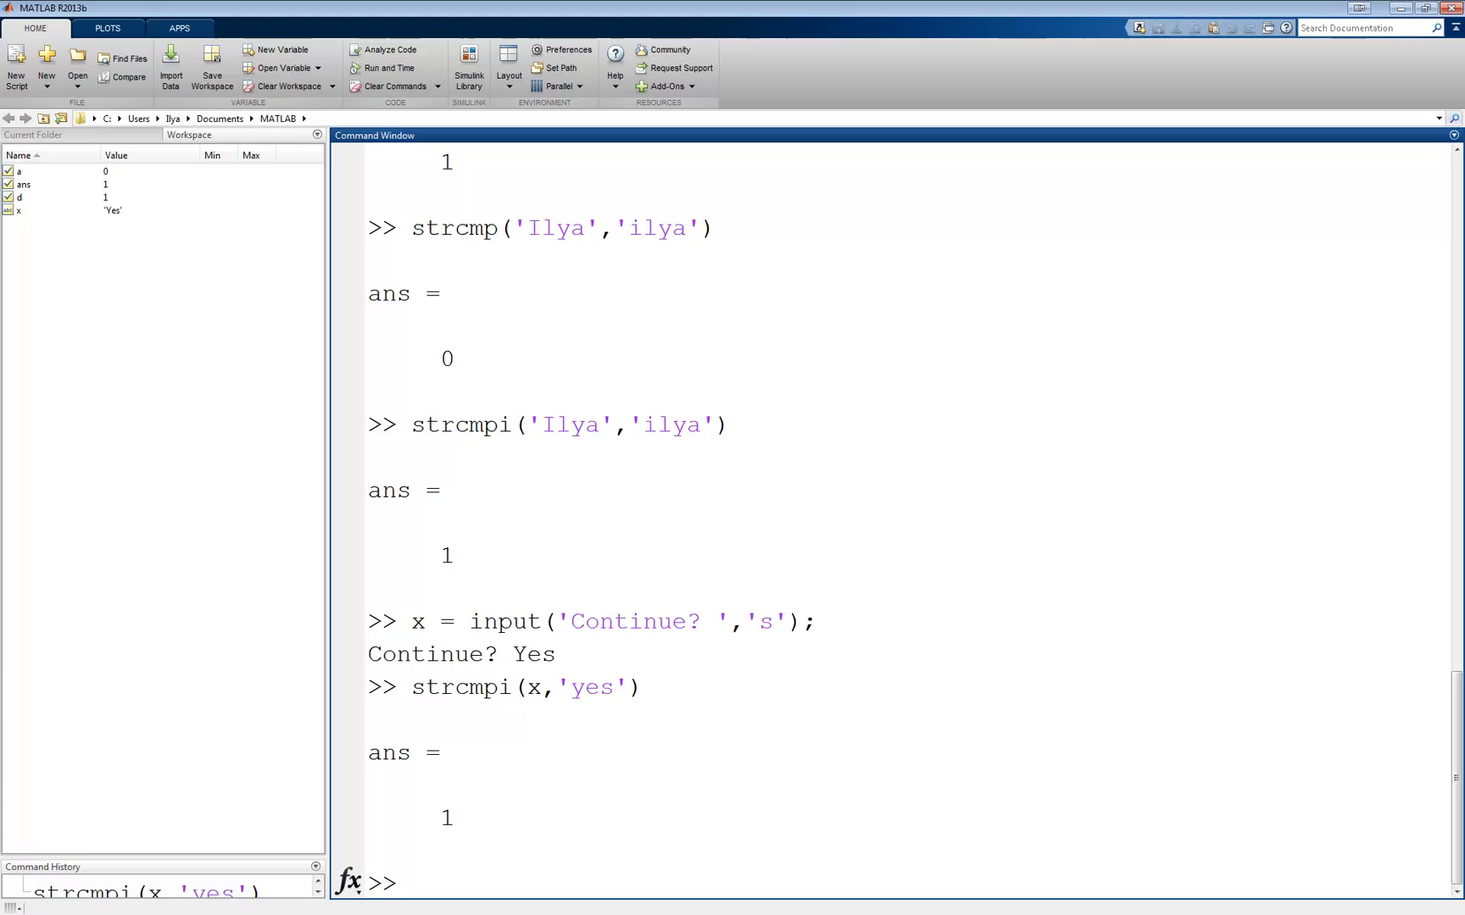
# Step: Evaluate logical AND (4<5)&(6>4) giving 1 and (4<5)&(6<4) giving 0
pyautogui.write('(4')
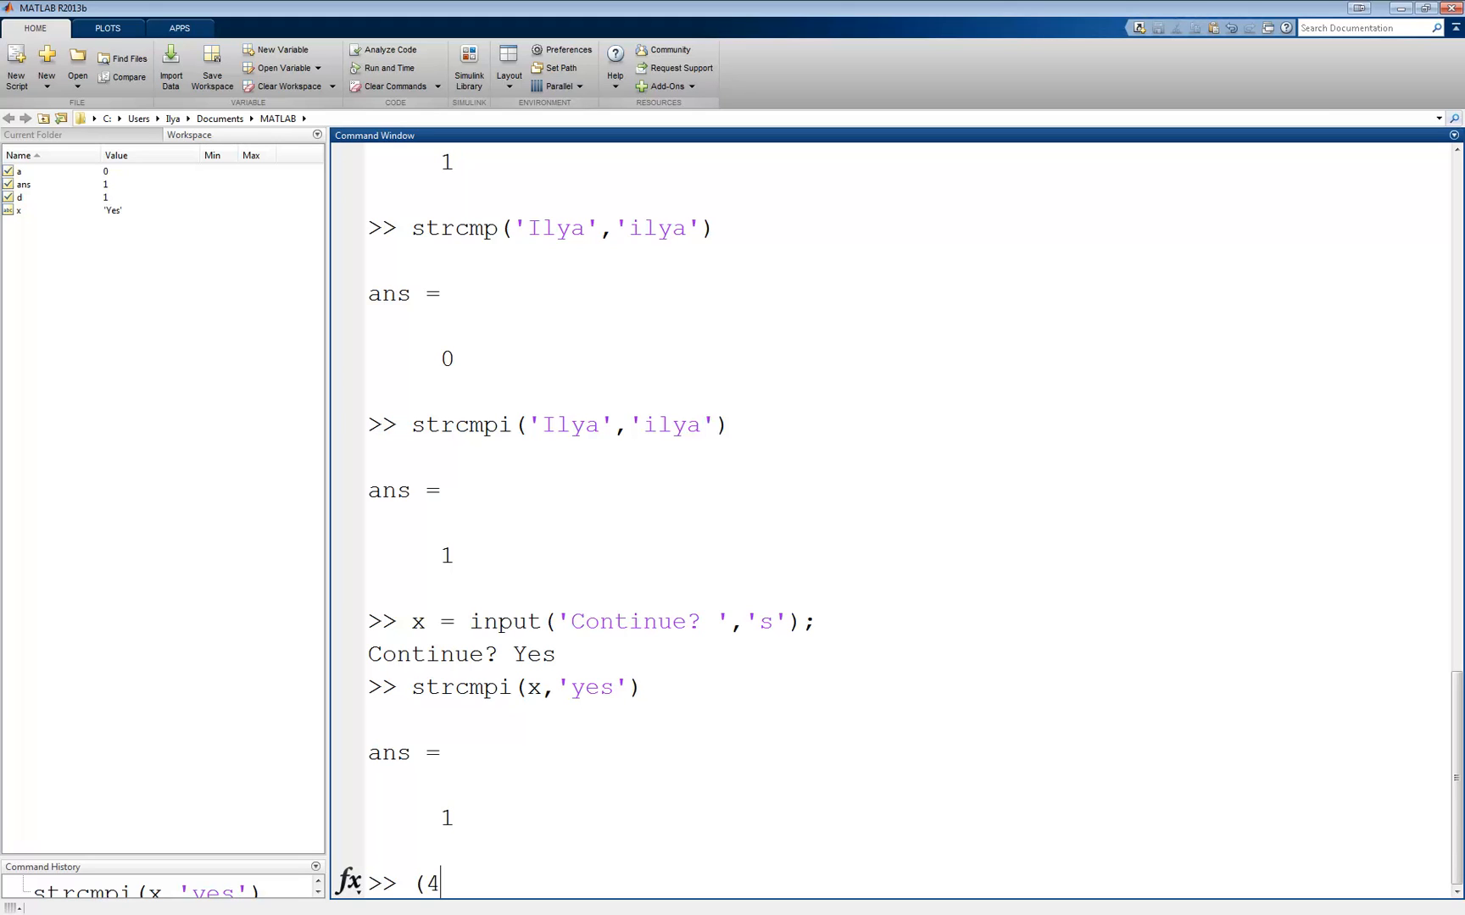
pyautogui.write('<5)')
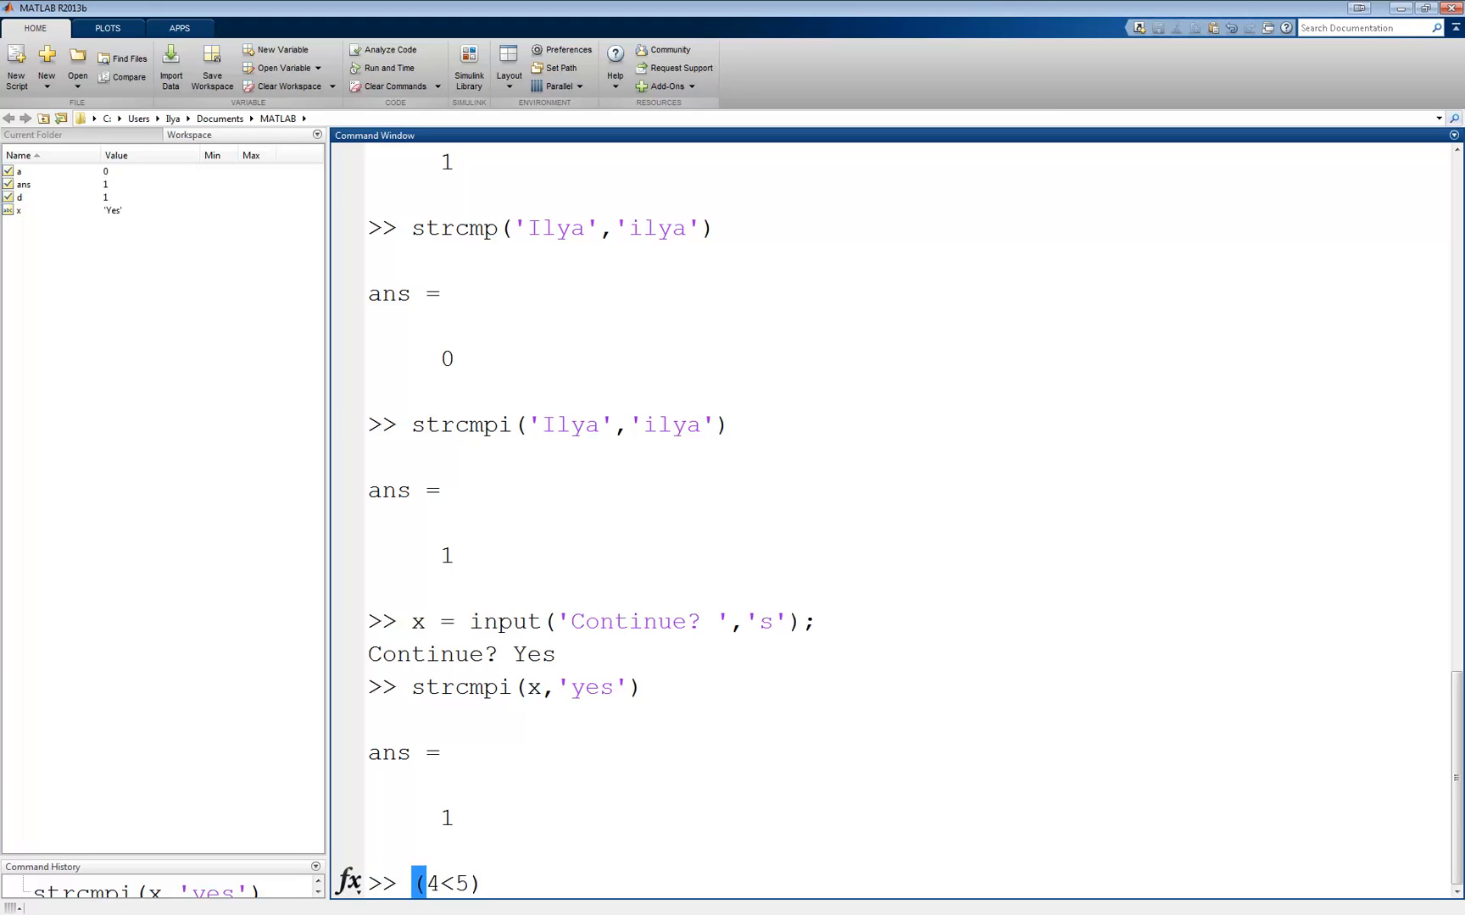
pyautogui.write('&')
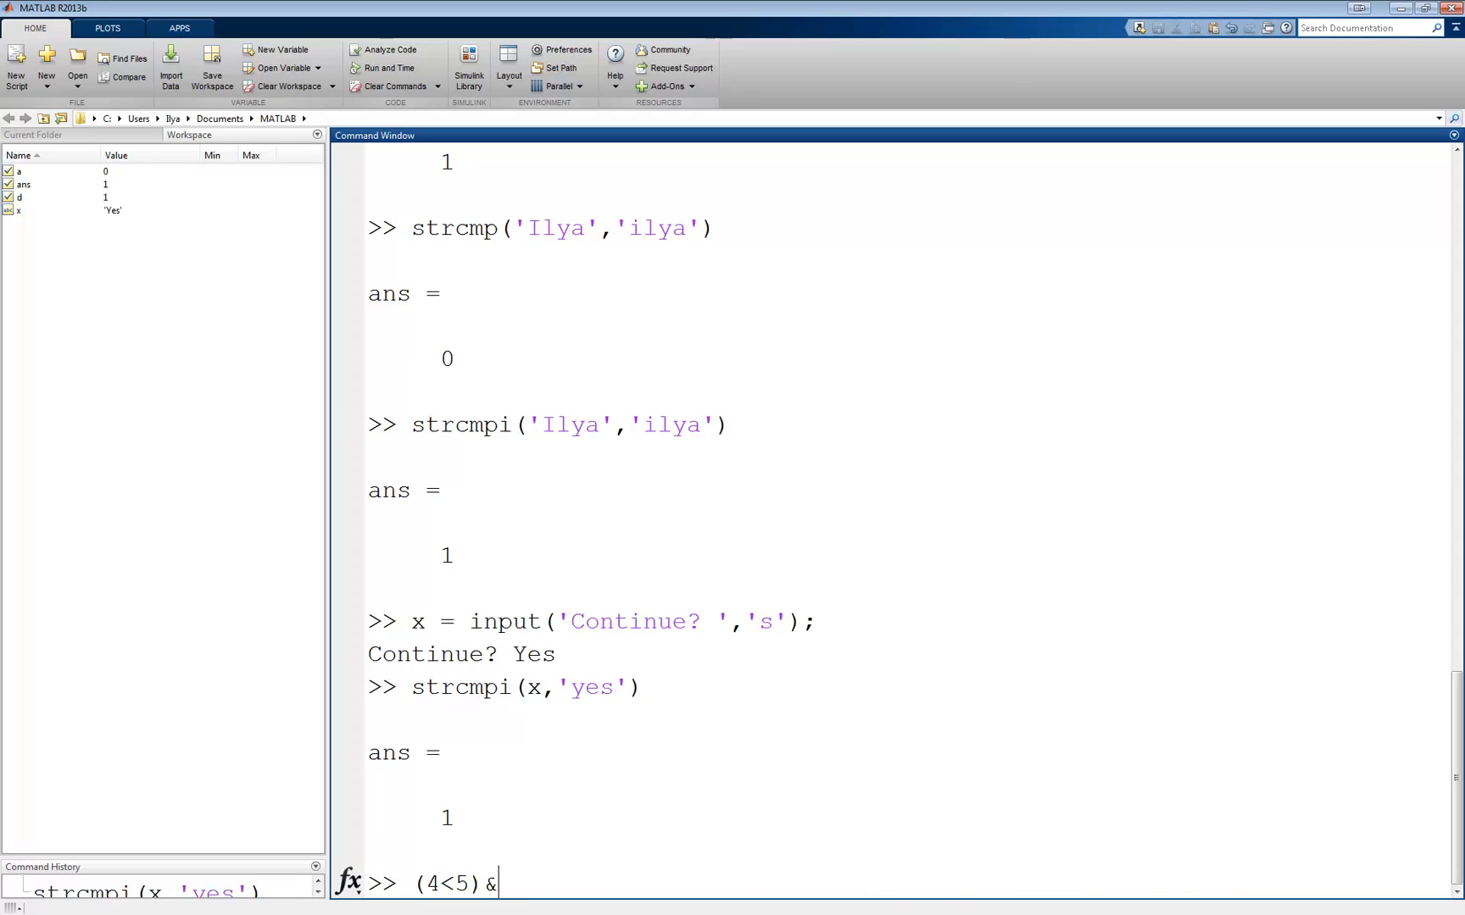
pyautogui.write('(6>4')
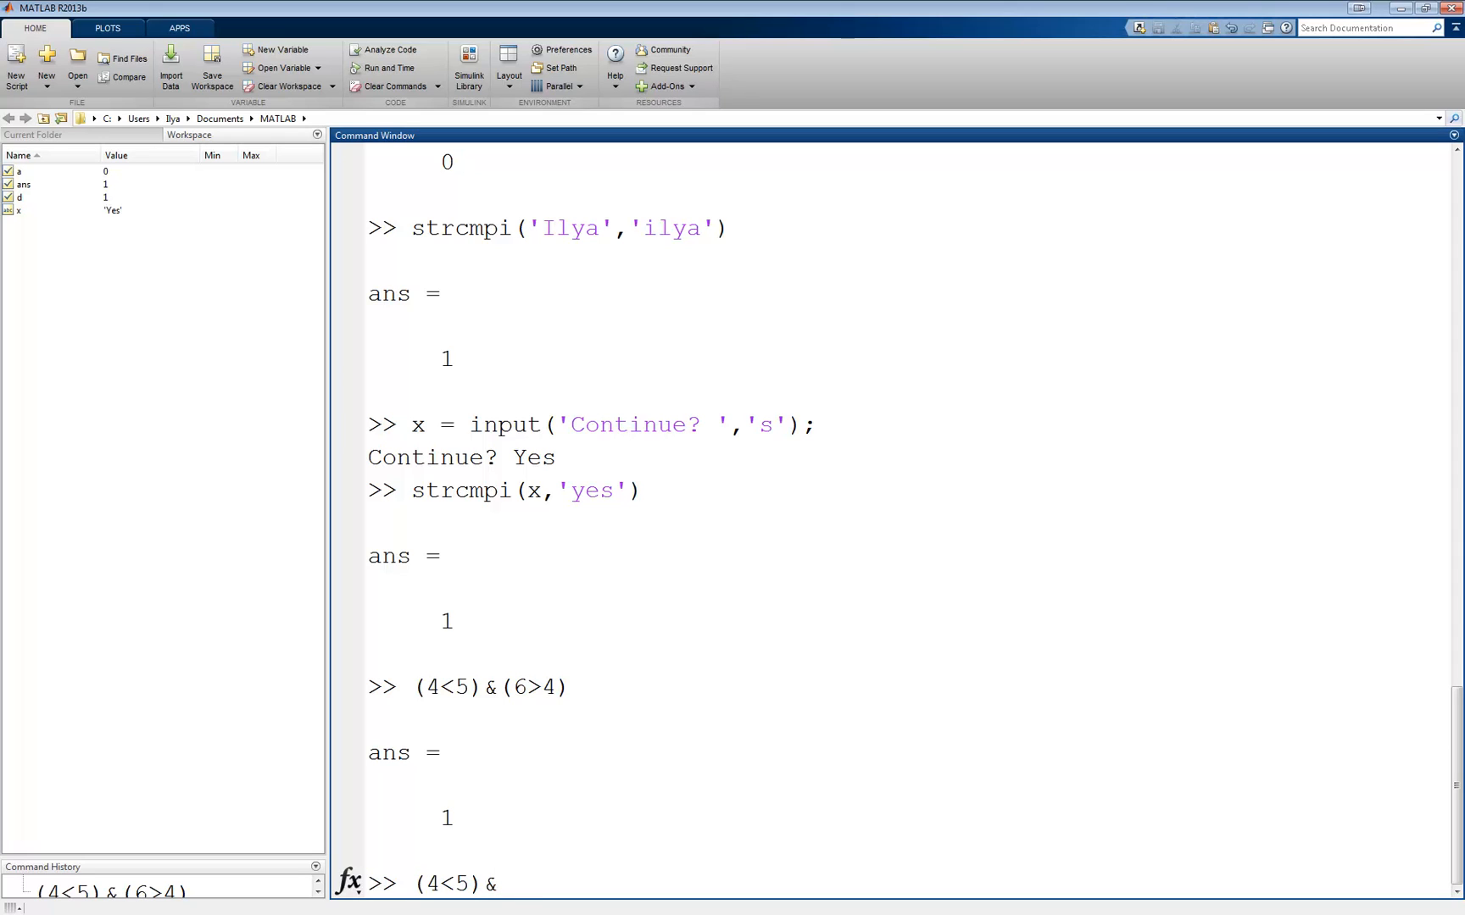
pyautogui.write('(6<4)')
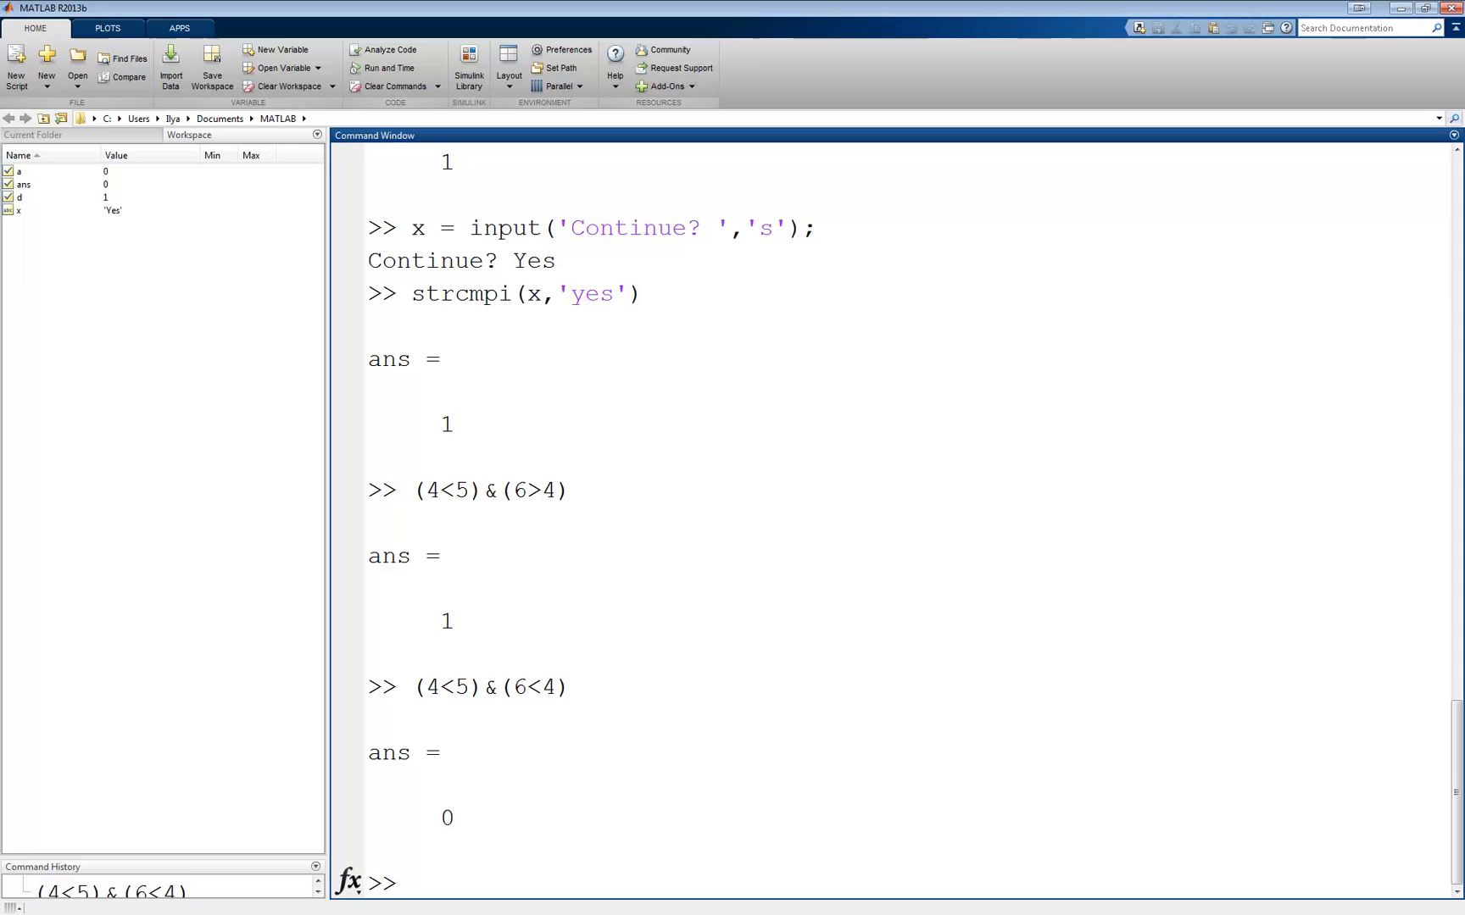
# Step: Evaluate logical OR (4~=5)|(3==7) giving 1 and (0>1)|(3==7) giving 0
pyautogui.write('(4~')
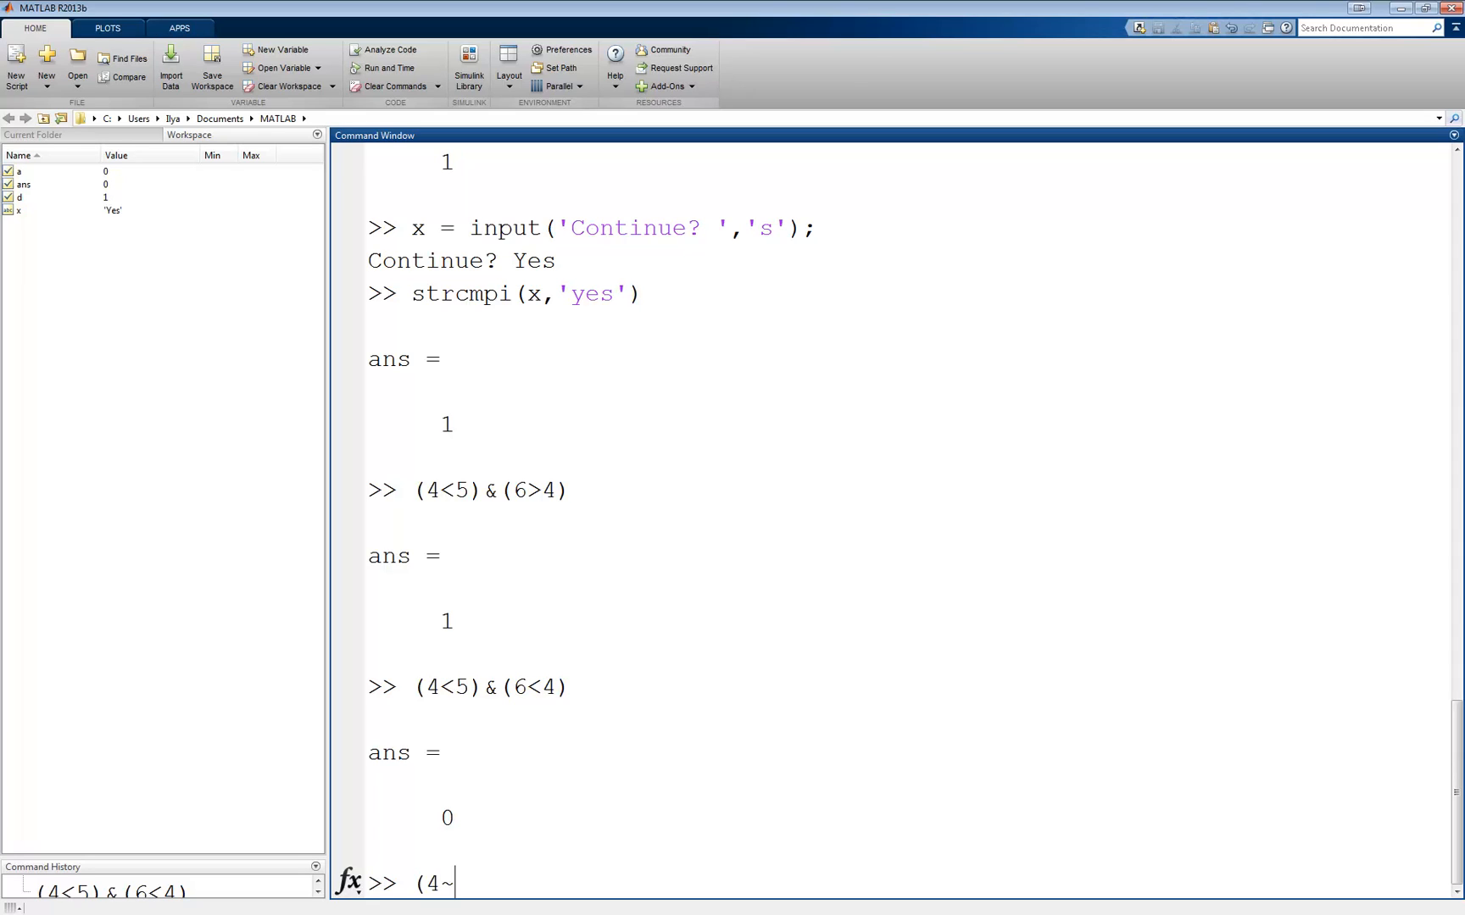
pyautogui.write('=5')
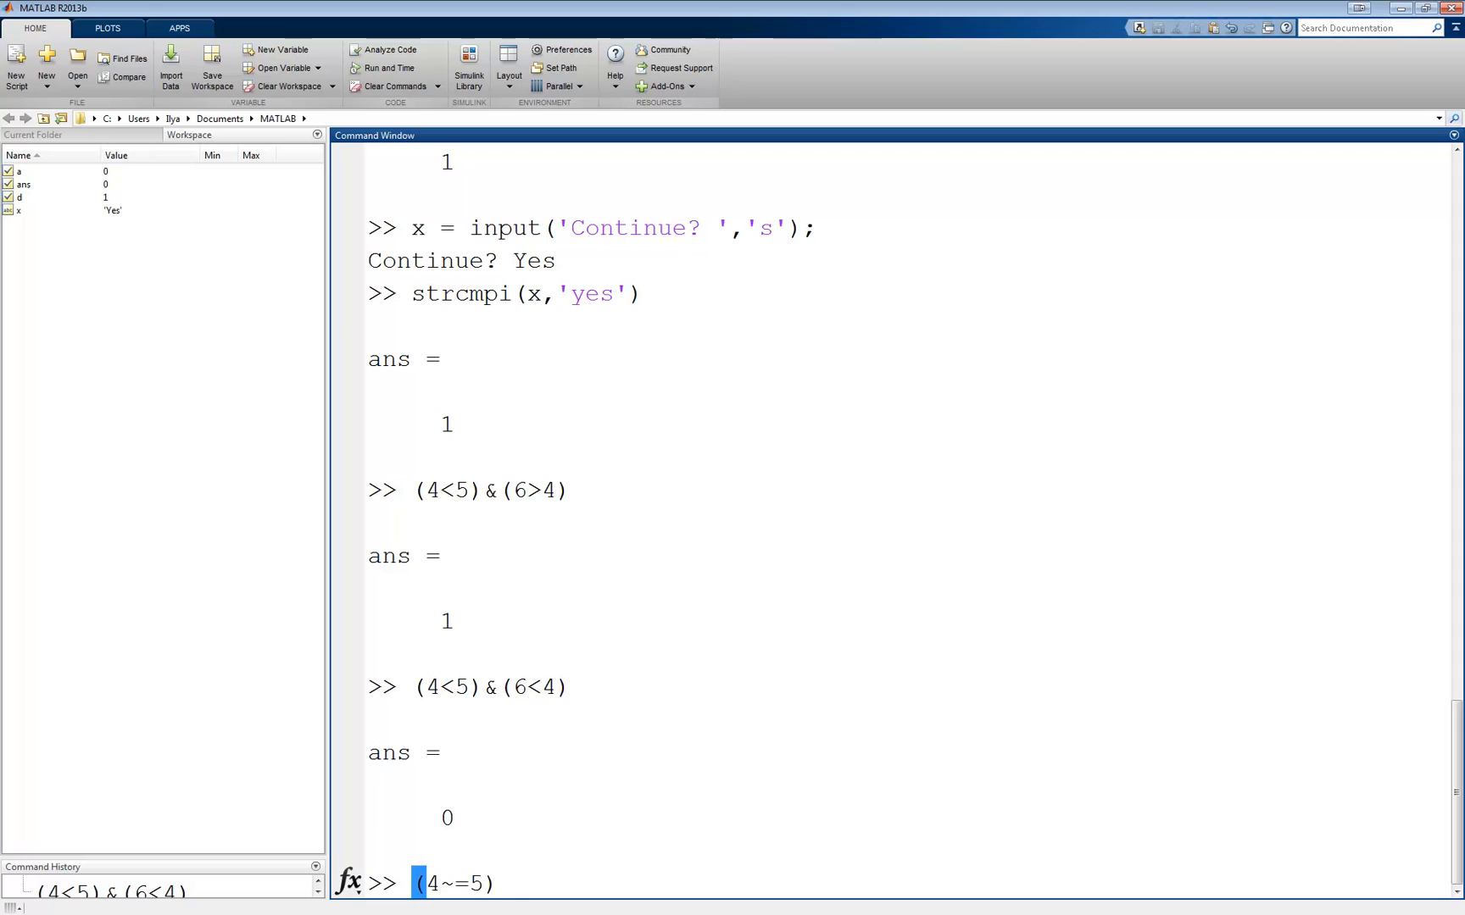
pyautogui.write('|(')
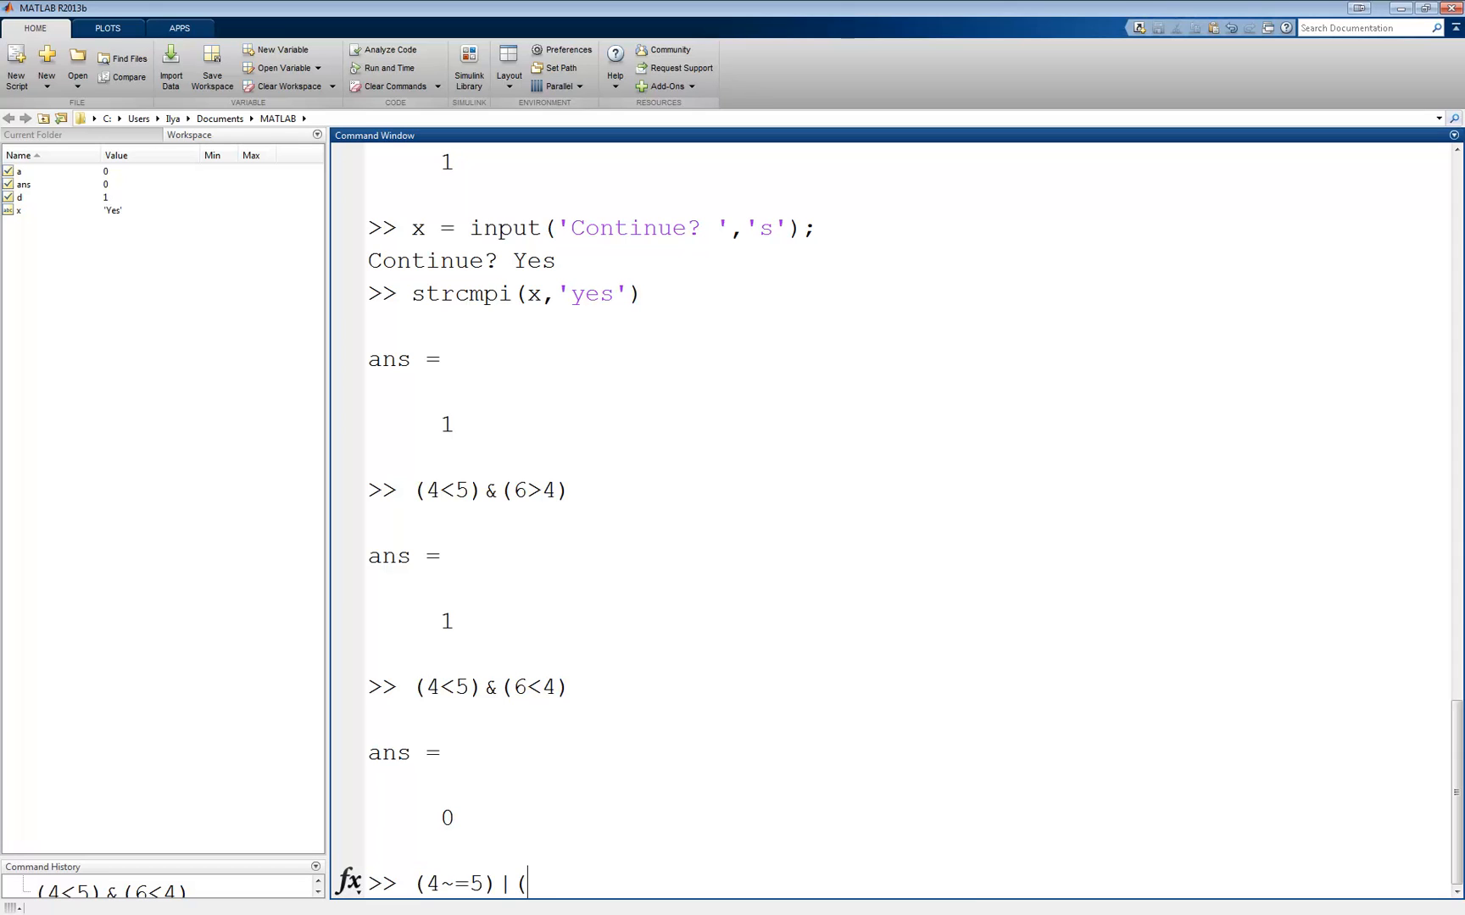
pyautogui.write('3==7')
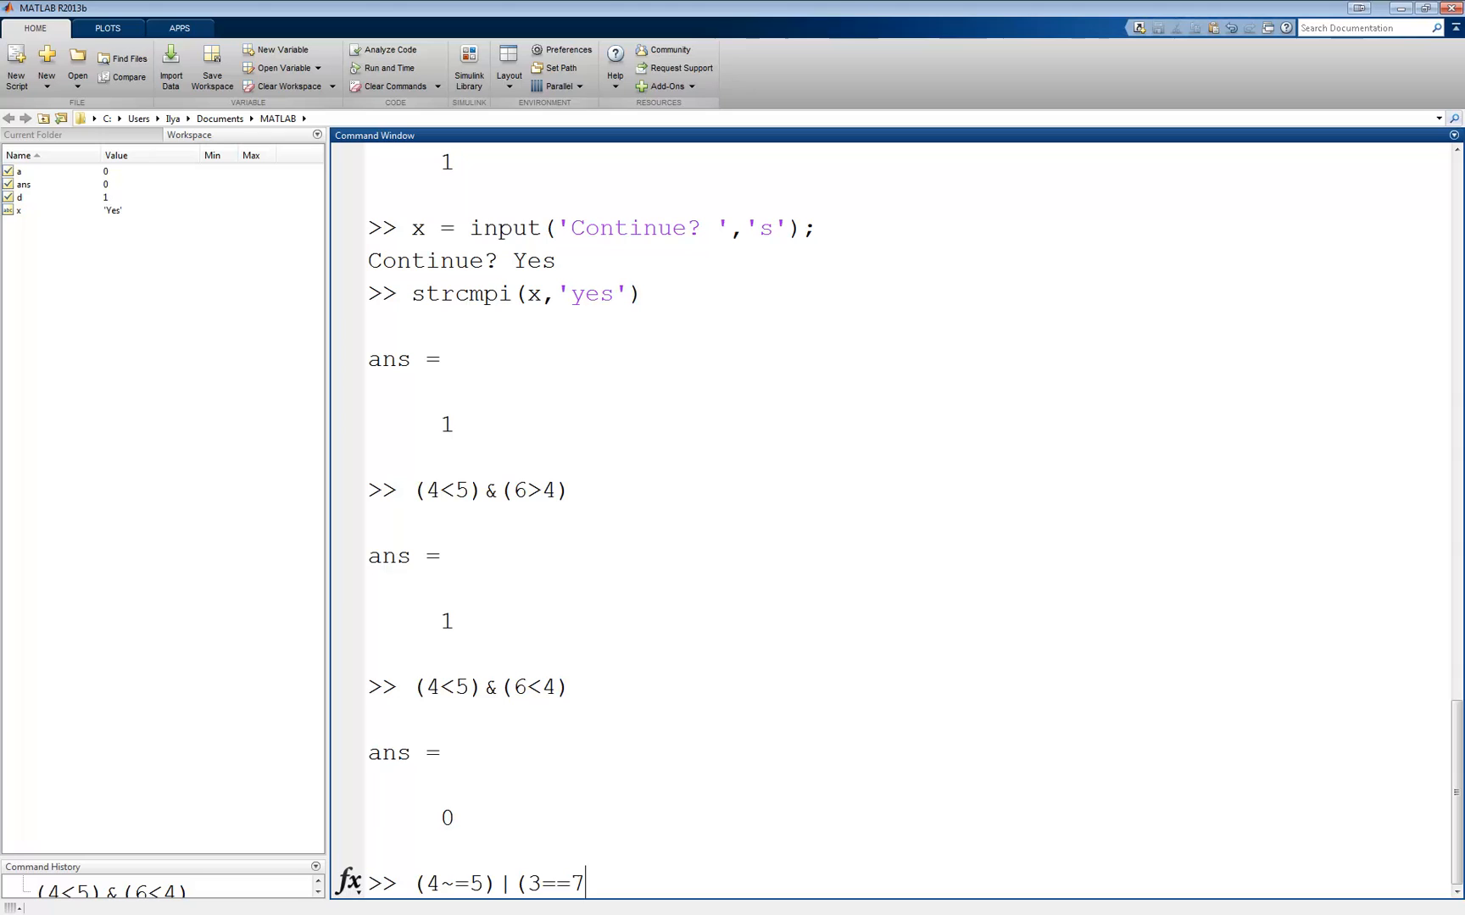
pyautogui.write(')')
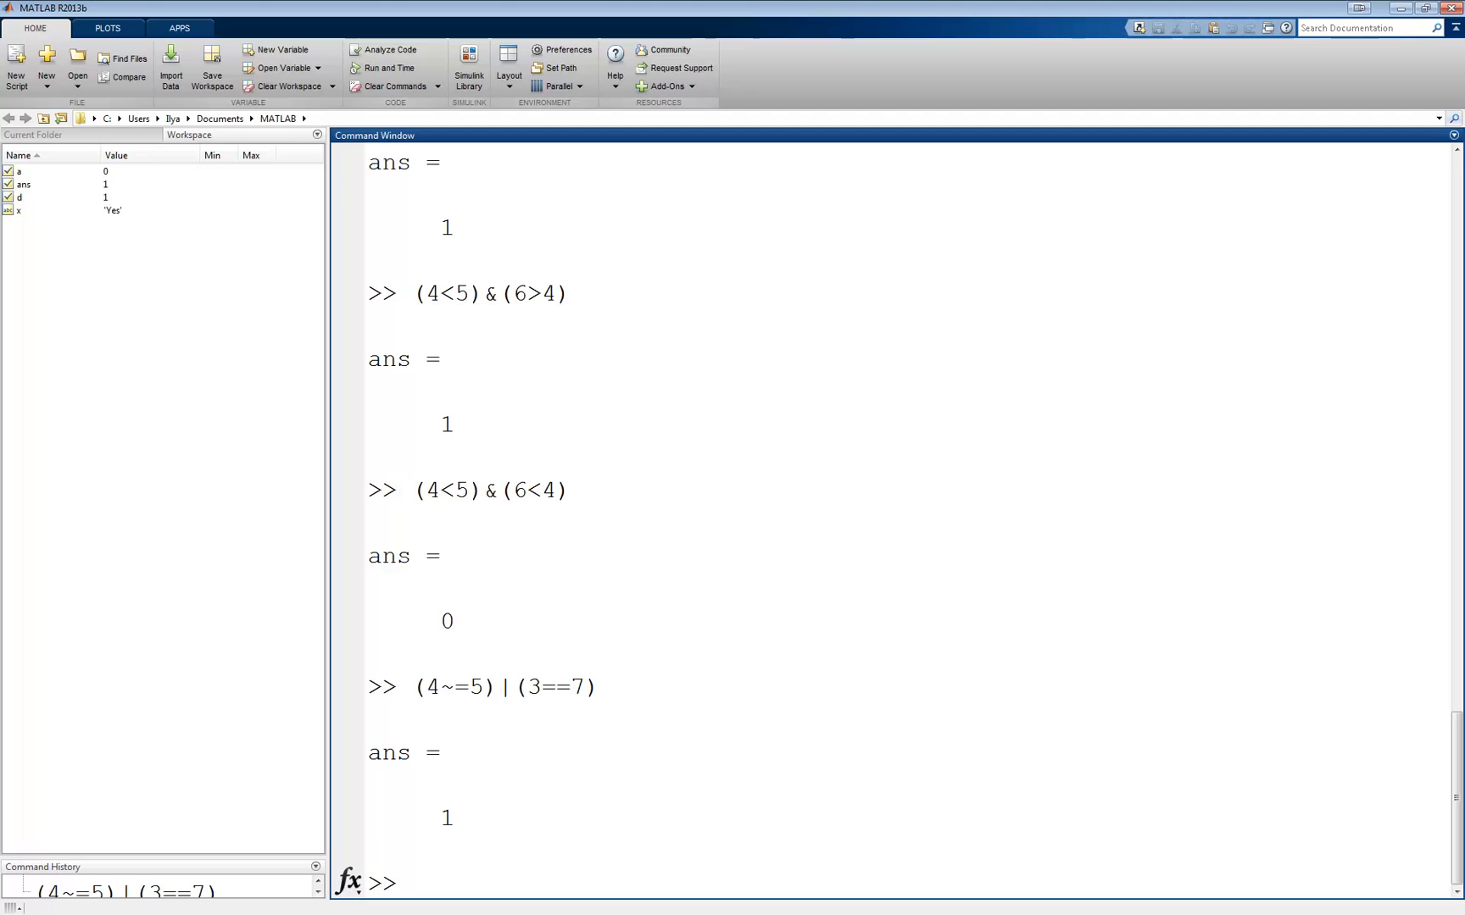
pyautogui.click(405, 883)
pyautogui.write('(0>1)|')
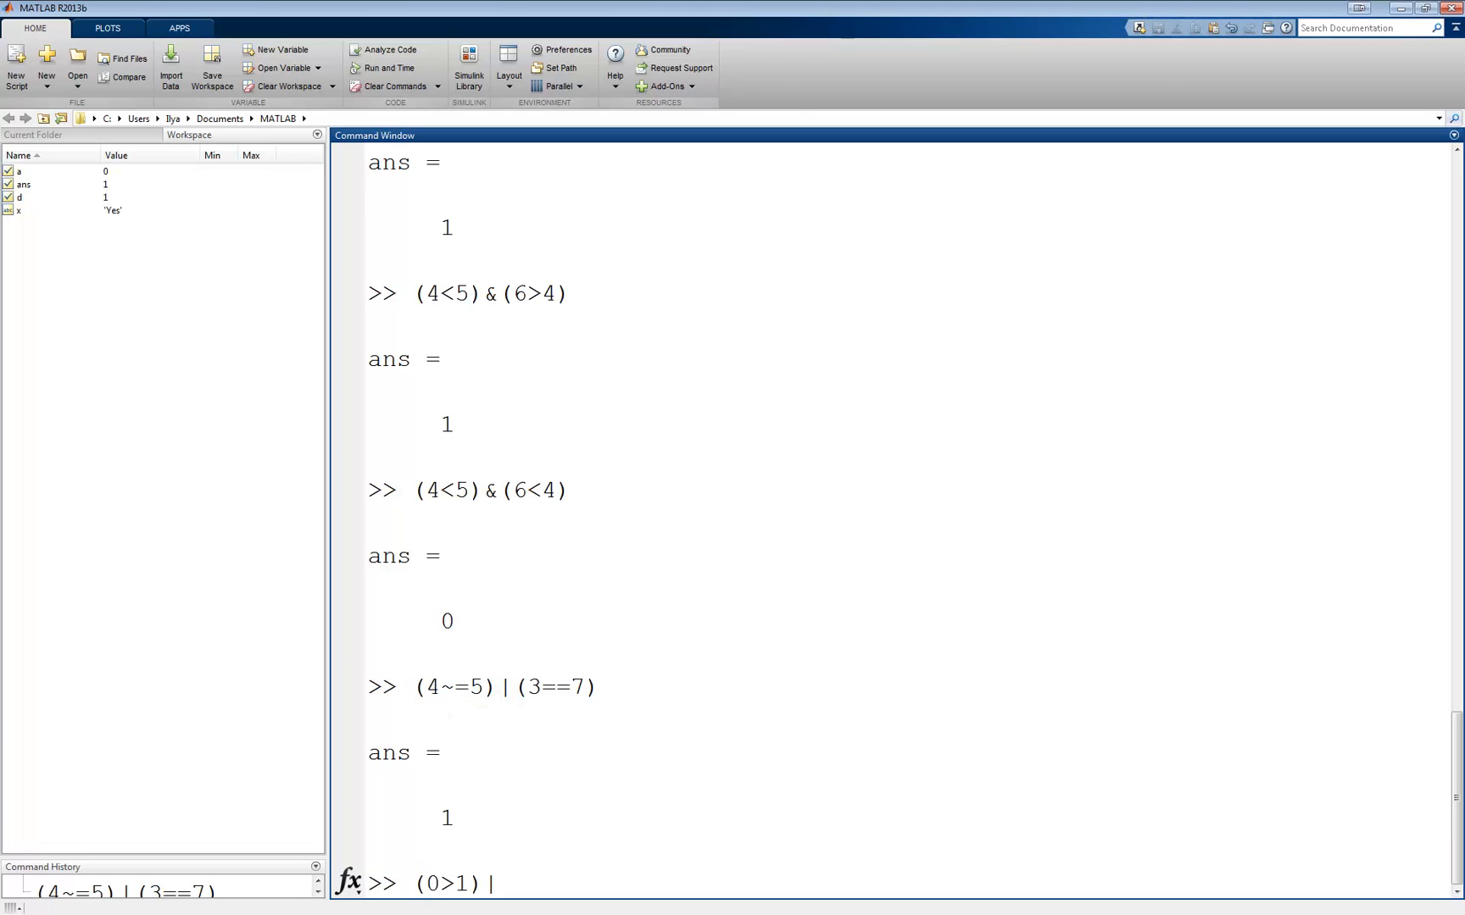
pyautogui.write('(3==7')
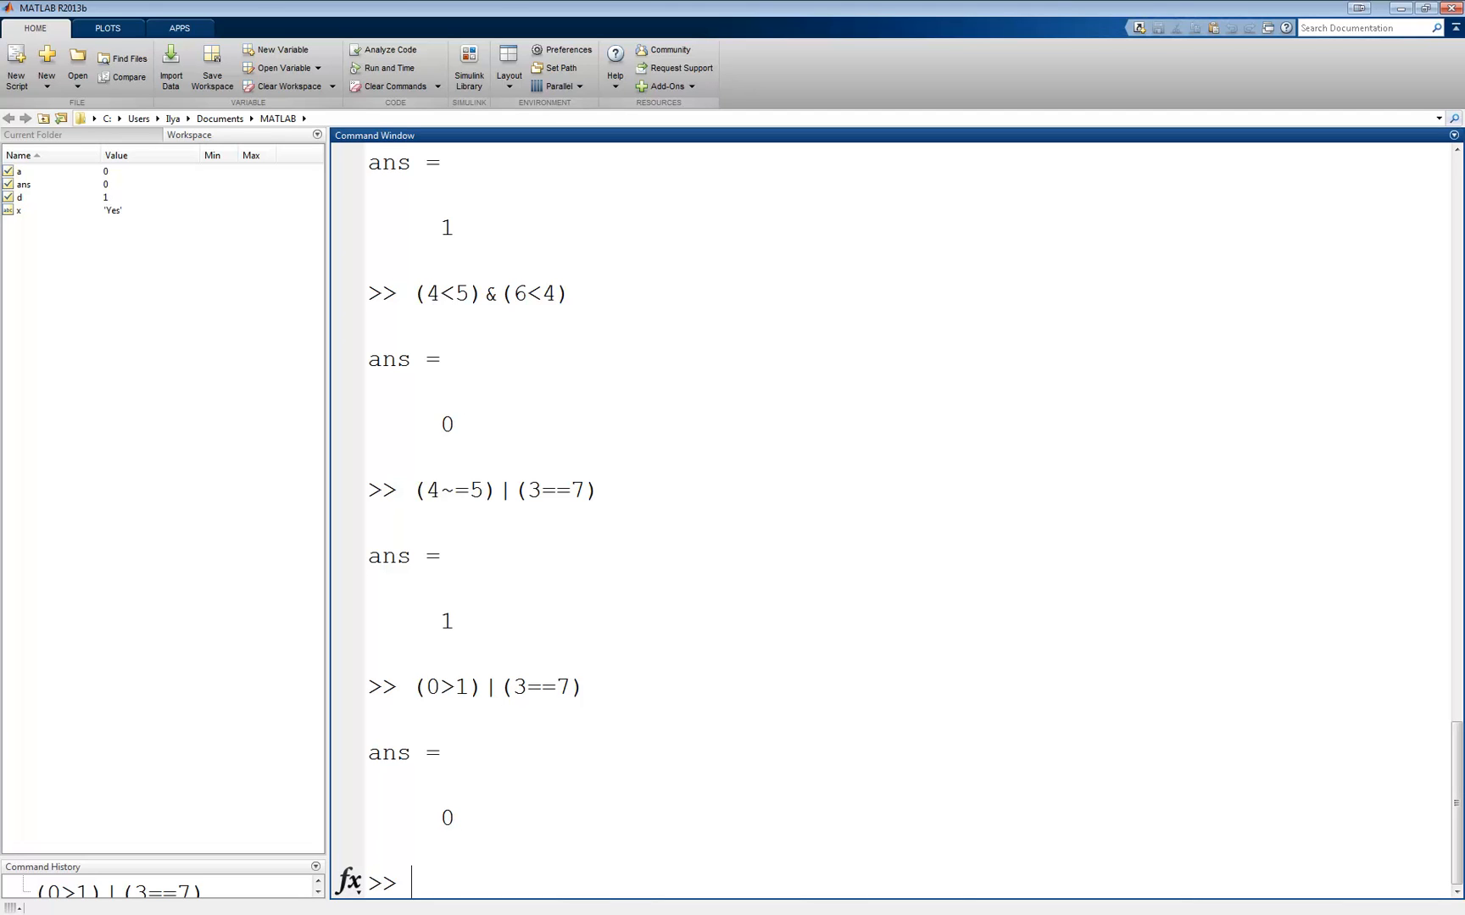
# Step: Evaluate the logical negation ~(0>1), returning 1
pyautogui.write('~ (0')
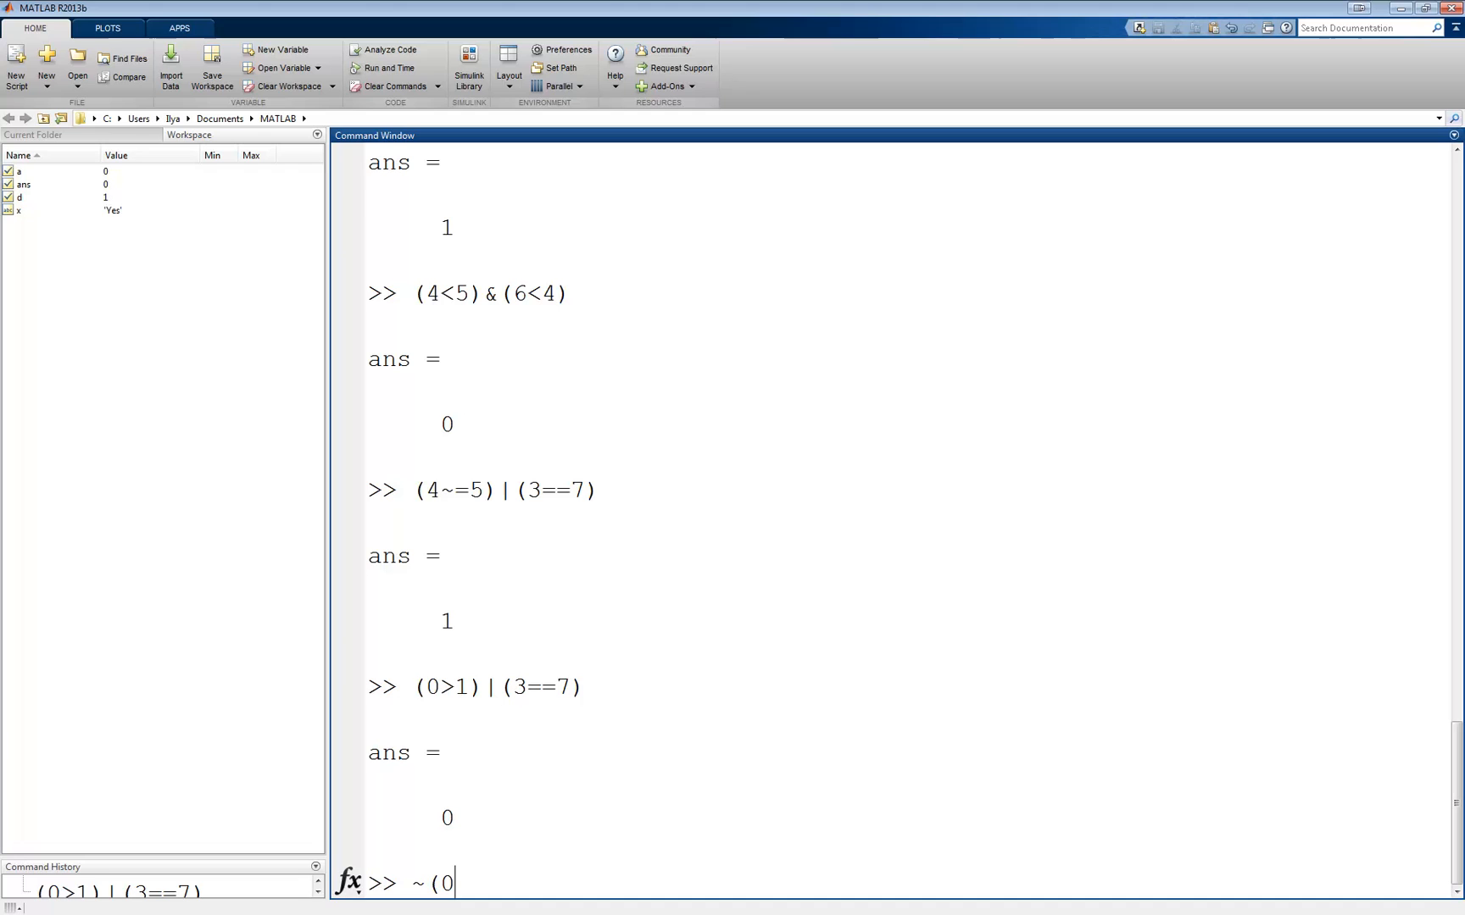
pyautogui.write('>1)')
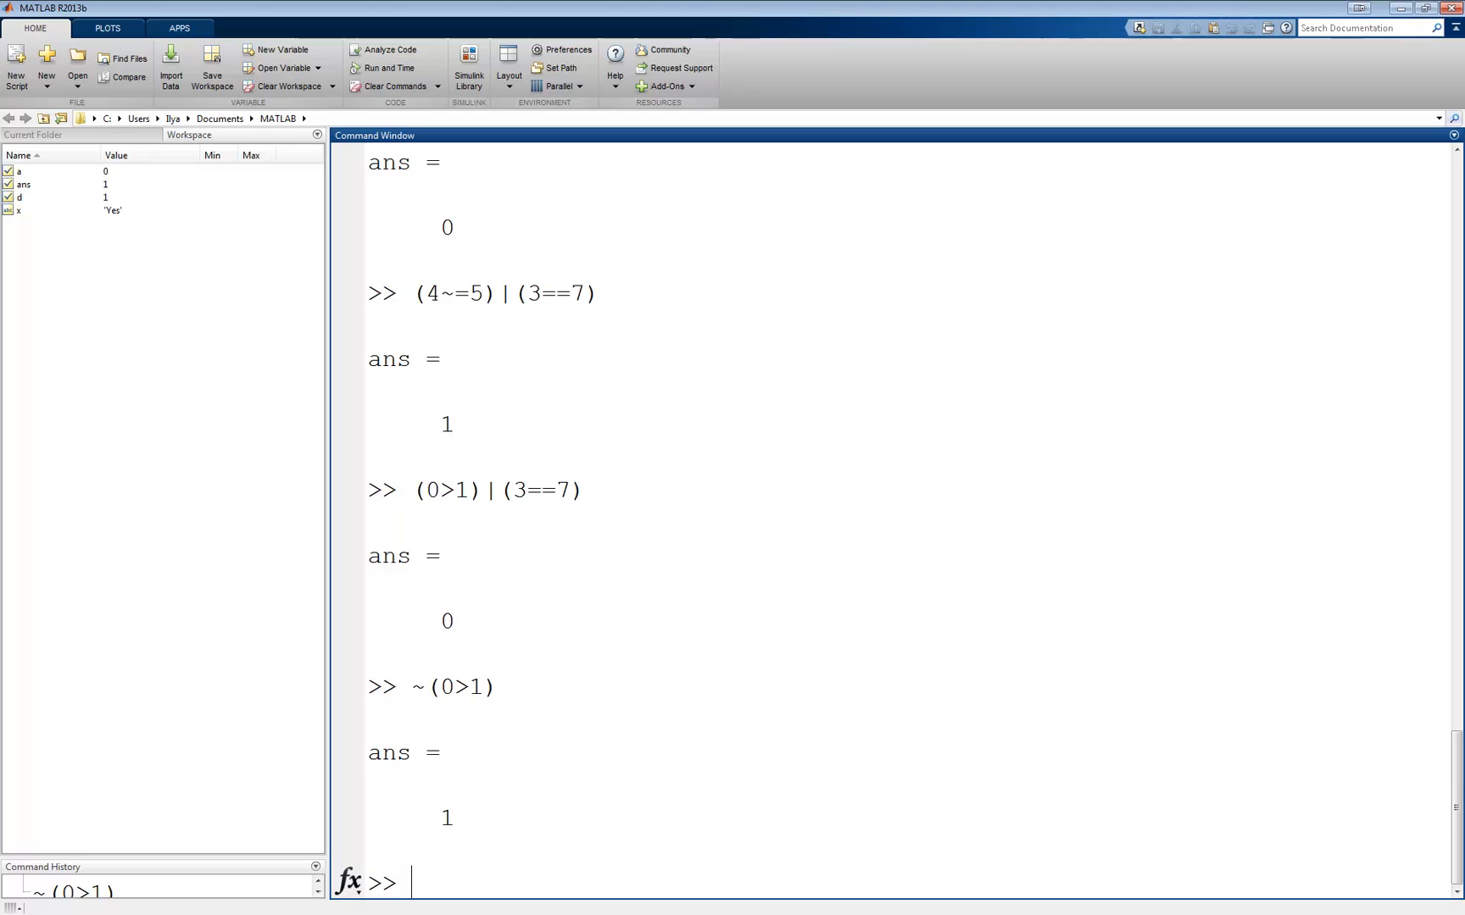
# Step: Evaluate [(1<2) (3==4)]&[(4~=5) (6<8)], giving the logical vector 1 0
pyautogui.write('[')
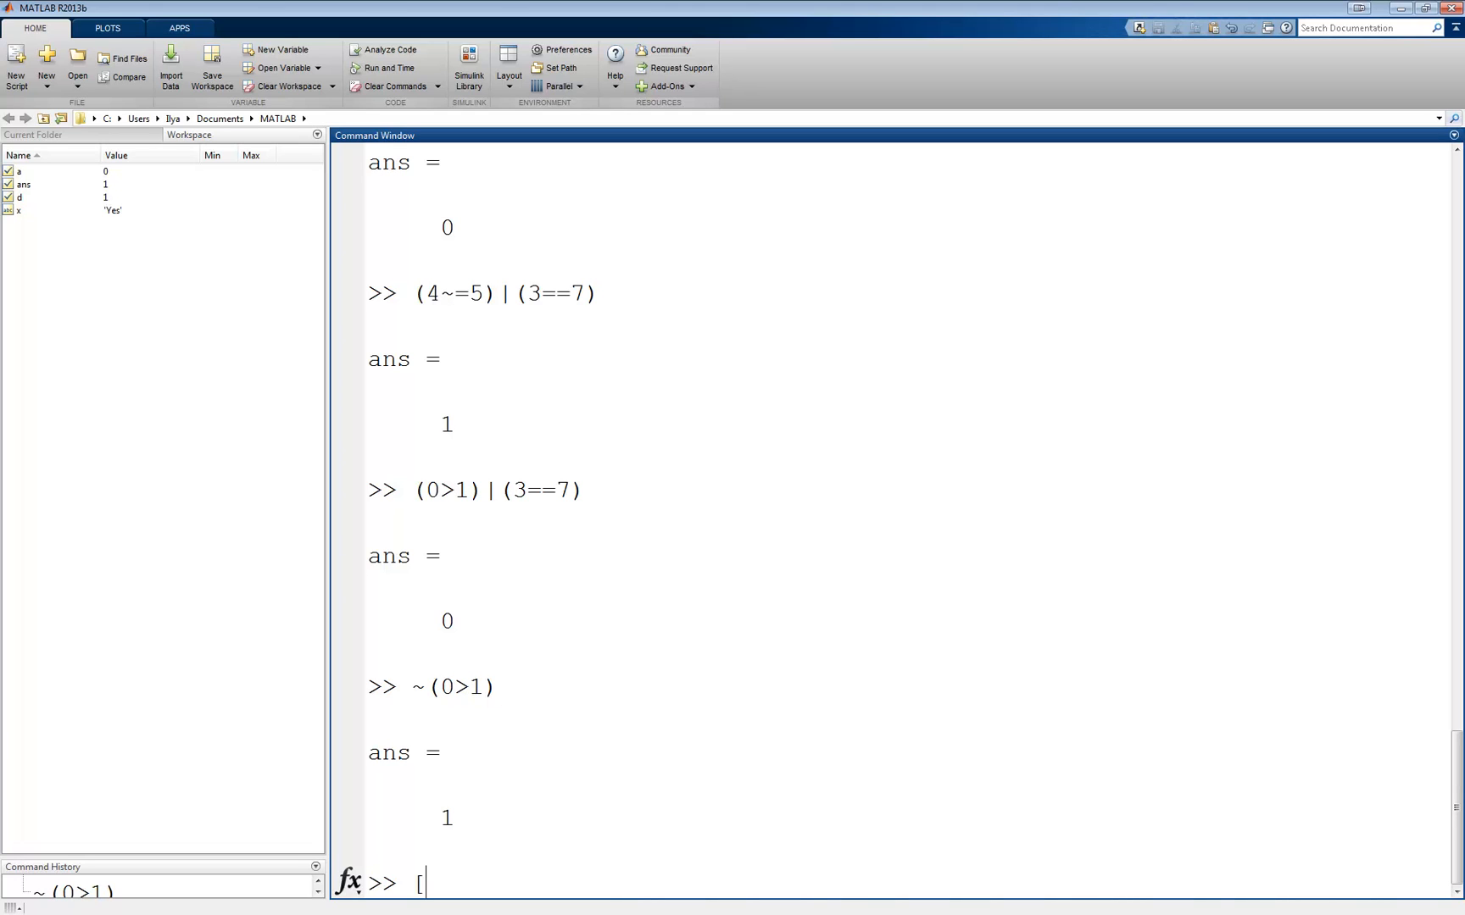
pyautogui.write('(1')
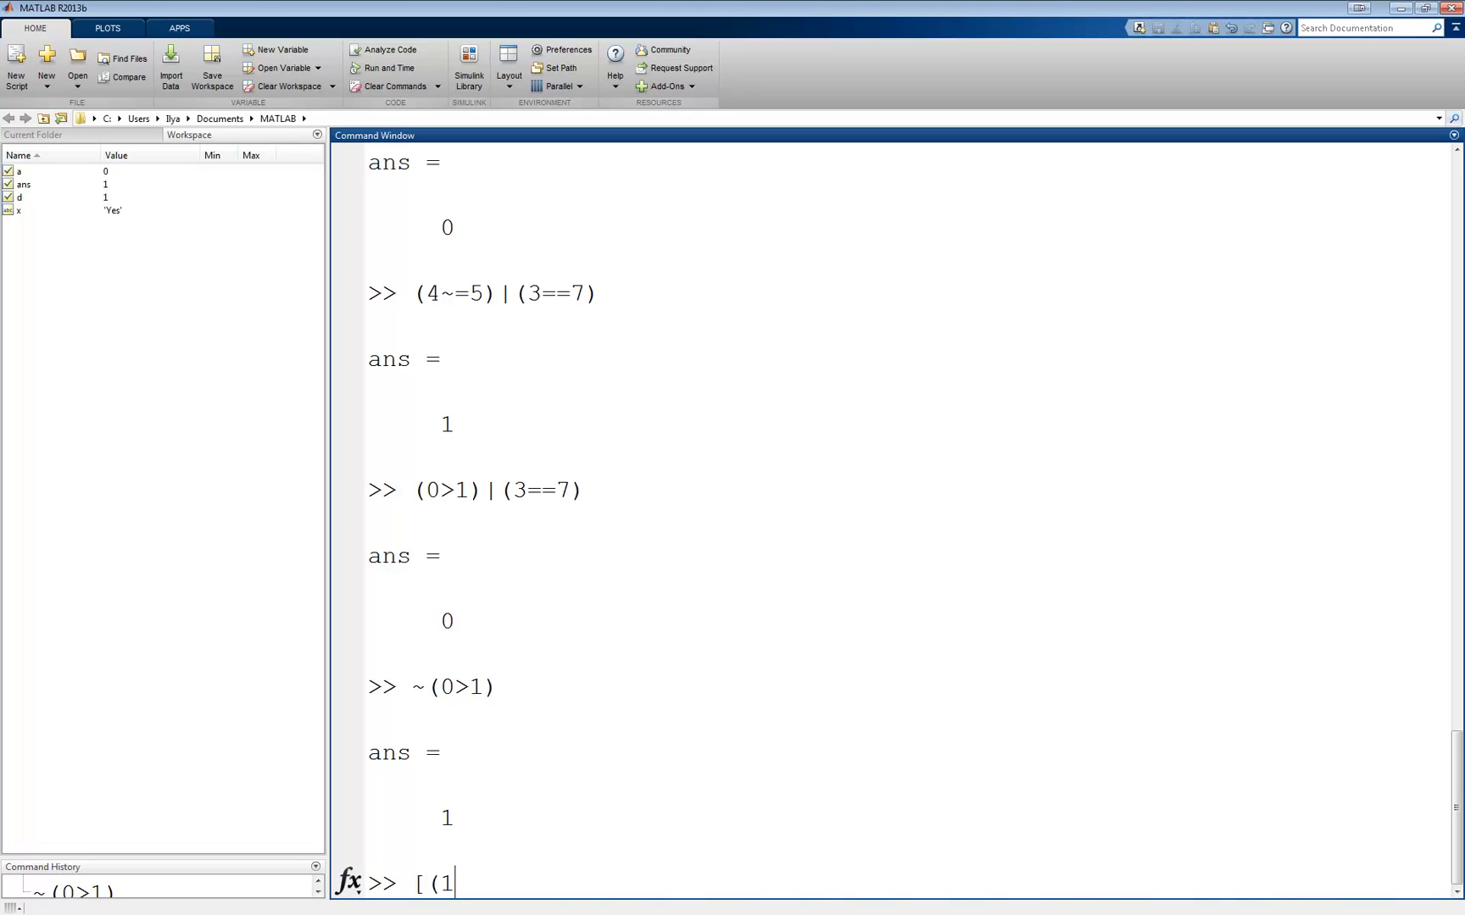
pyautogui.write('<2)')
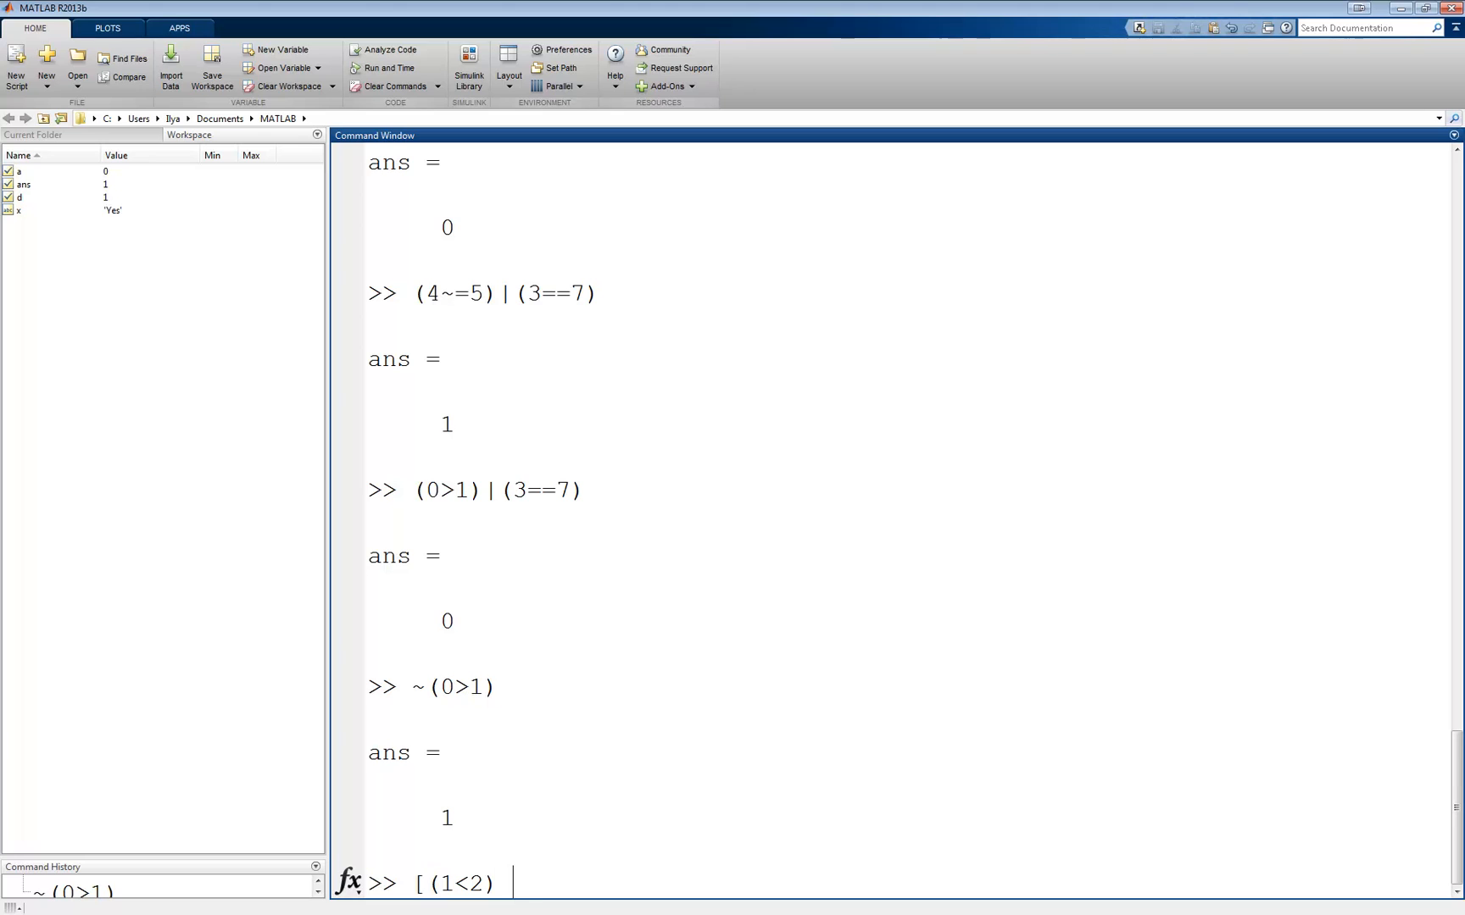
pyautogui.write('(3==4)')
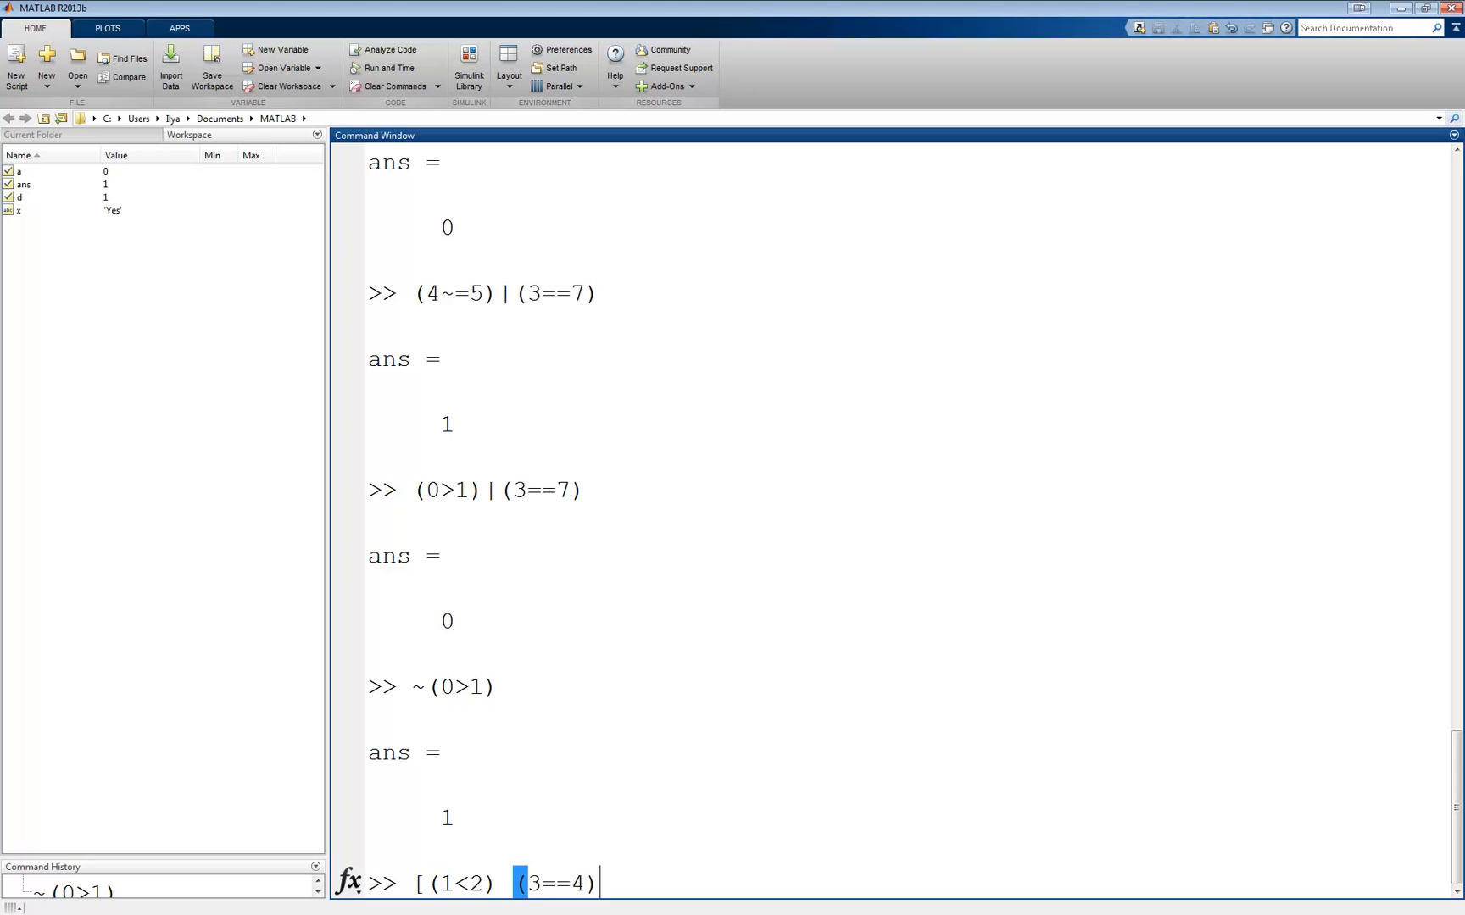
pyautogui.write(']')
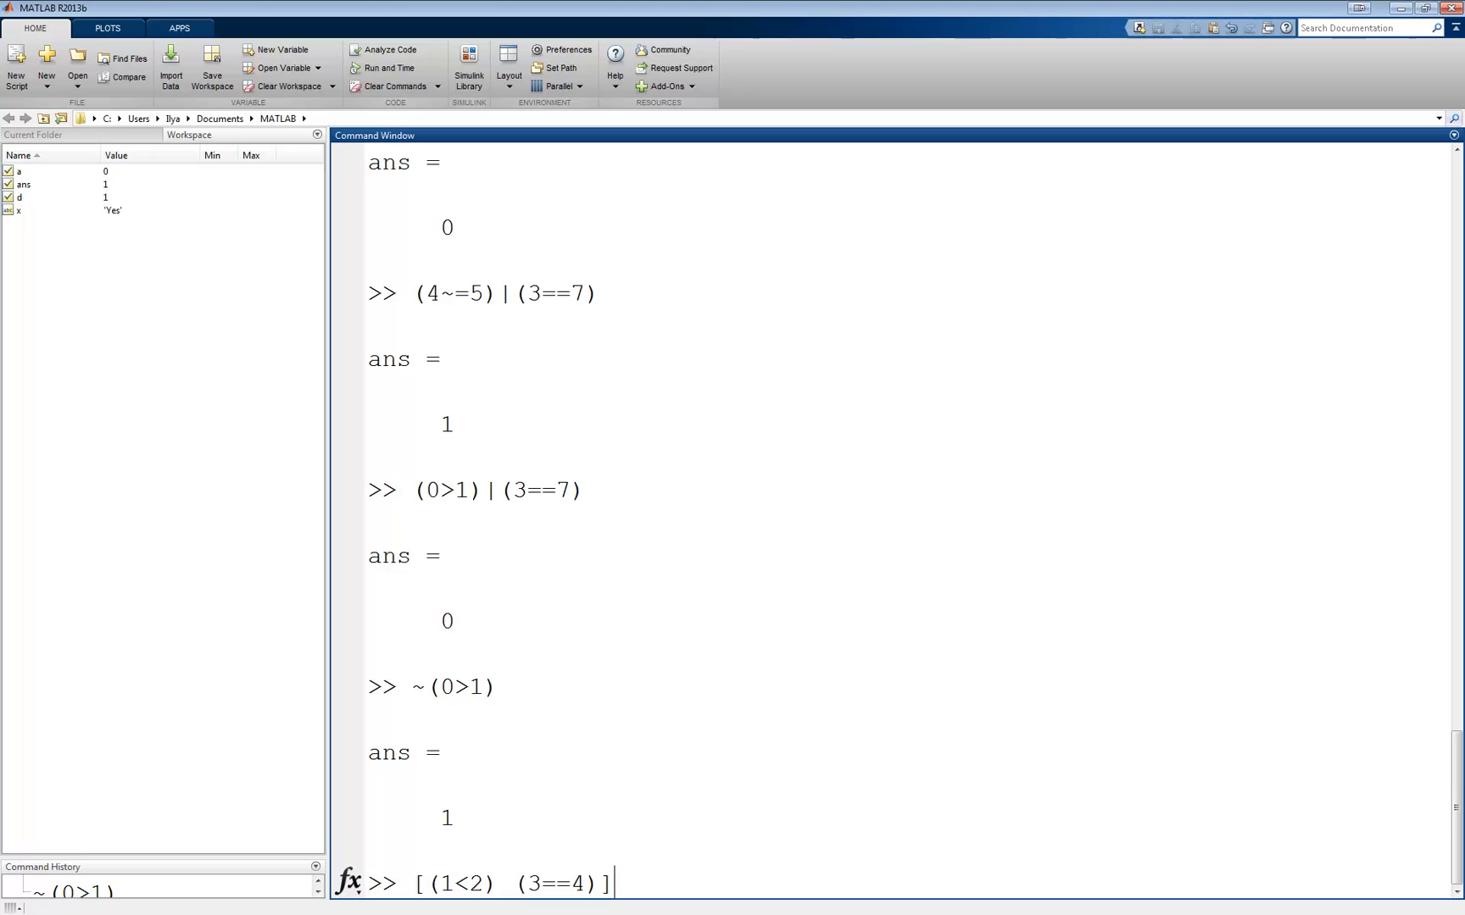
pyautogui.write('&')
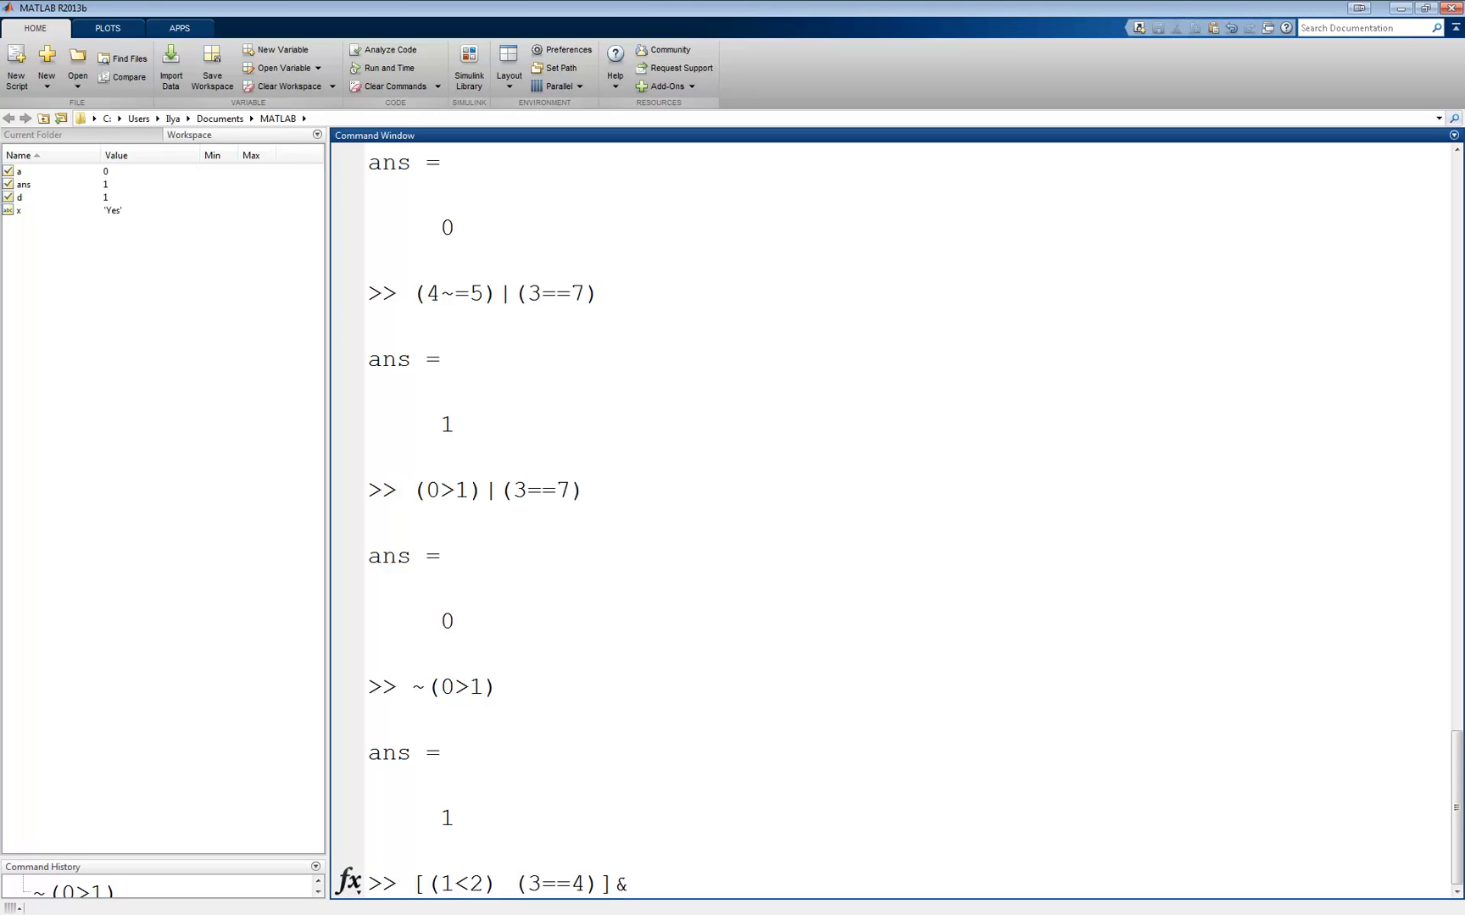
pyautogui.write('[ (4')
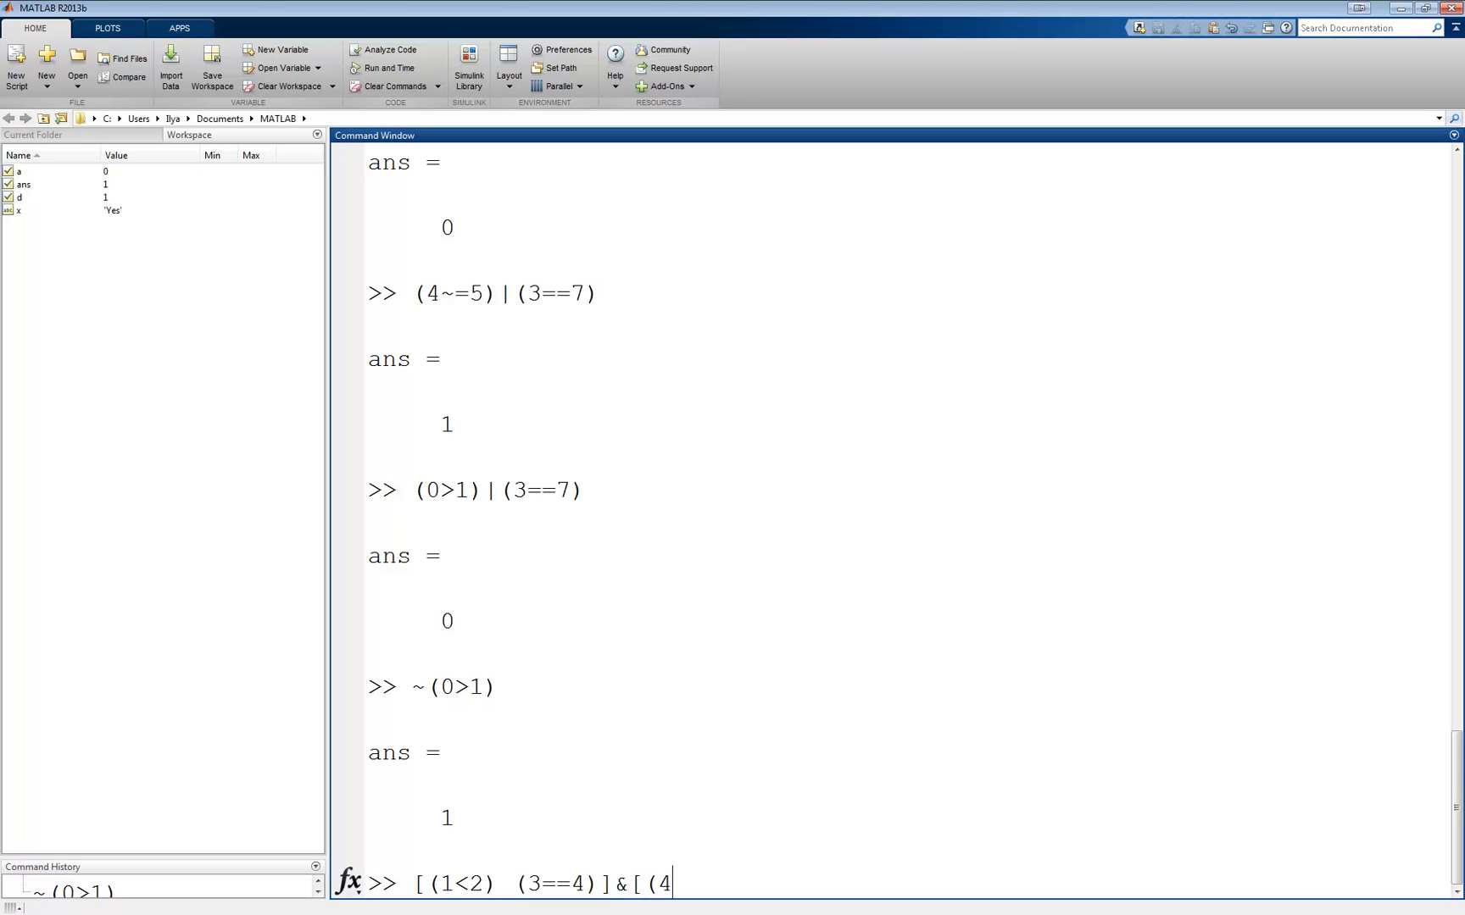
pyautogui.write('~=5) (')
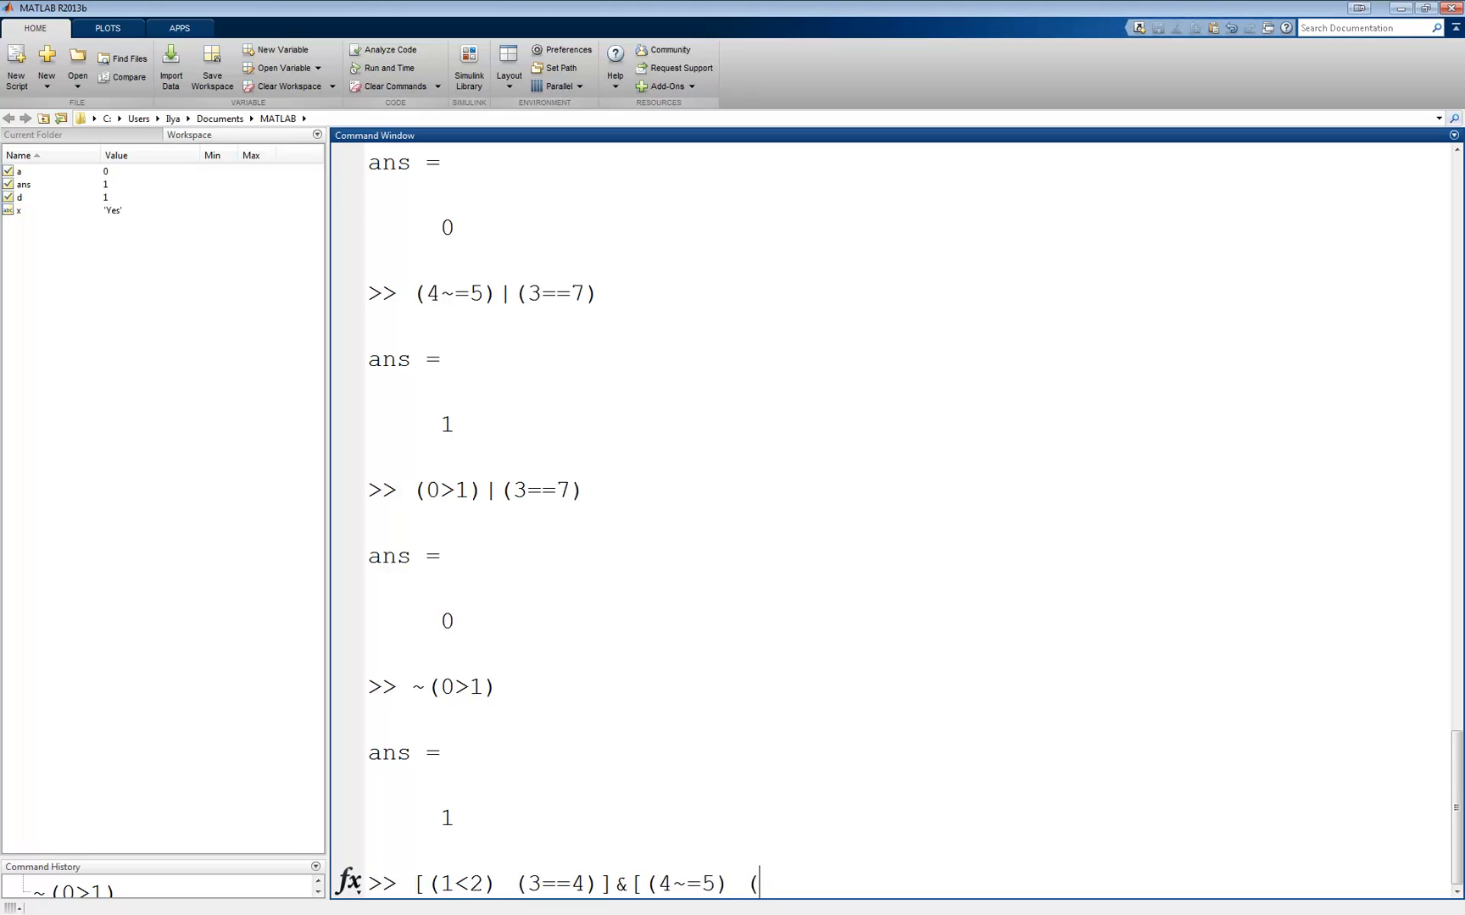
pyautogui.write('6<8')
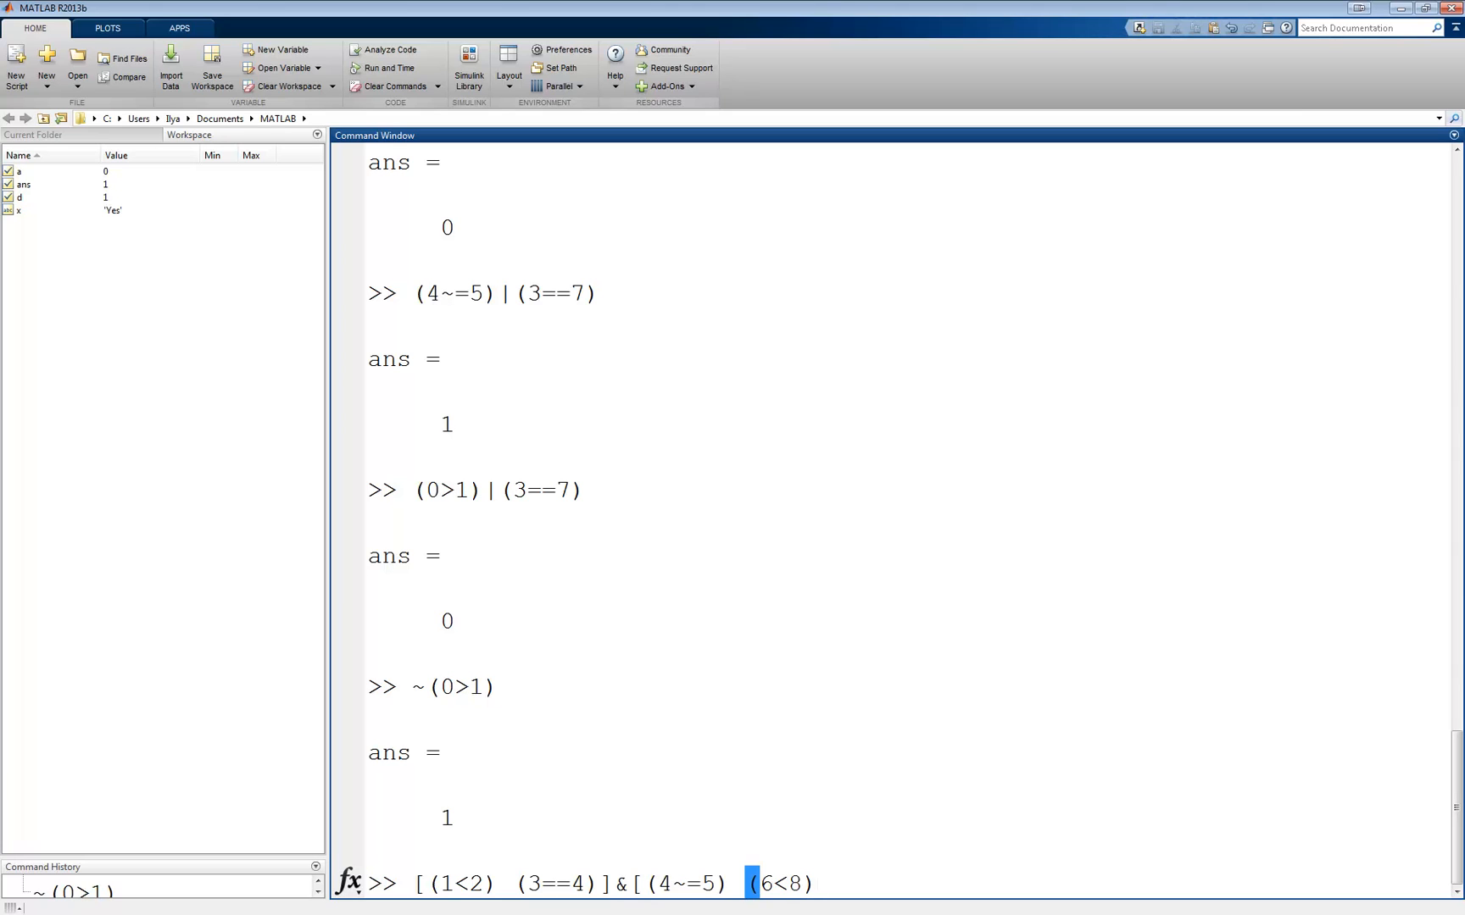
pyautogui.write(']')
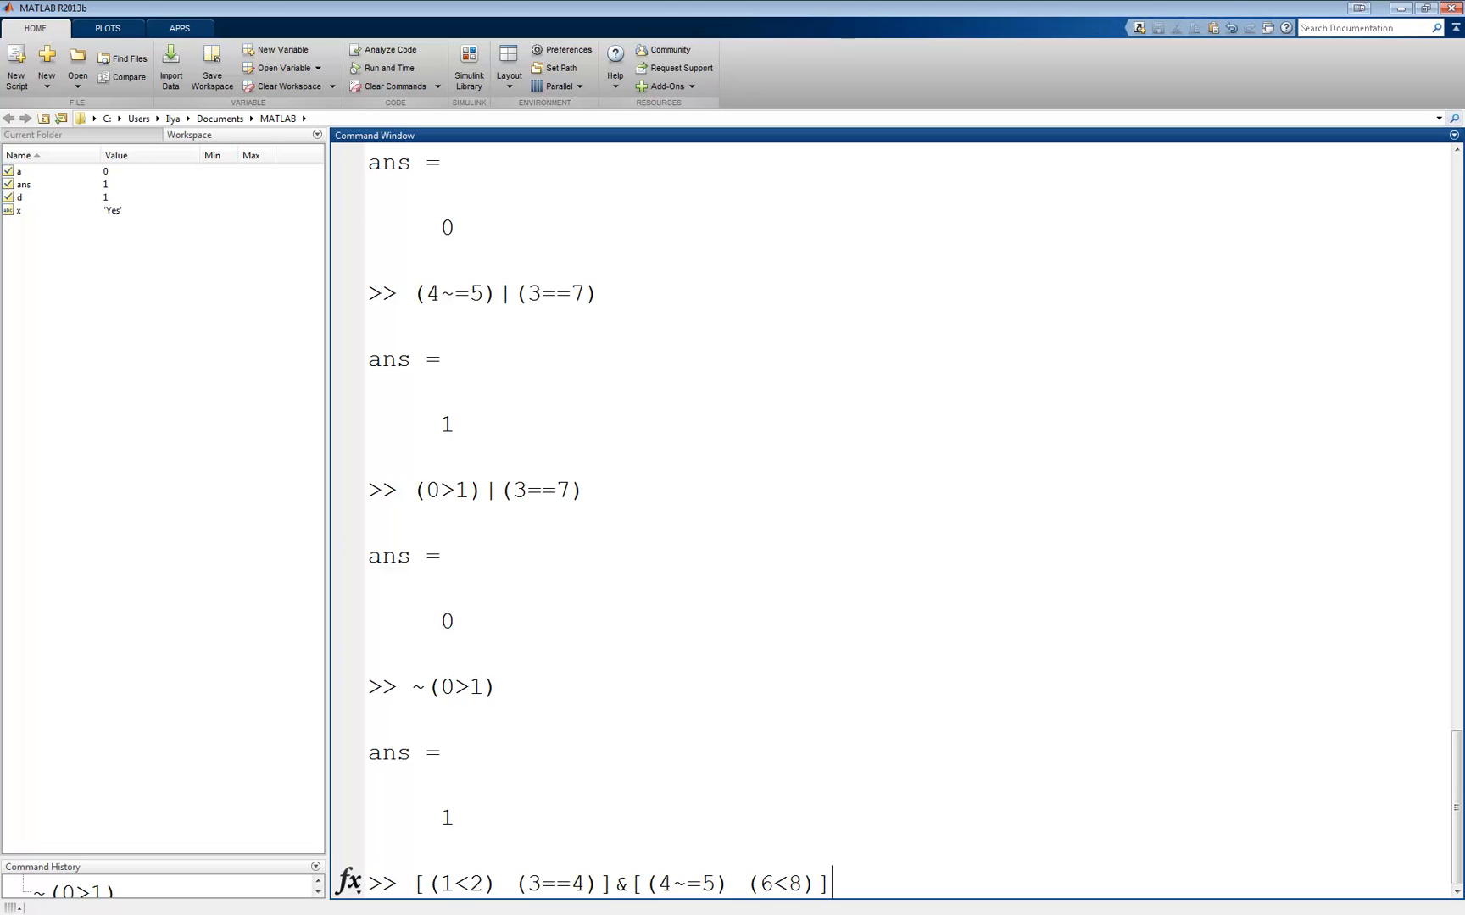
pyautogui.press('enter')
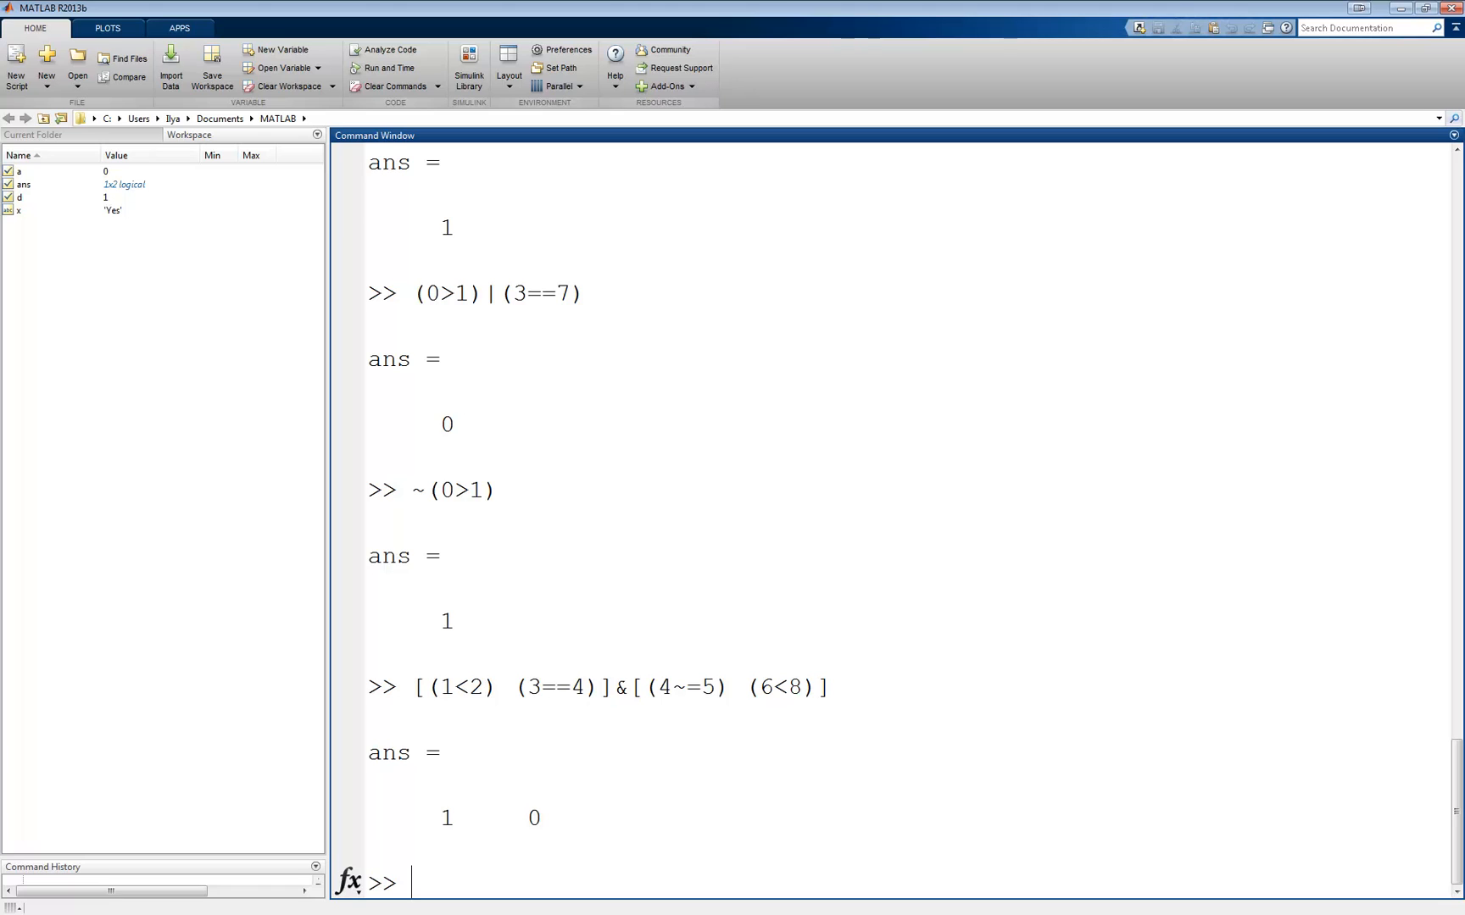
# Step: Evaluate [(1<2) (3==4)]|(1~=1), giving the logical vector 1 0
pyautogui.write('[(1')
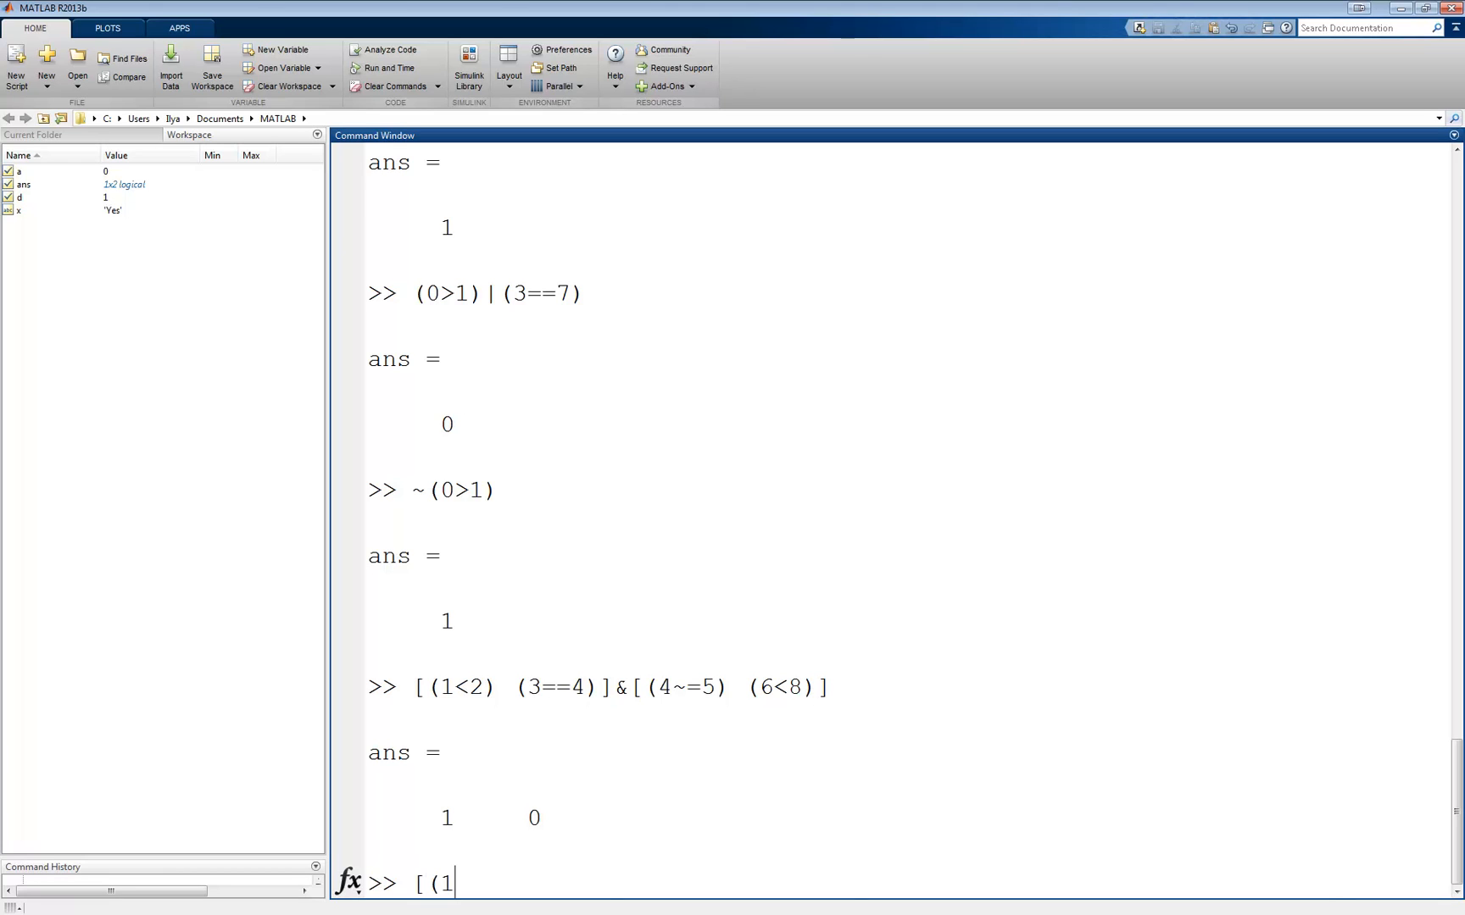
pyautogui.write('<2) (3==4')
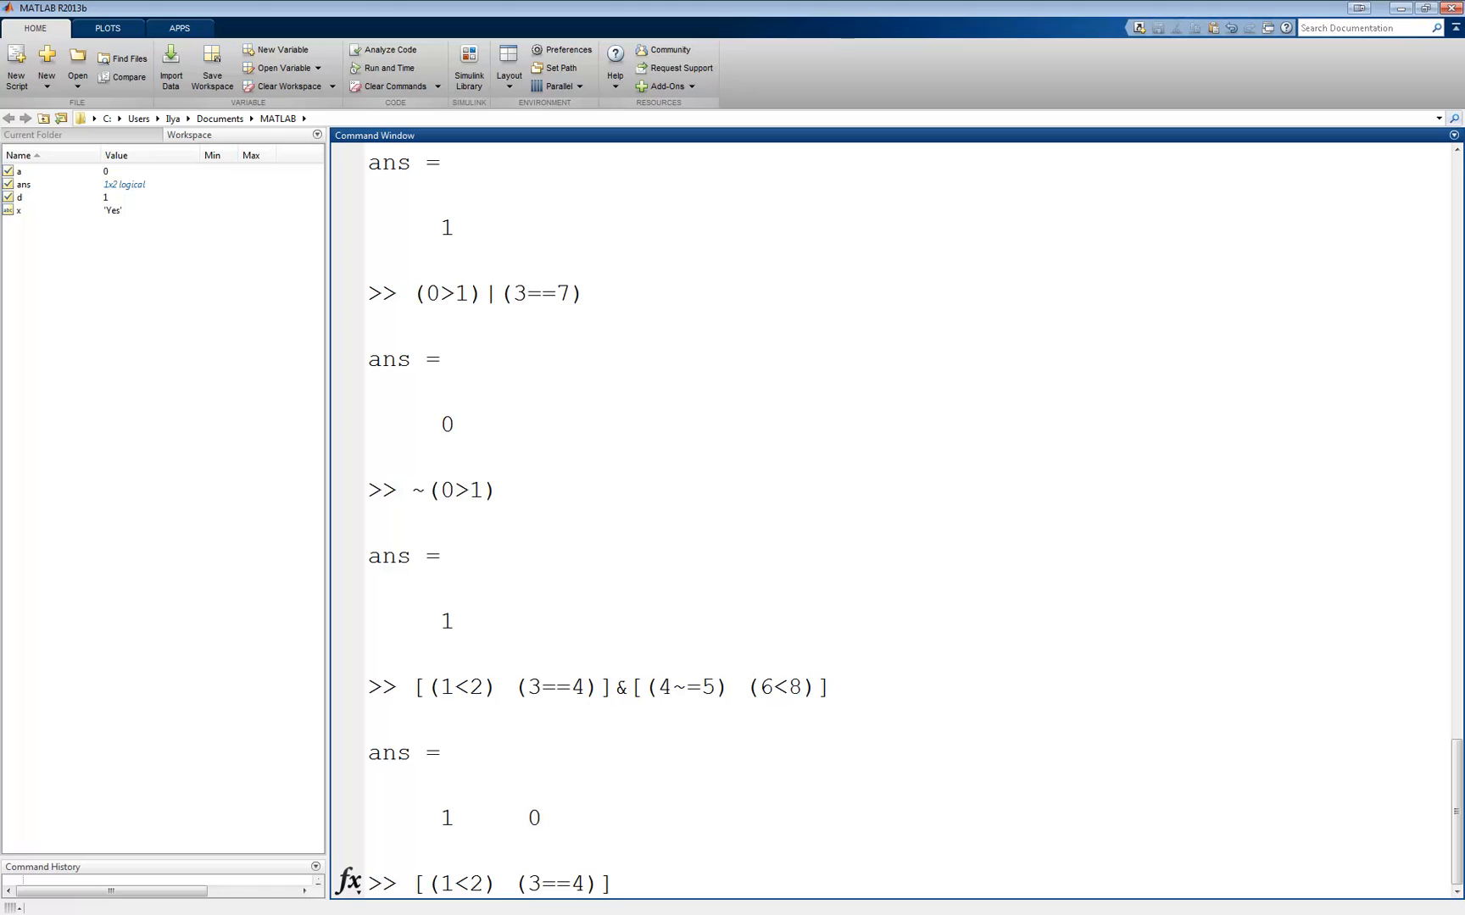
pyautogui.write('|(')
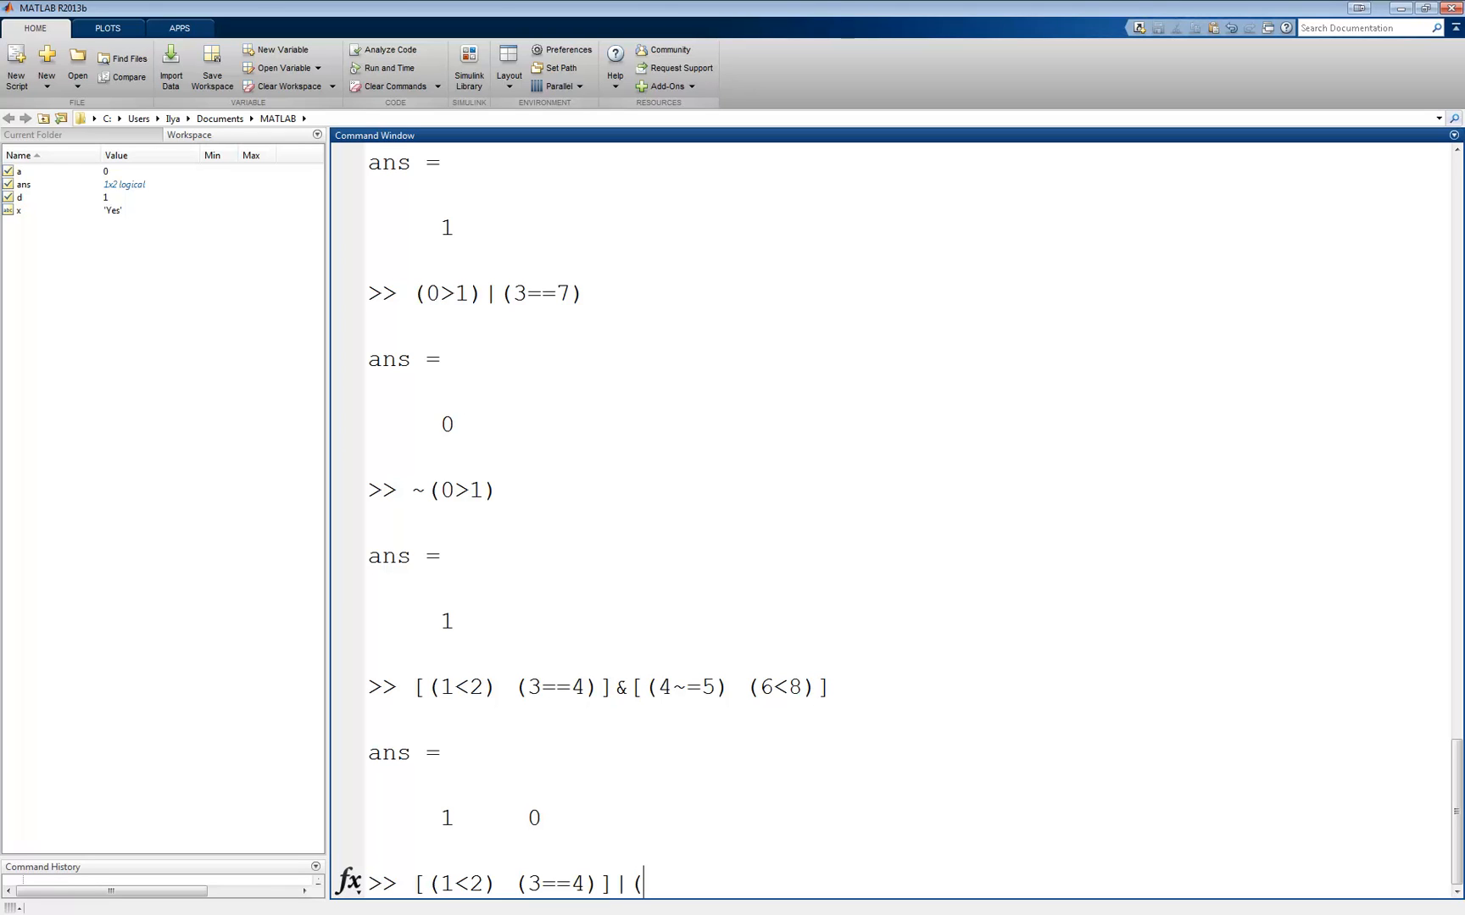
pyautogui.write('1~=')
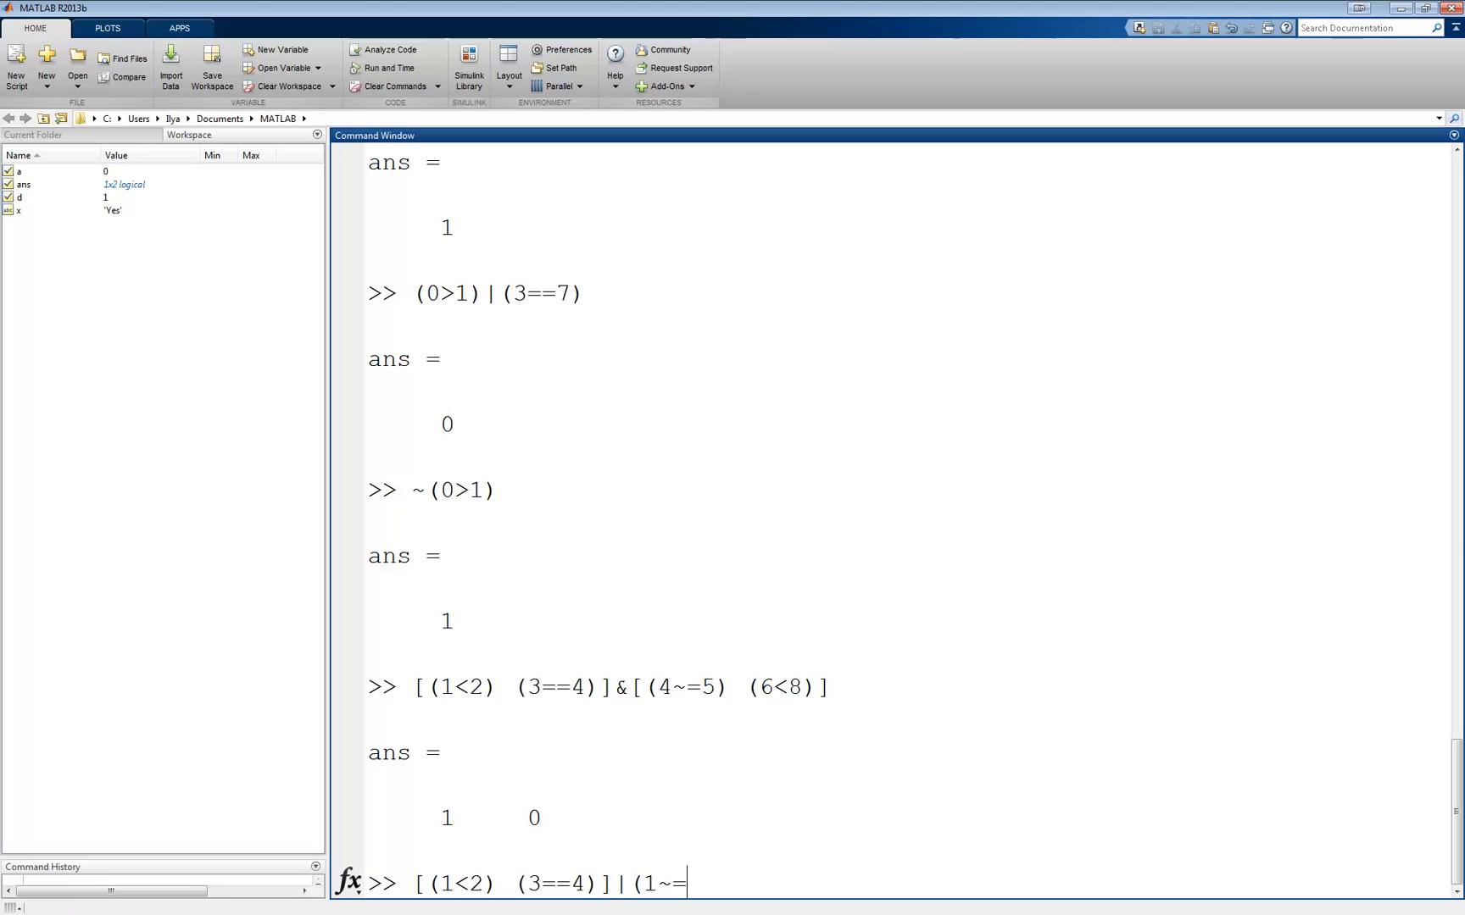
pyautogui.write('1)')
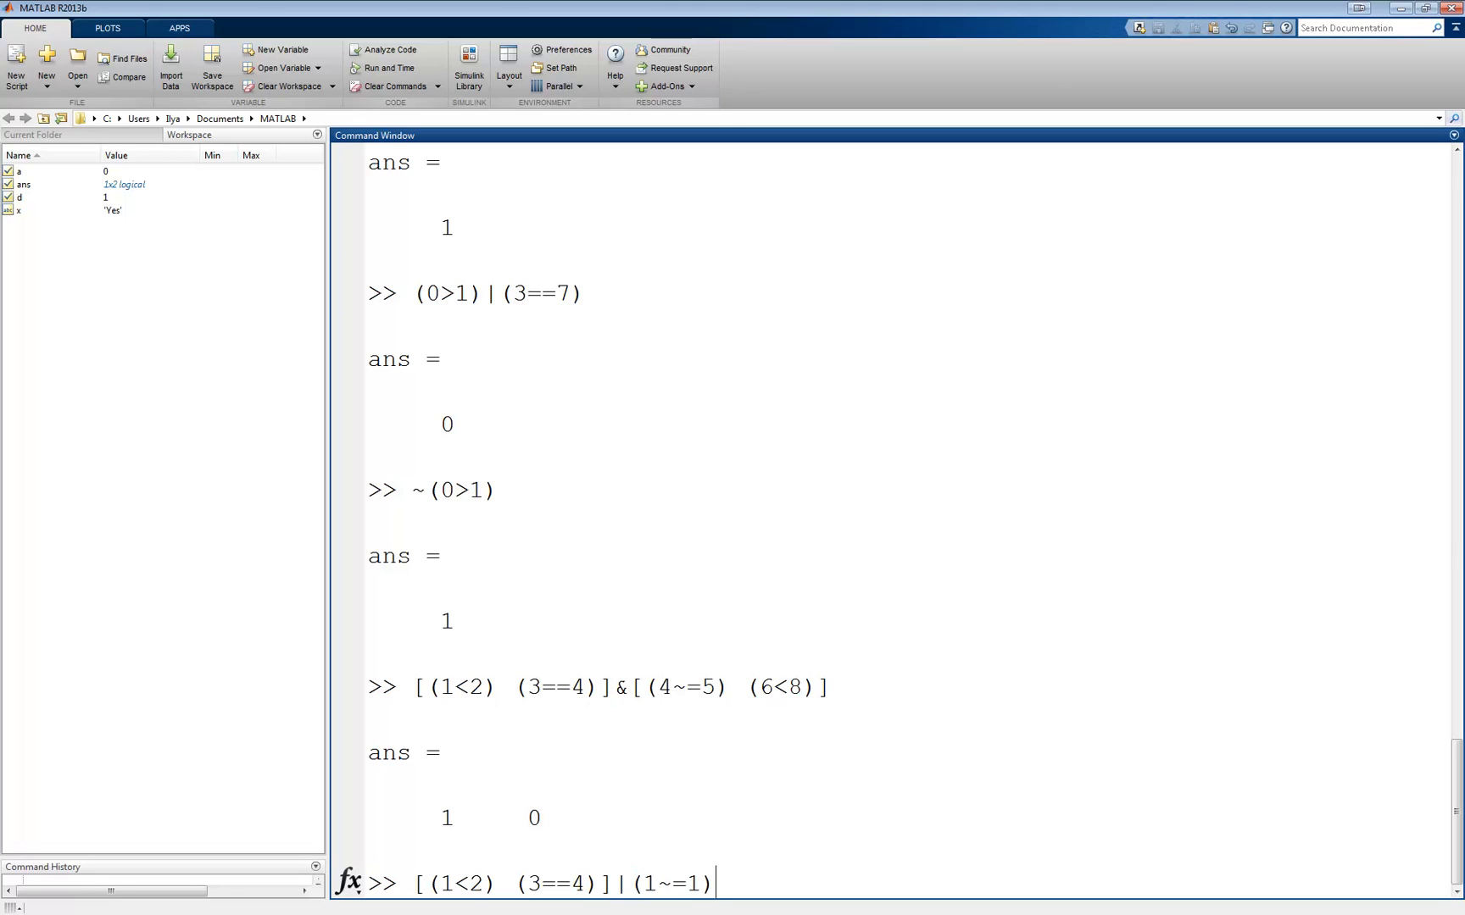
pyautogui.press('enter')
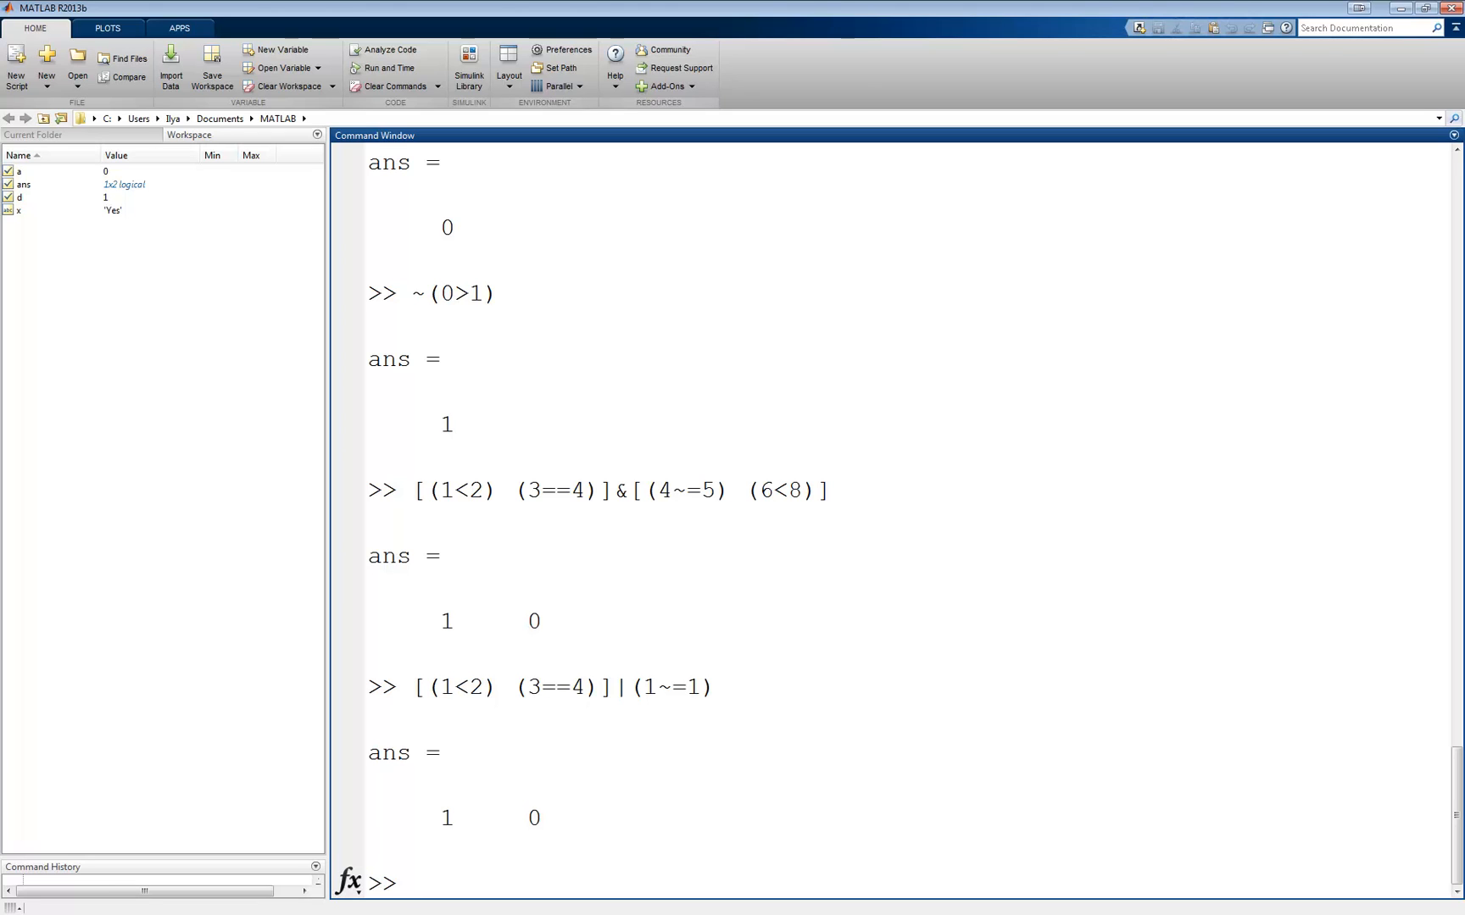
pyautogui.click(402, 883)
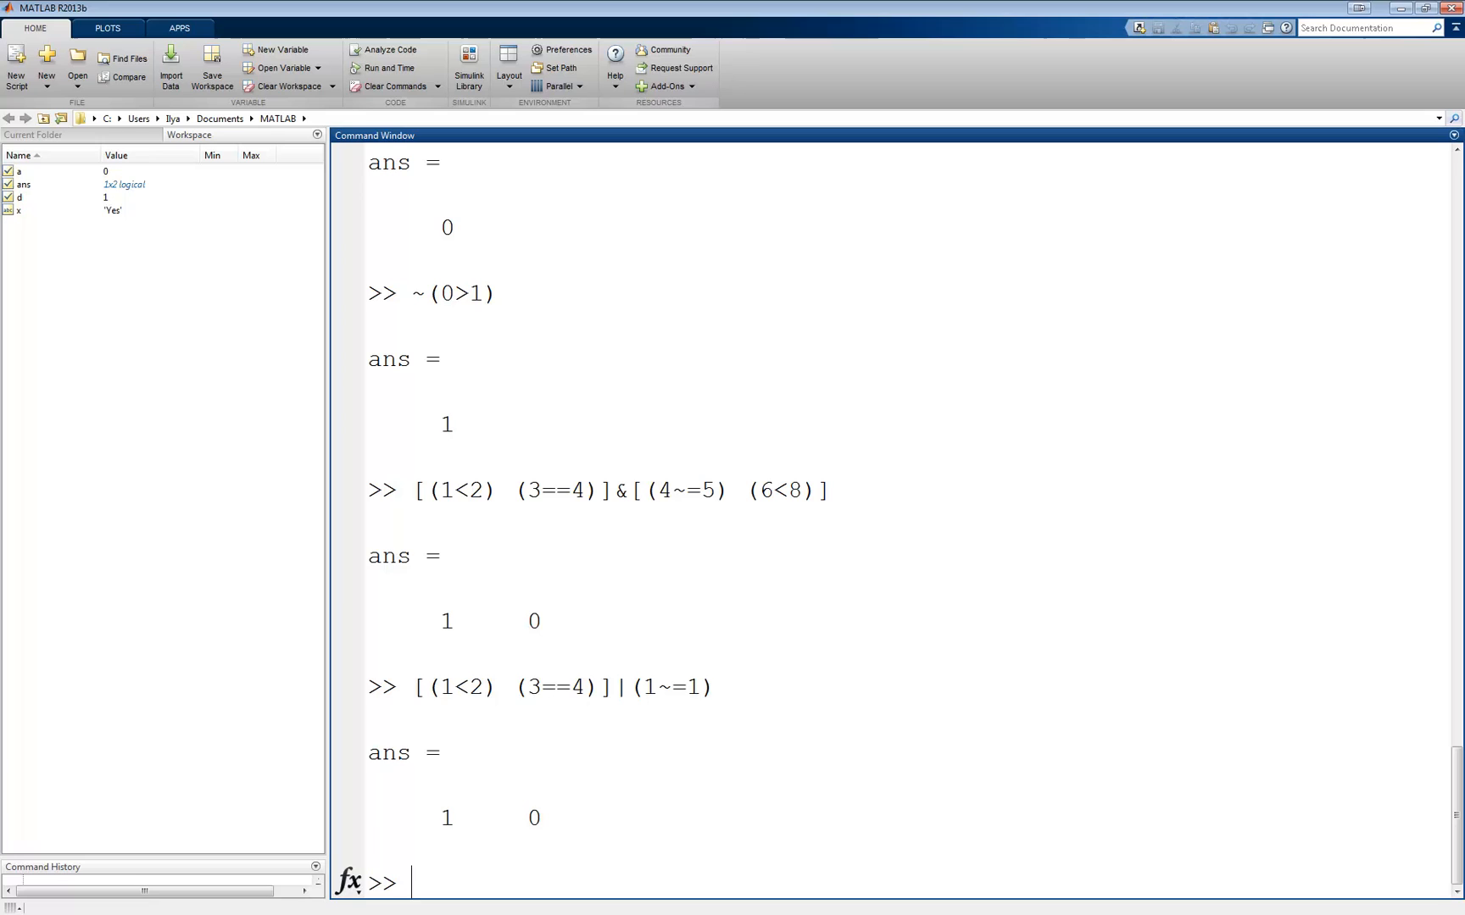